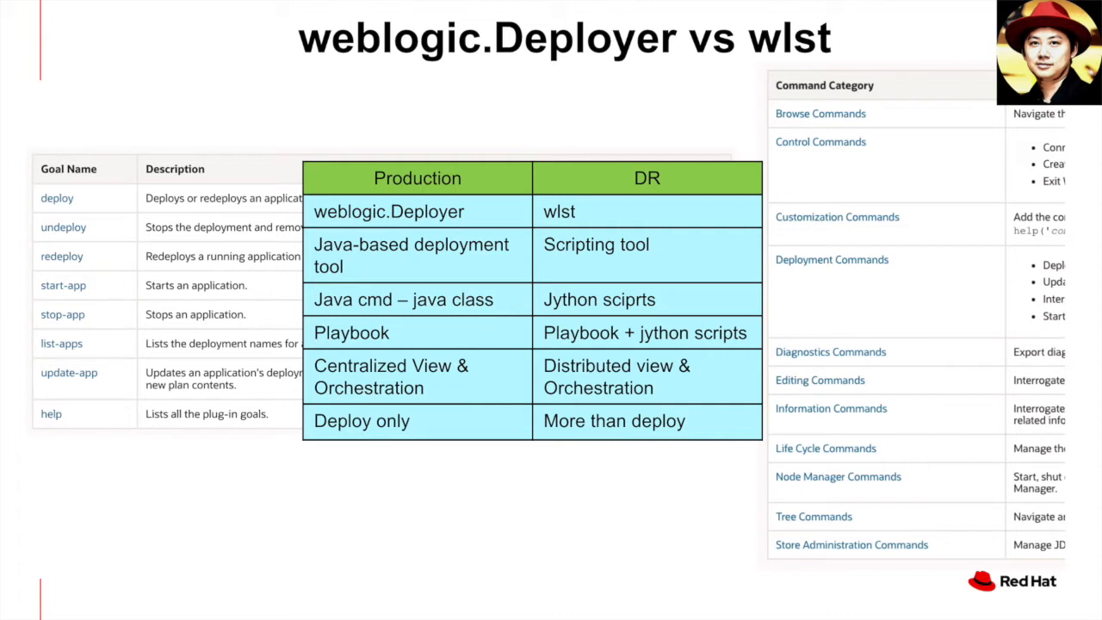
{"action": "mouse_move", "coordinate": [779, 248]}
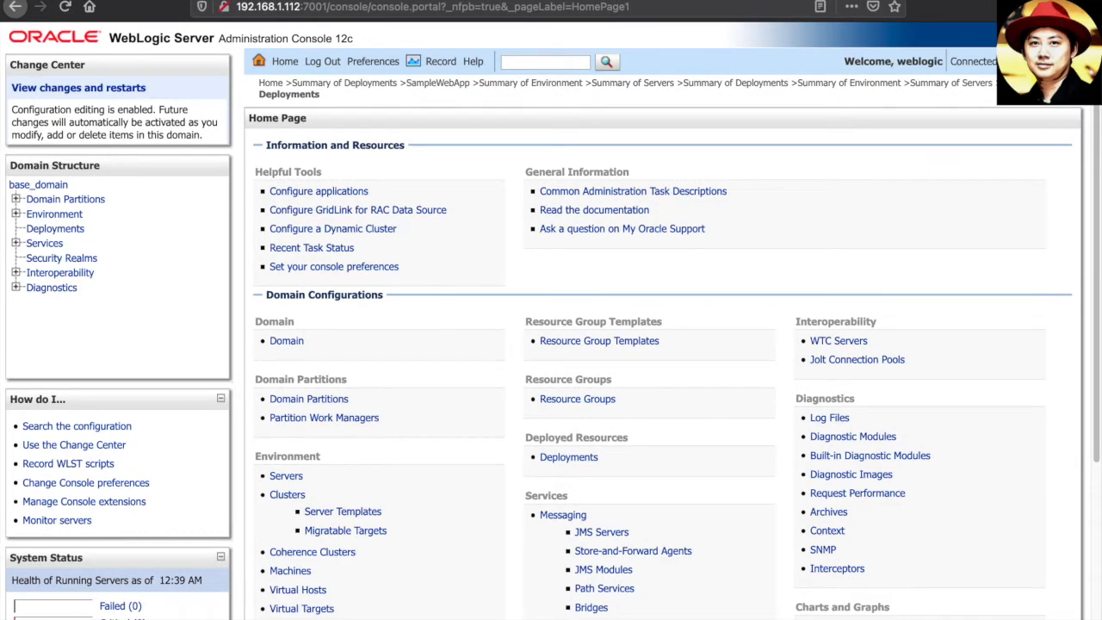
{"action": "mouse_move", "coordinate": [123, 199]}
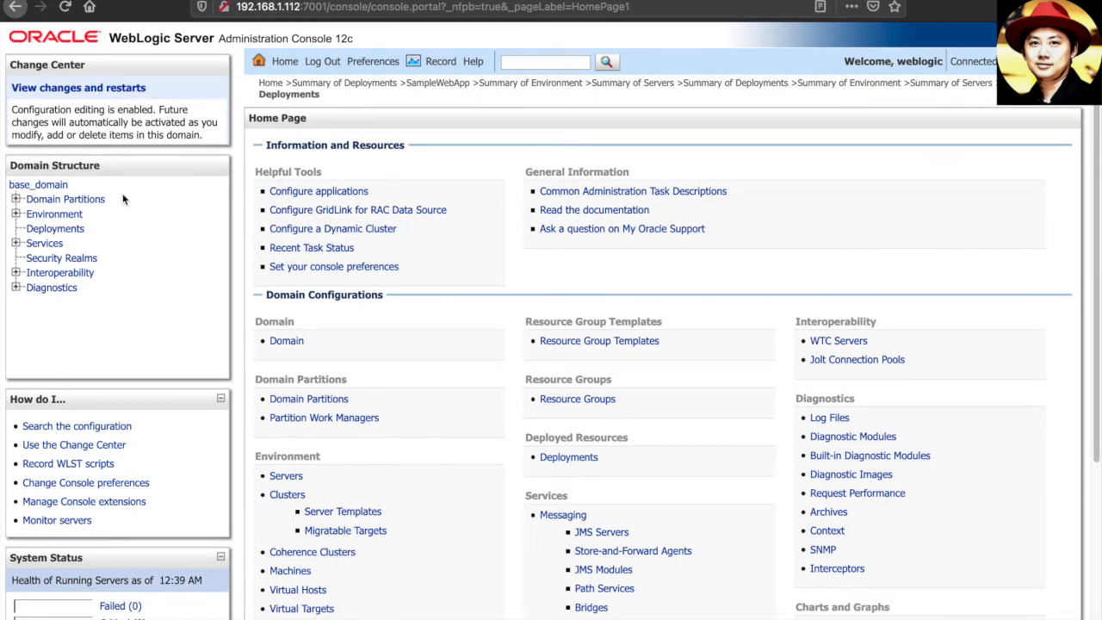
Check that all three WebLogic servers are running and healthy, then view the empty deployments list
{"action": "left_click", "coordinate": [54, 214]}
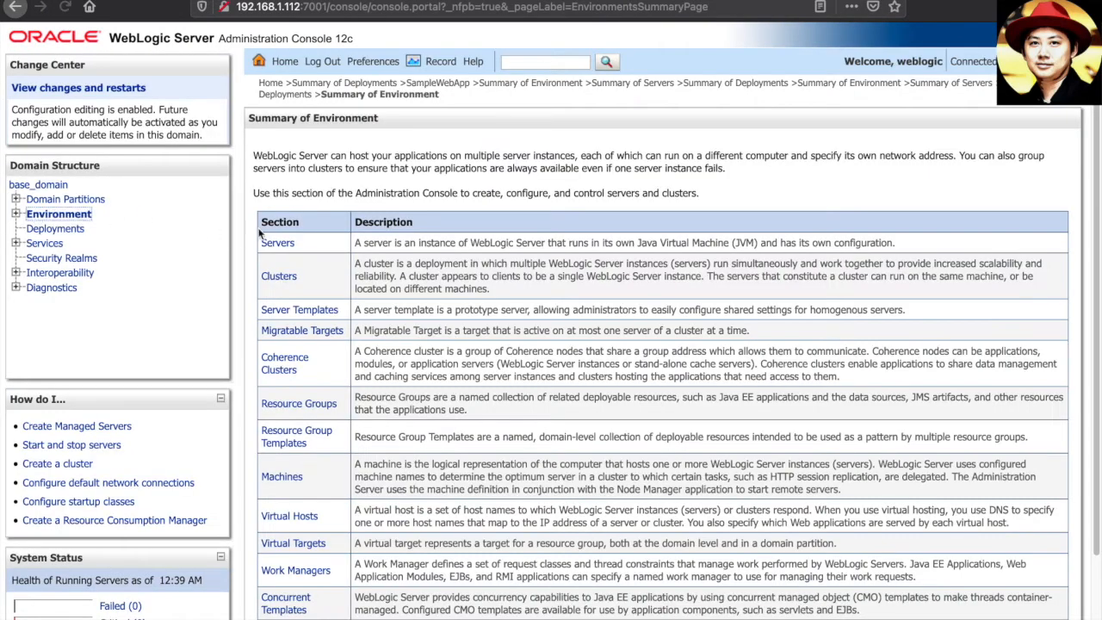
{"action": "left_click", "coordinate": [277, 242]}
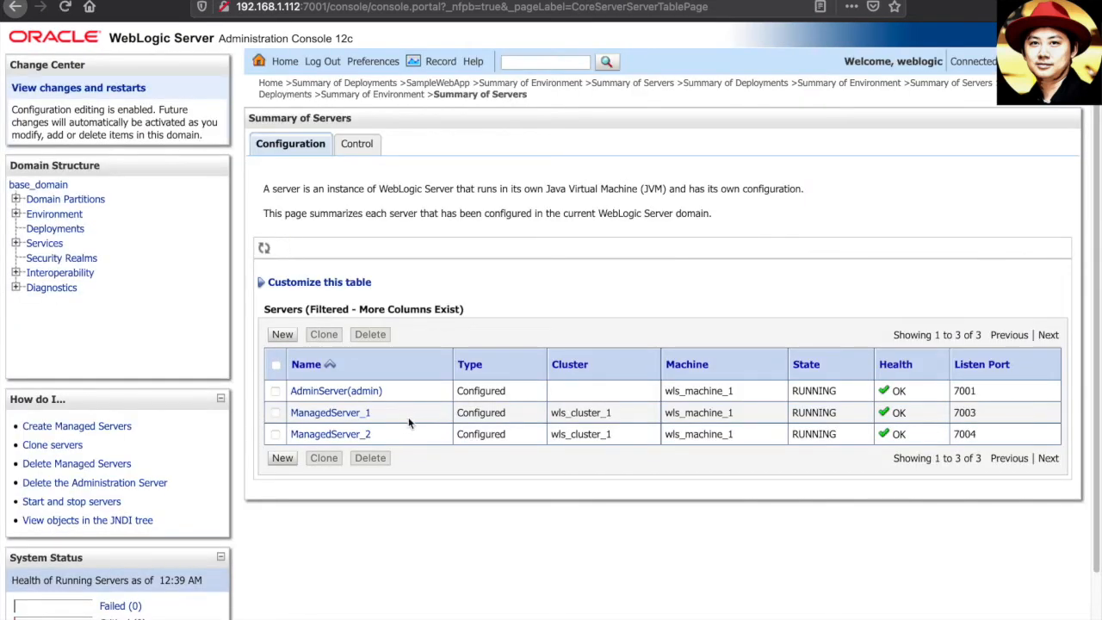
{"action": "left_click", "coordinate": [55, 228]}
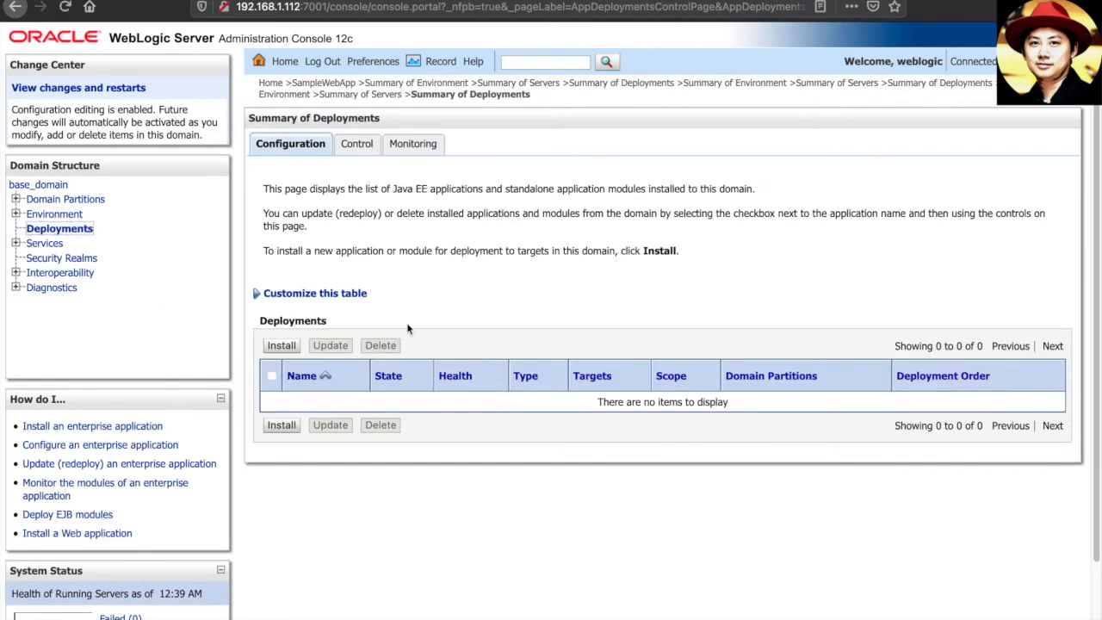
{"action": "mouse_move", "coordinate": [385, 280]}
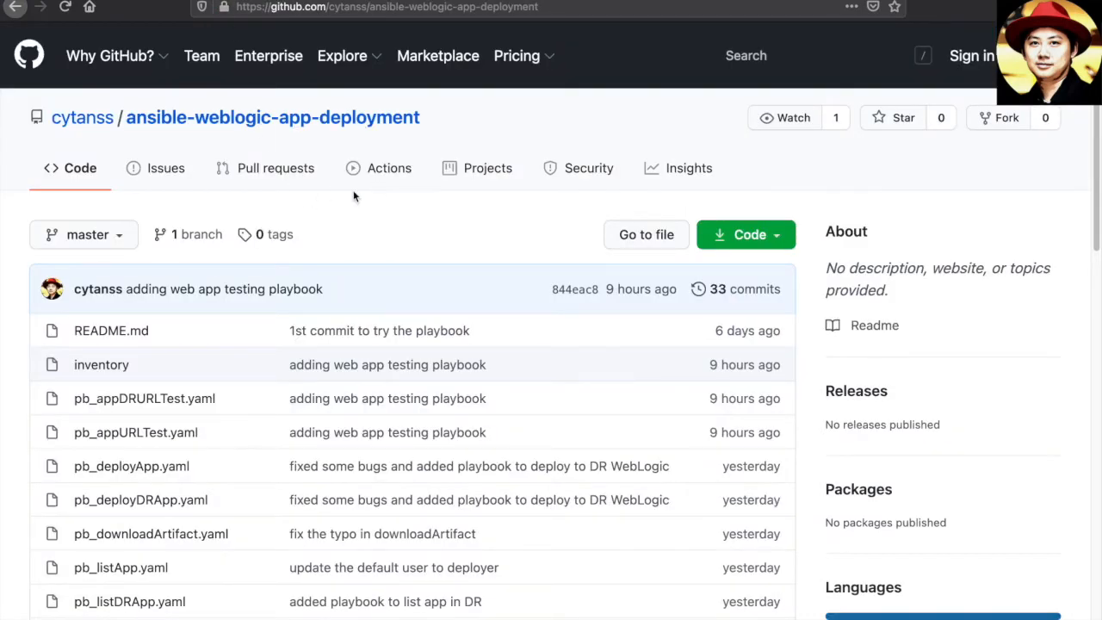
{"action": "mouse_move", "coordinate": [359, 93]}
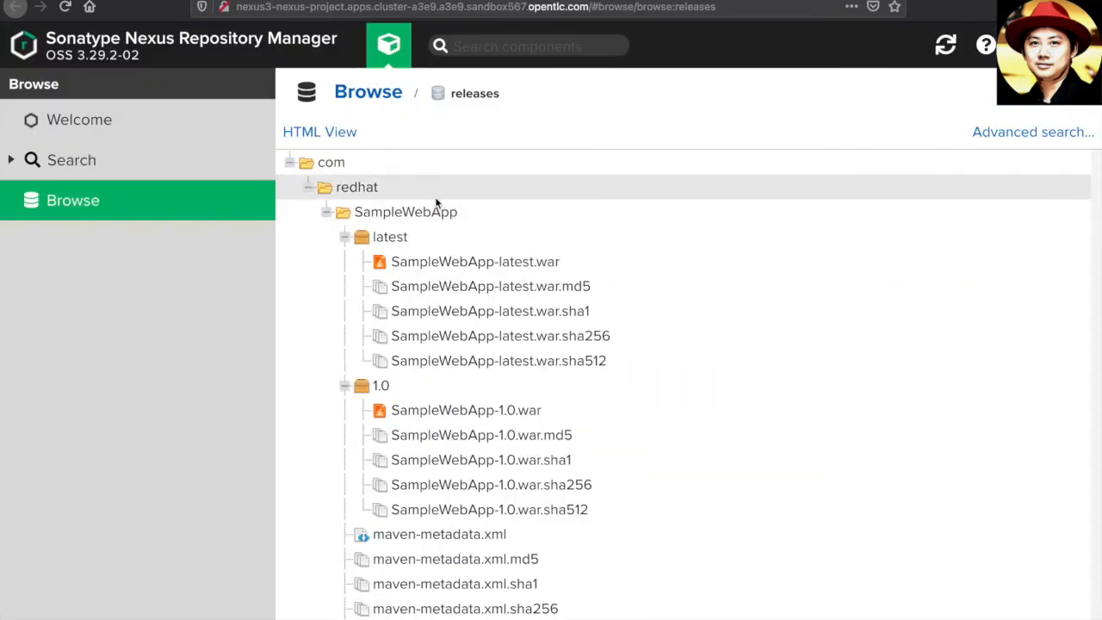
Show the SampleWebApp release artifacts in Nexus, versions latest and 1.0
{"action": "left_click", "coordinate": [475, 261]}
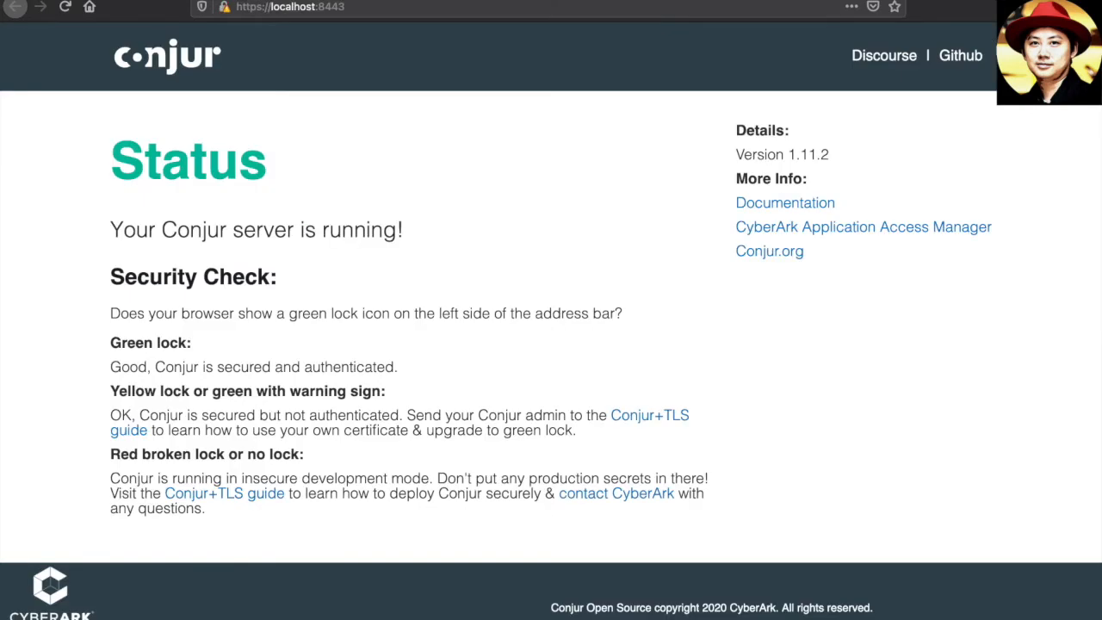
{"action": "mouse_move", "coordinate": [508, 142]}
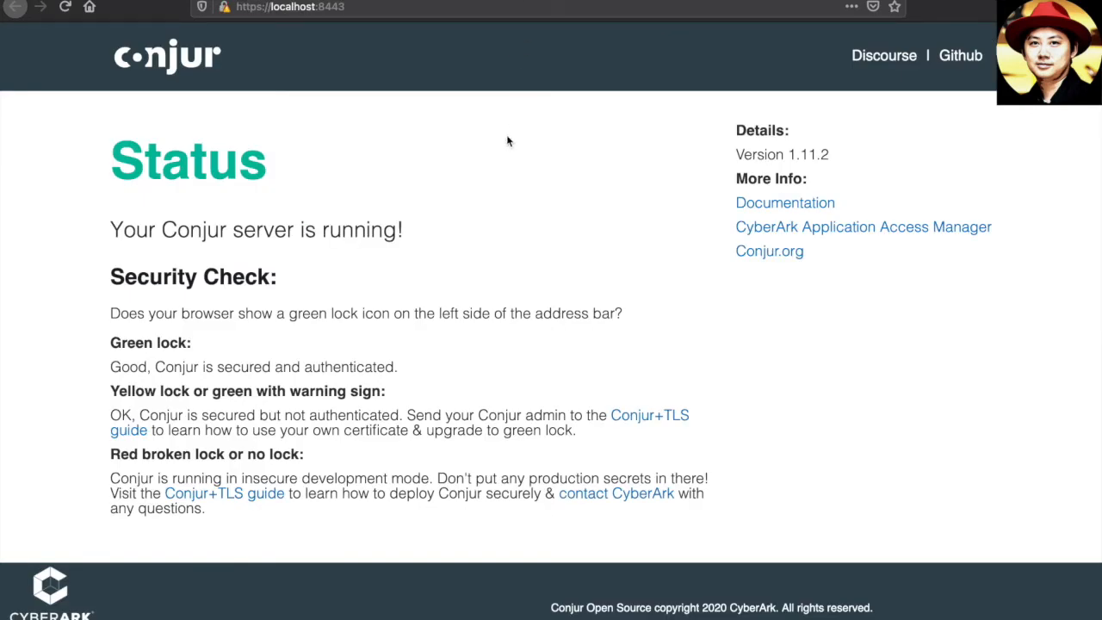
{"action": "mouse_move", "coordinate": [540, 173]}
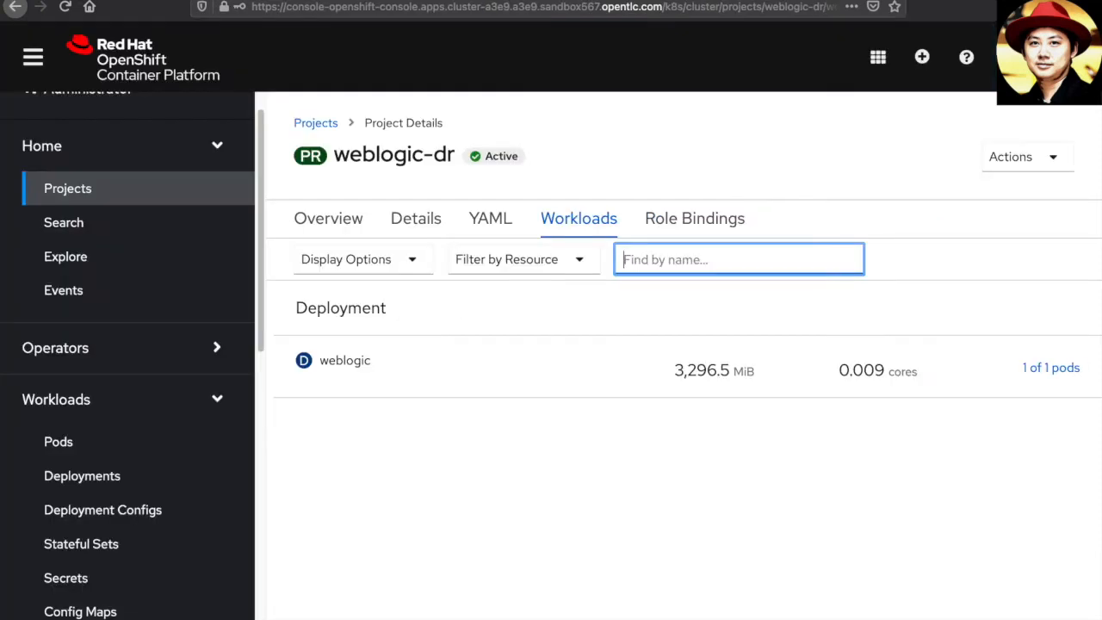
{"action": "mouse_move", "coordinate": [433, 268]}
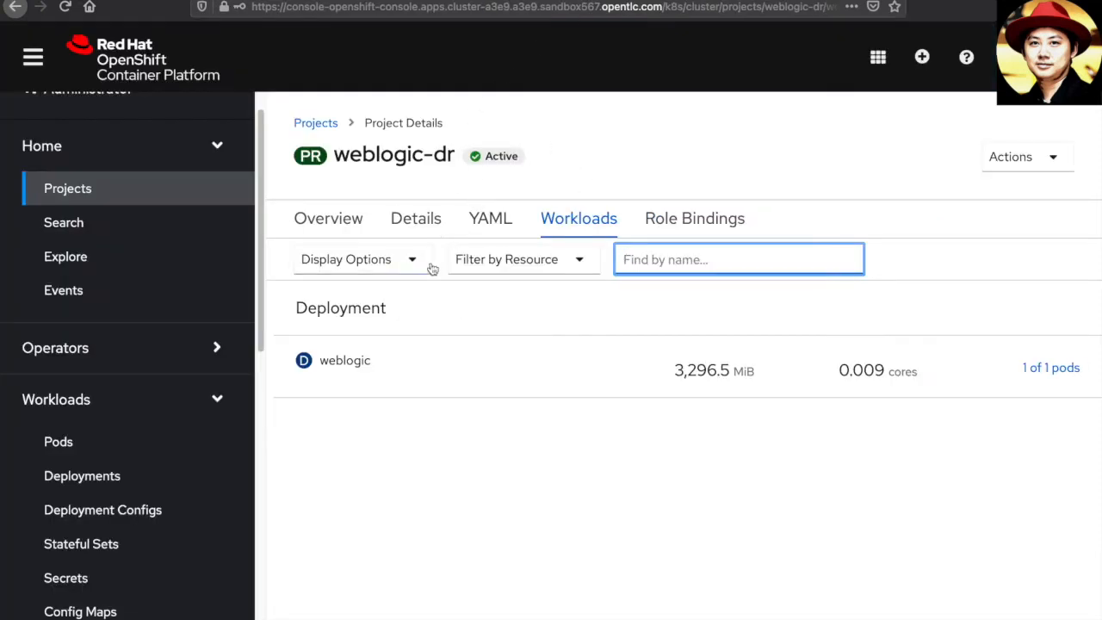
{"action": "mouse_move", "coordinate": [493, 325]}
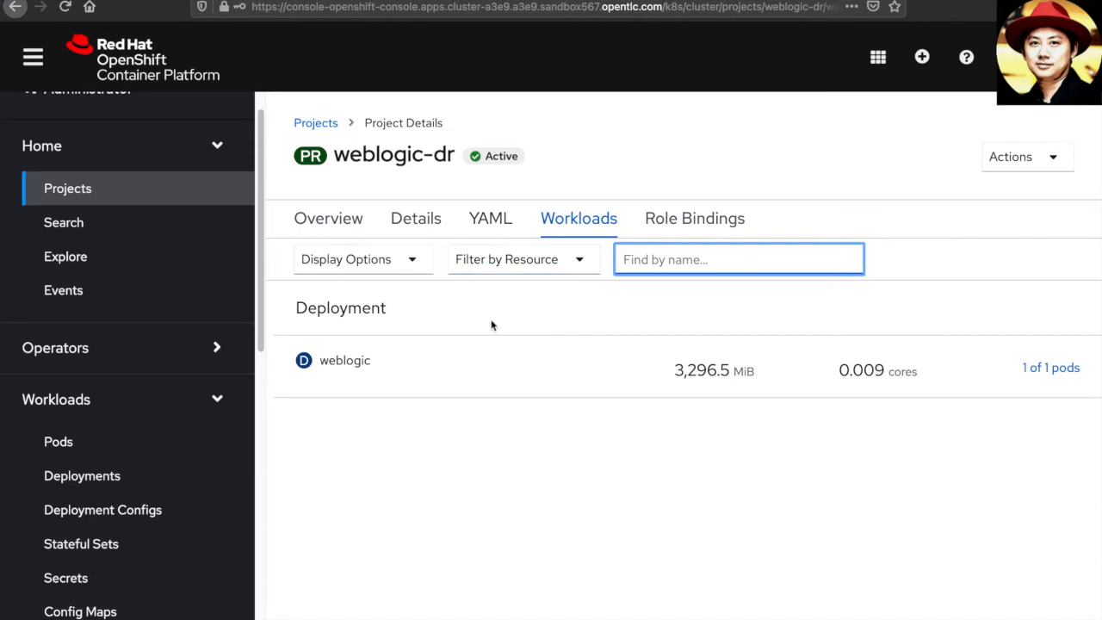
{"action": "mouse_move", "coordinate": [578, 321]}
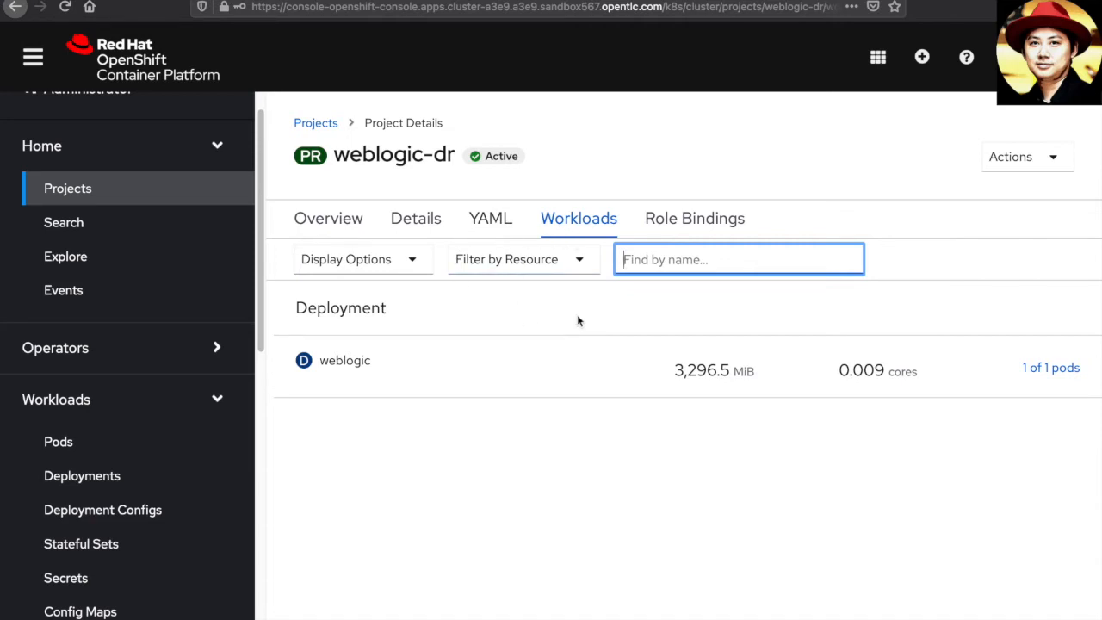
{"action": "mouse_move", "coordinate": [583, 307]}
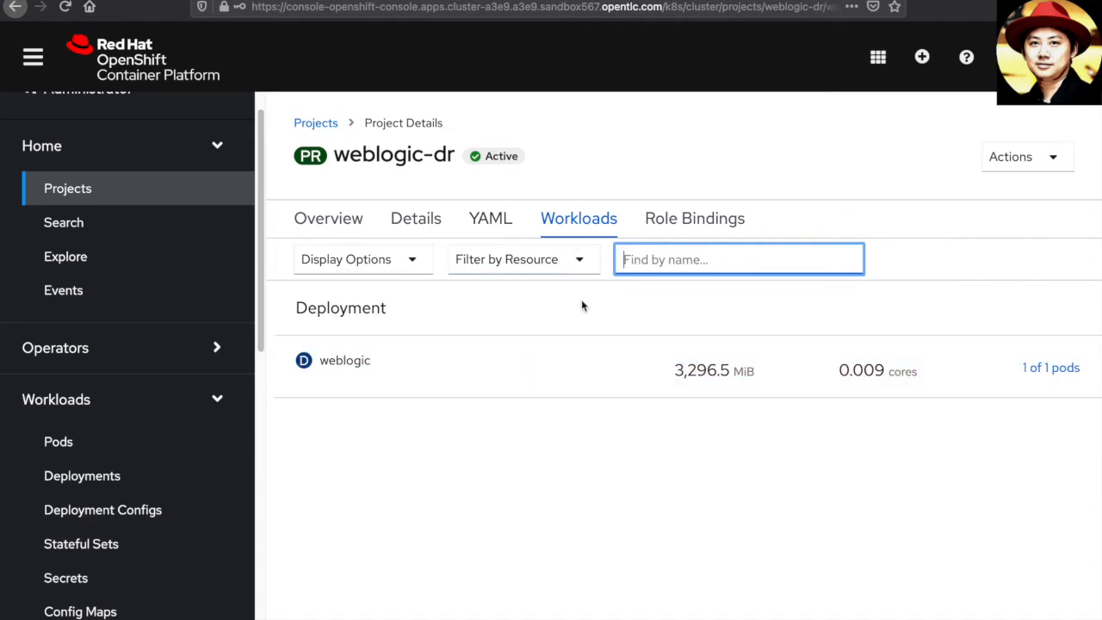
{"action": "mouse_move", "coordinate": [779, 82]}
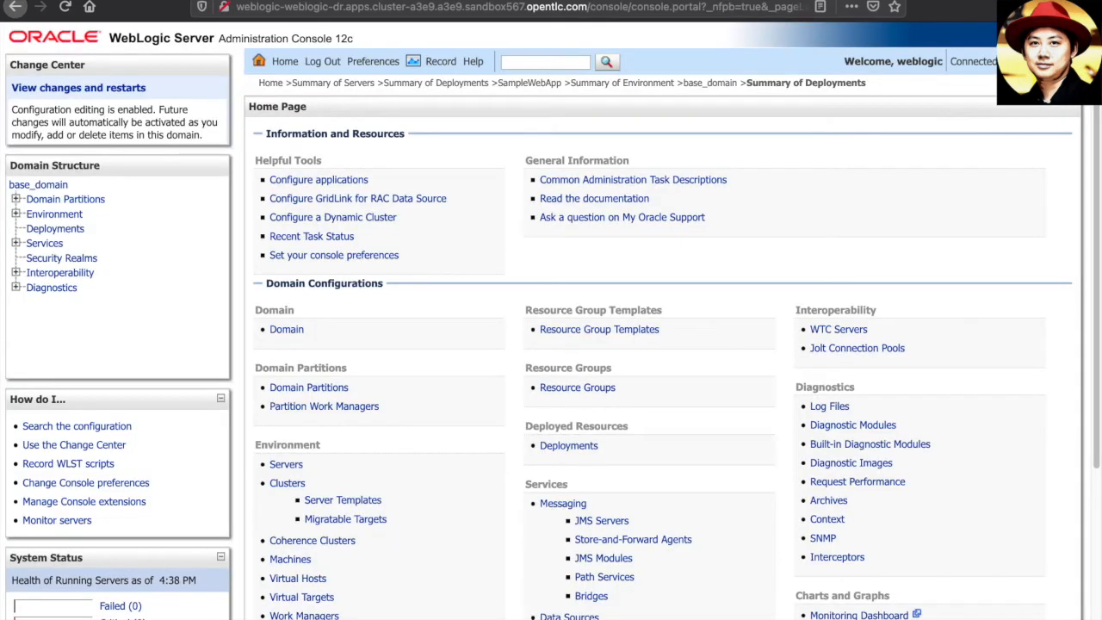
{"action": "mouse_move", "coordinate": [423, 249]}
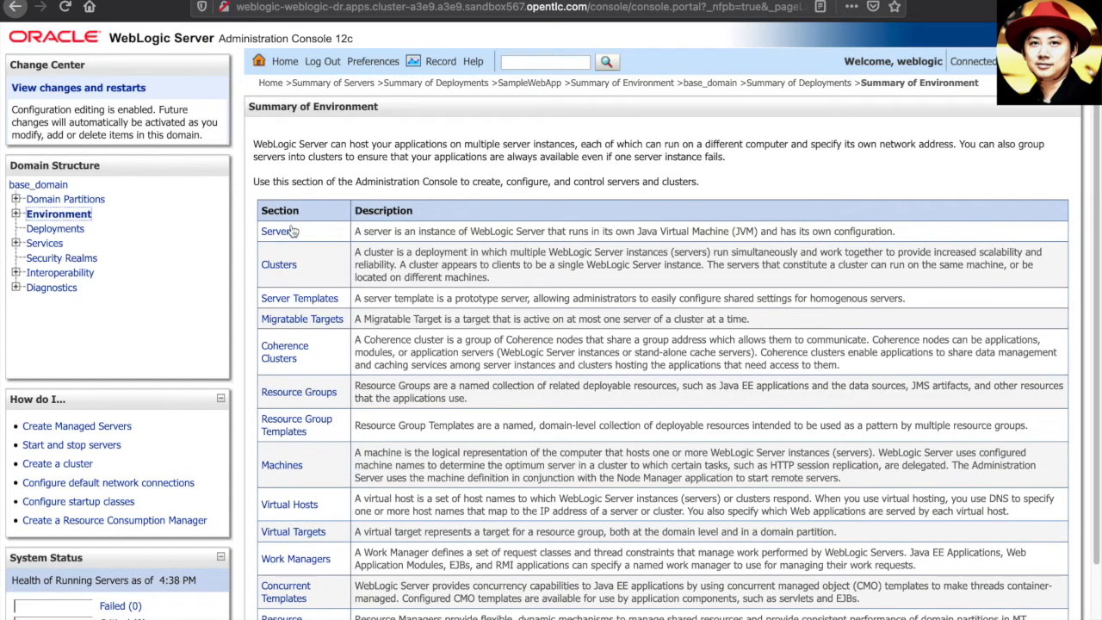
View the DR domain's three healthy servers and its empty deployments table
{"action": "left_click", "coordinate": [275, 231]}
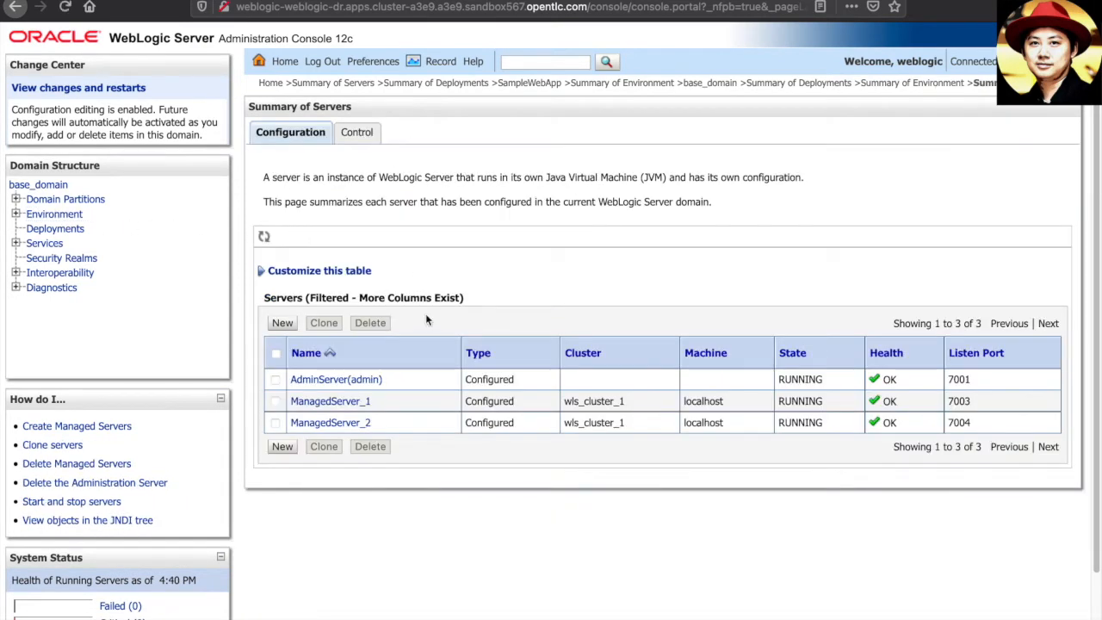
{"action": "mouse_move", "coordinate": [409, 378]}
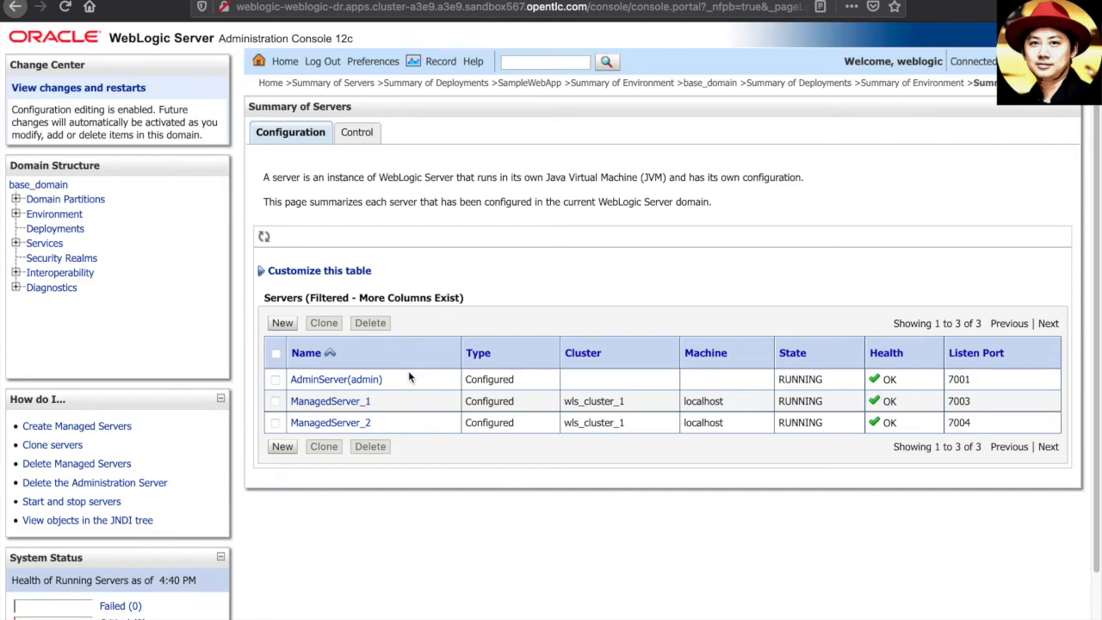
{"action": "mouse_move", "coordinate": [408, 422]}
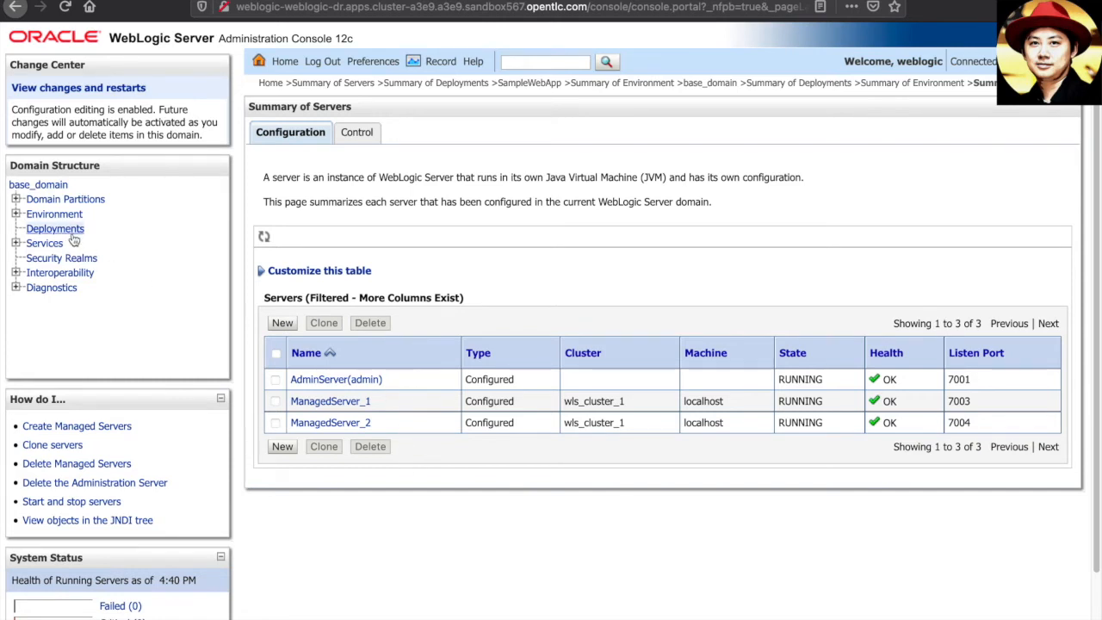
{"action": "left_click", "coordinate": [54, 228]}
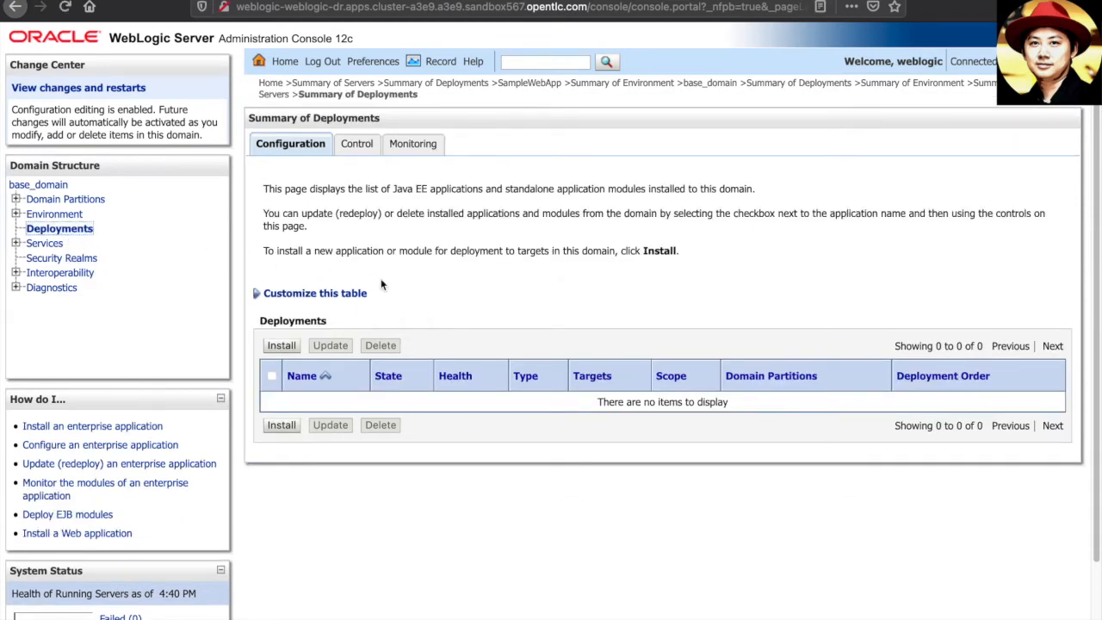
{"action": "mouse_move", "coordinate": [464, 329]}
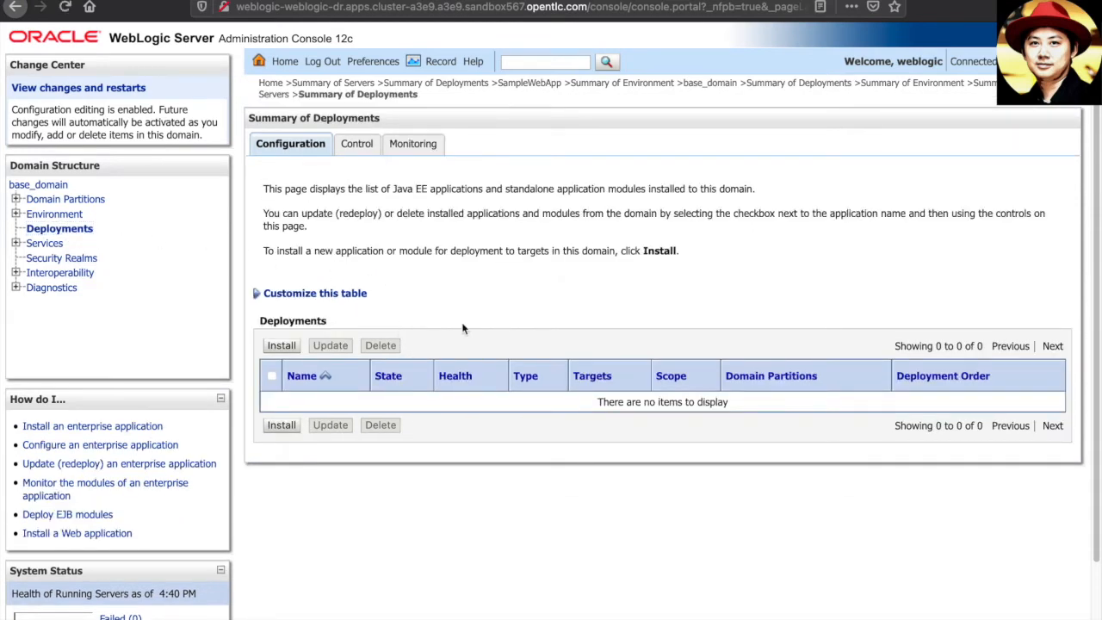
{"action": "mouse_move", "coordinate": [485, 304]}
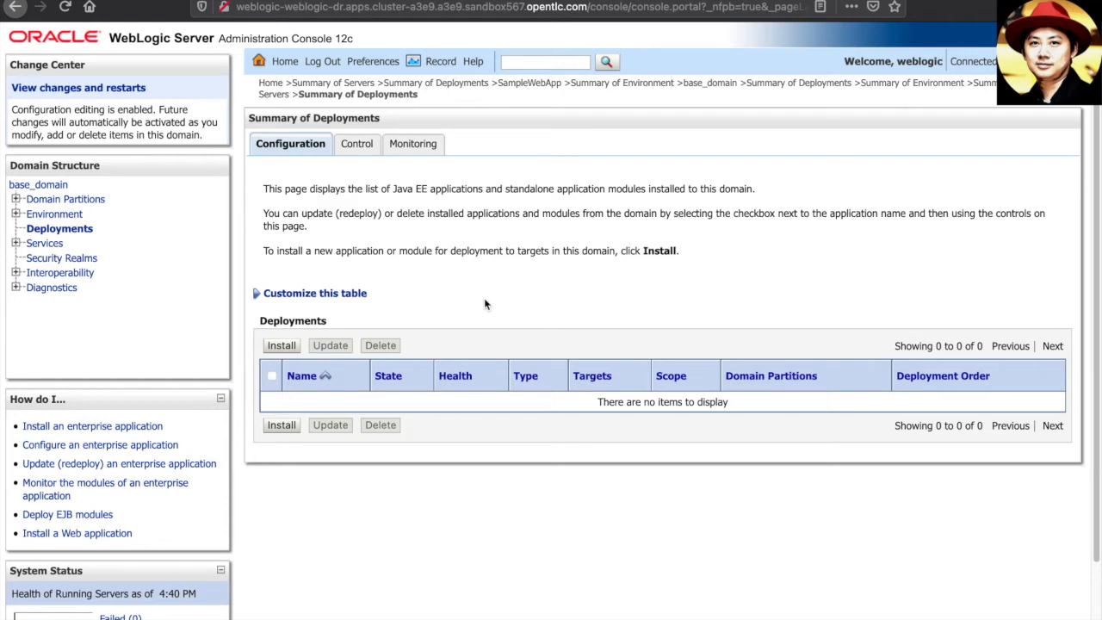
{"action": "mouse_move", "coordinate": [578, 248]}
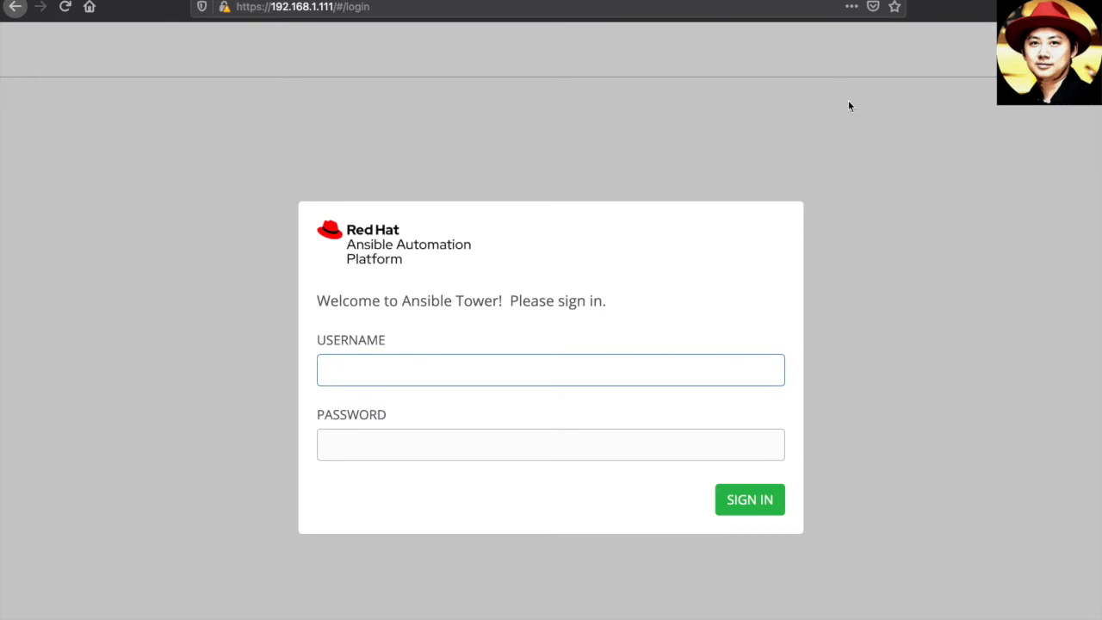
Log in to Ansible Tower with username admin and its password
{"action": "left_click", "coordinate": [550, 370]}
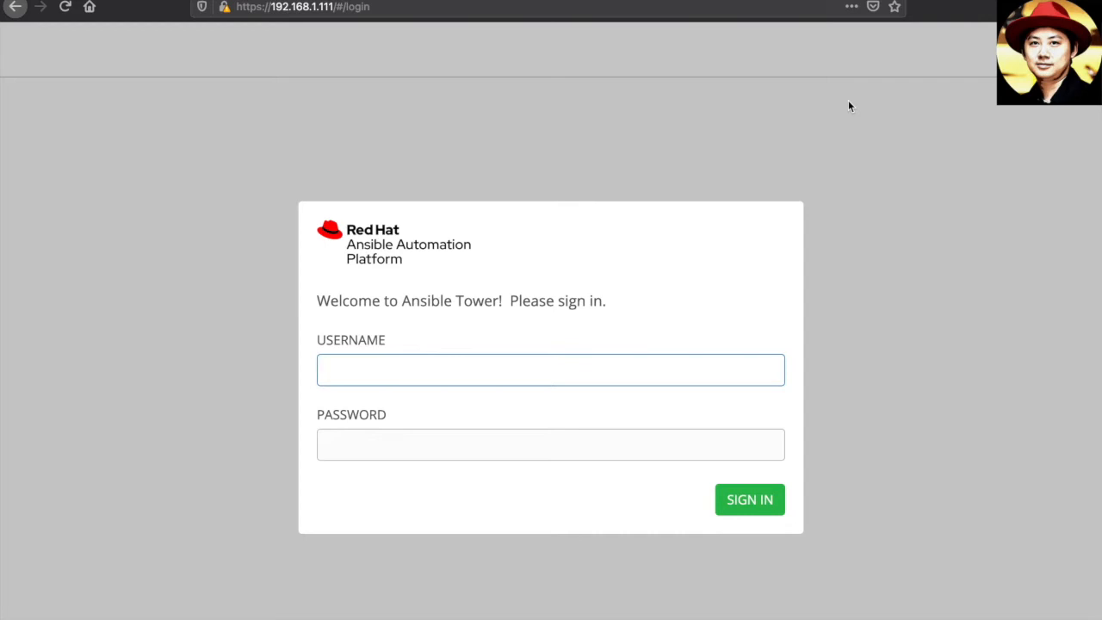
{"action": "type", "text": "admin"}
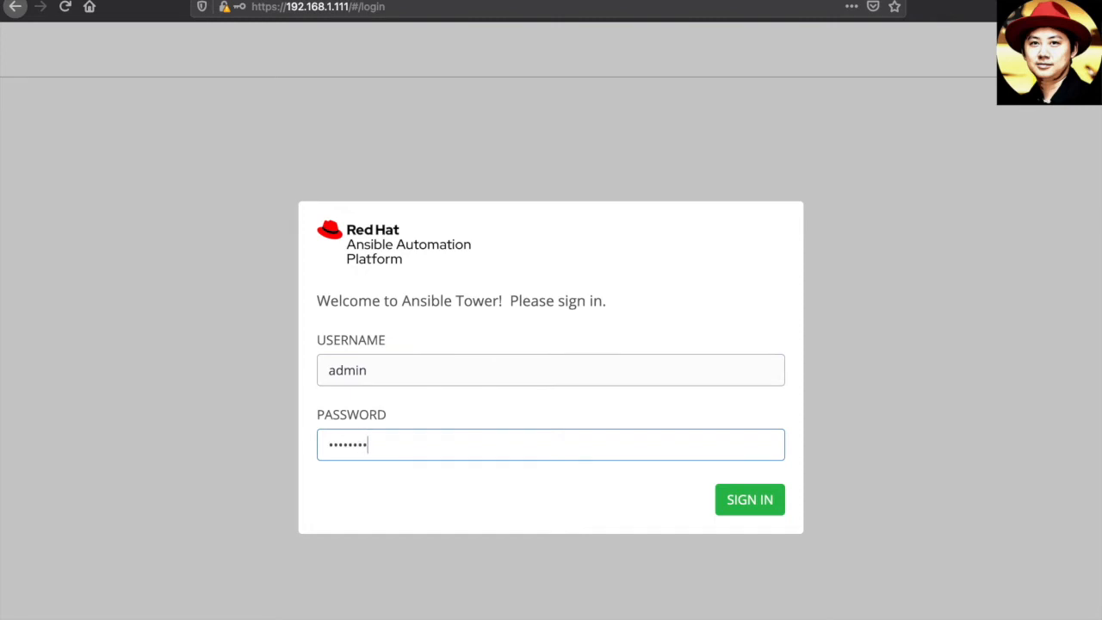
{"action": "mouse_move", "coordinate": [749, 500]}
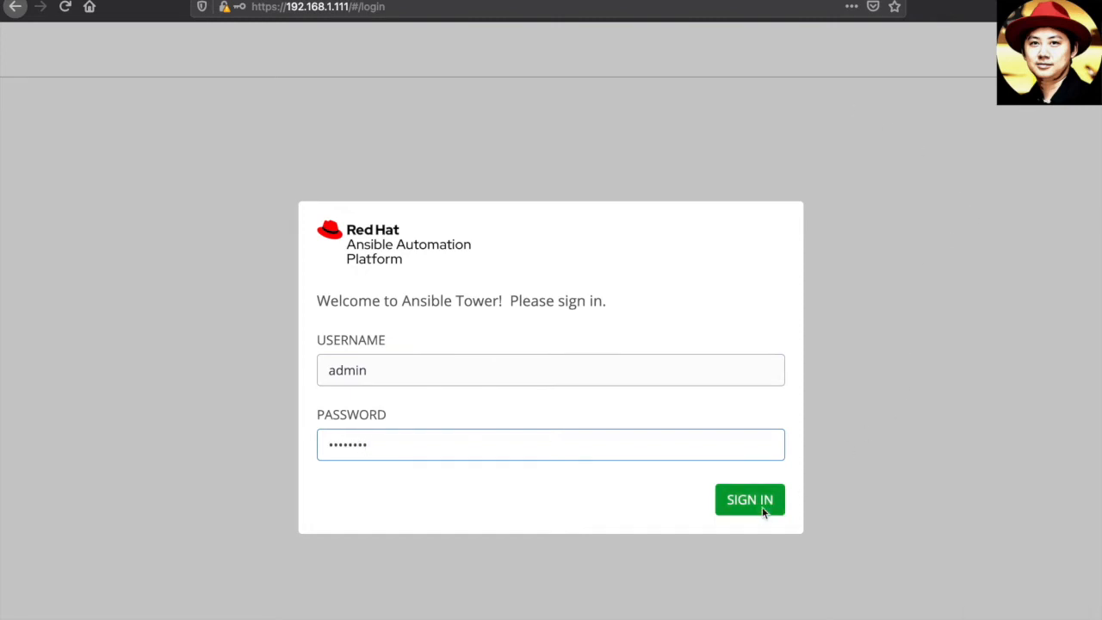
{"action": "left_click", "coordinate": [749, 499]}
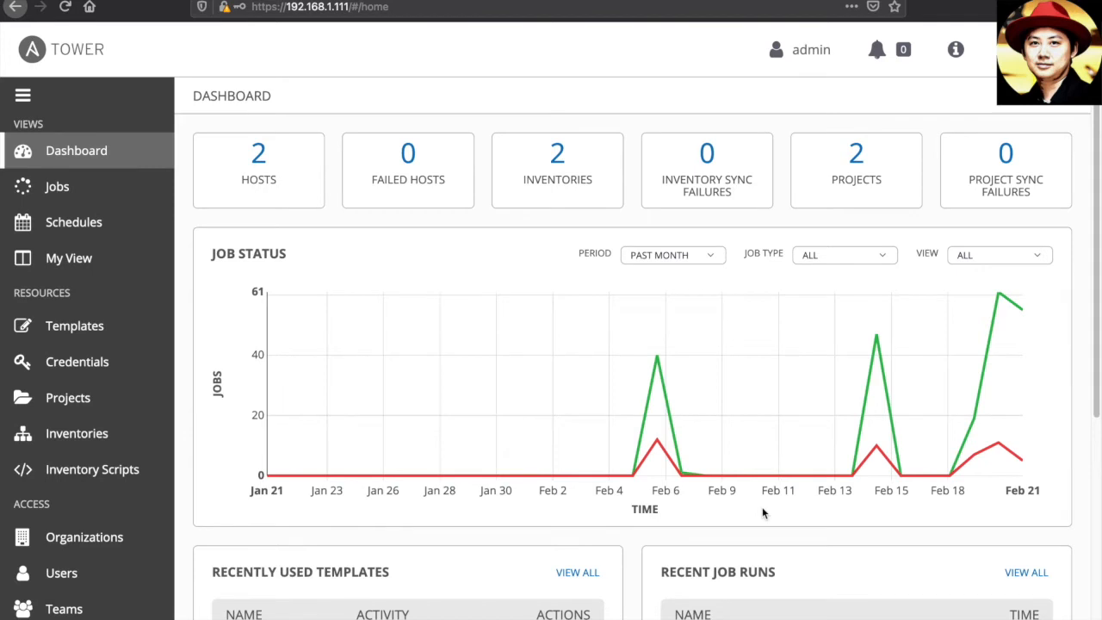
{"action": "mouse_move", "coordinate": [183, 437]}
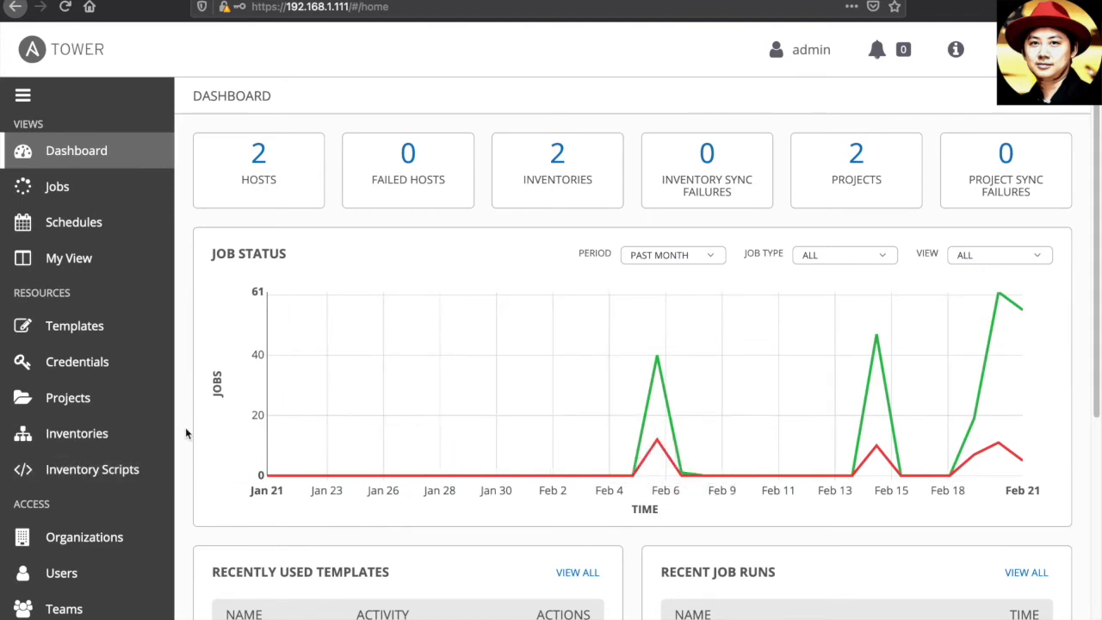
{"action": "left_click", "coordinate": [77, 360]}
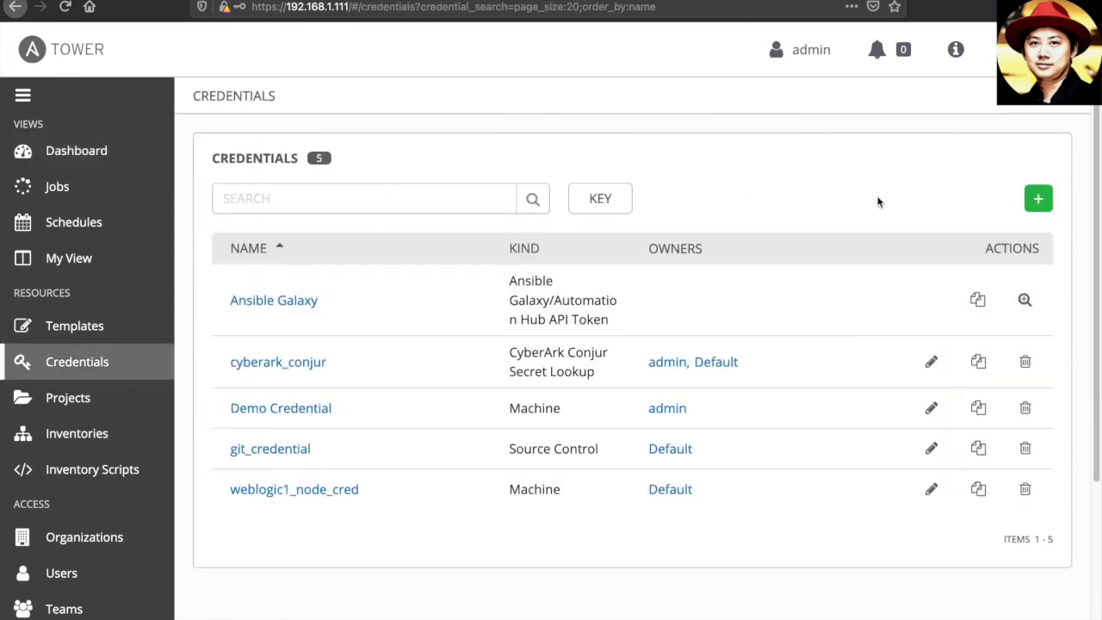
{"action": "mouse_move", "coordinate": [1038, 199]}
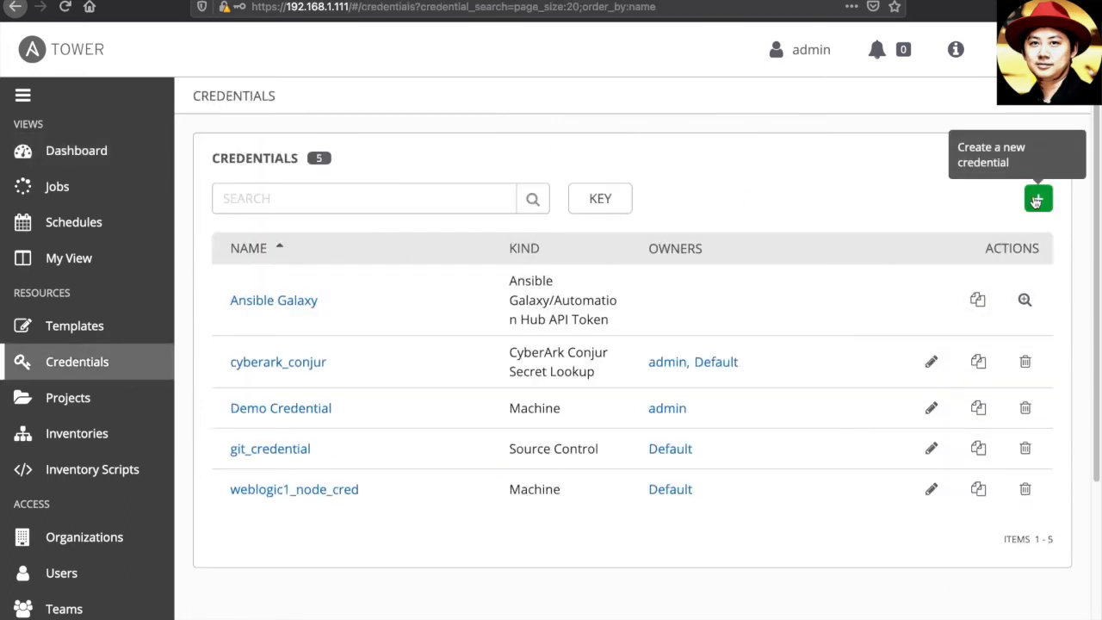
{"action": "left_click", "coordinate": [1038, 198]}
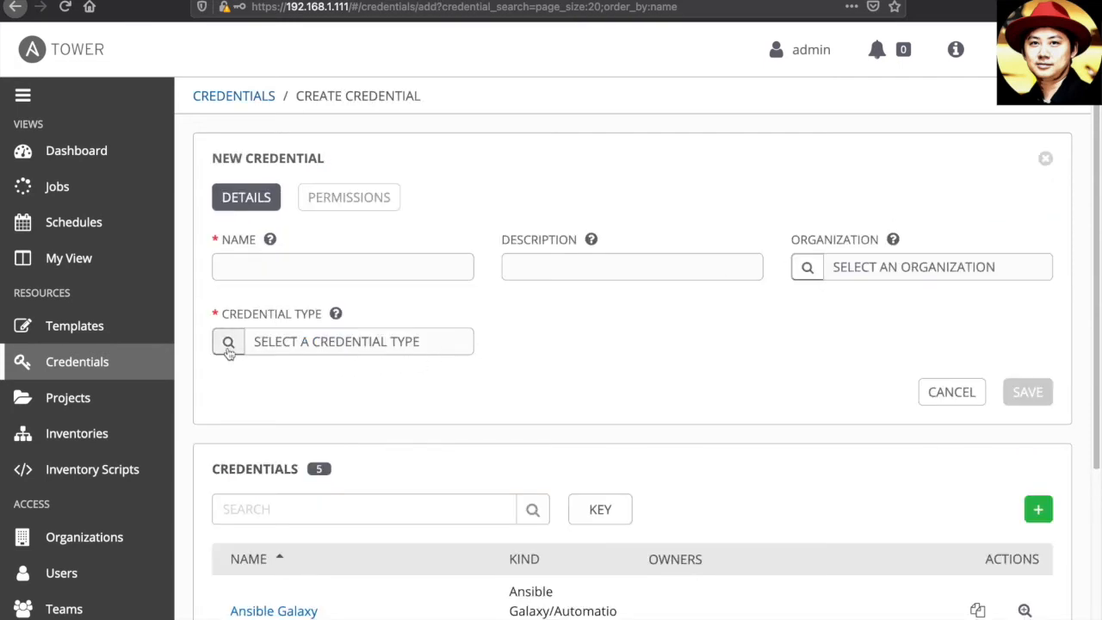
{"action": "left_click", "coordinate": [229, 341]}
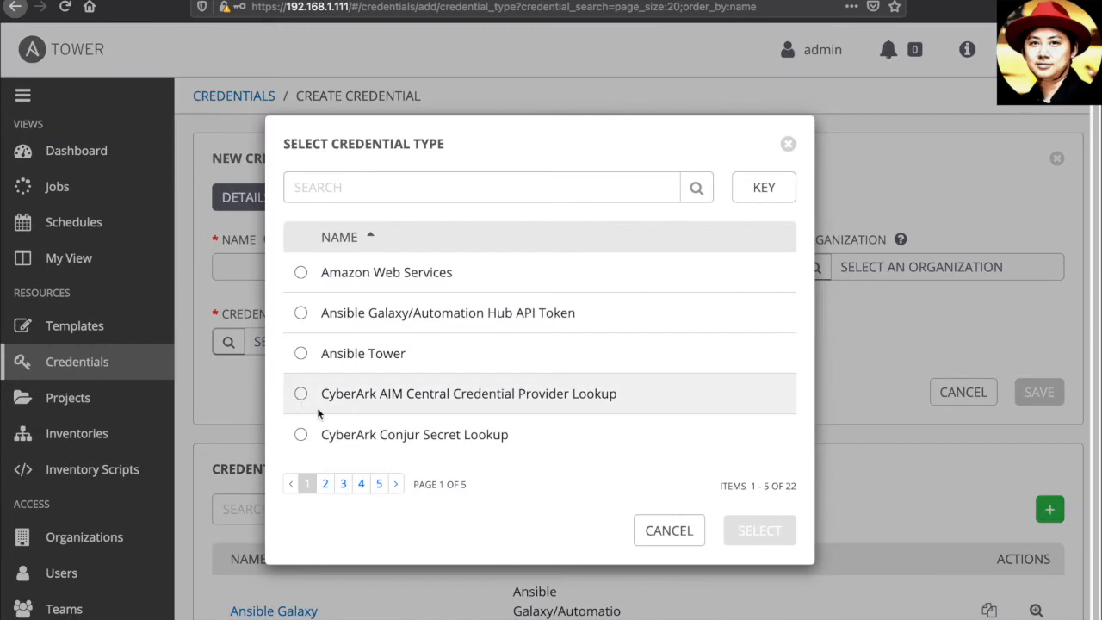
{"action": "mouse_move", "coordinate": [442, 434]}
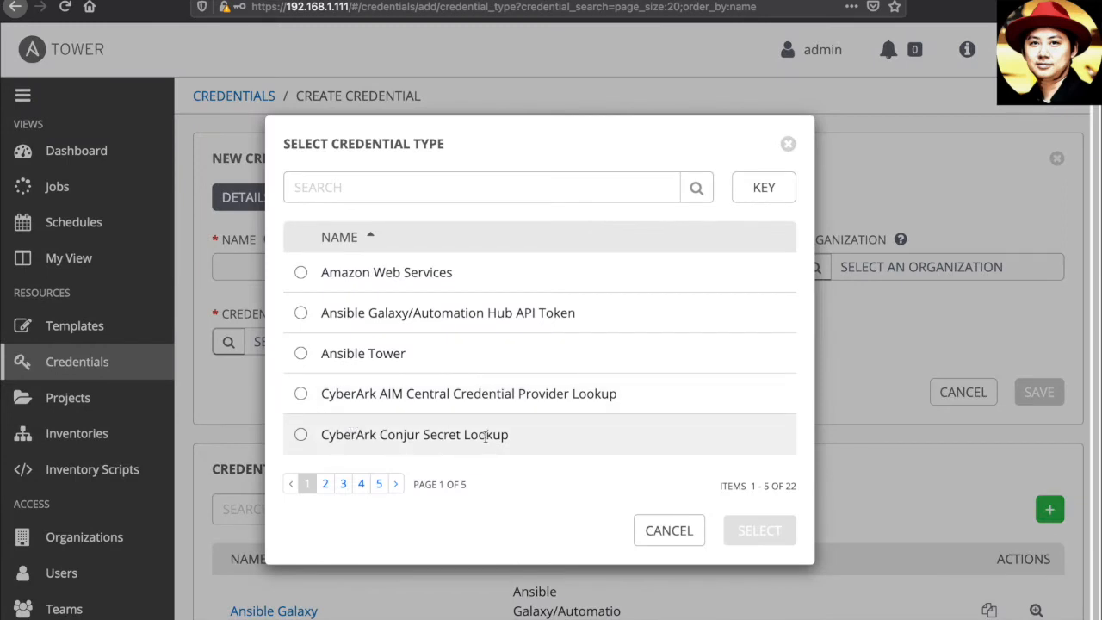
{"action": "left_click", "coordinate": [670, 531]}
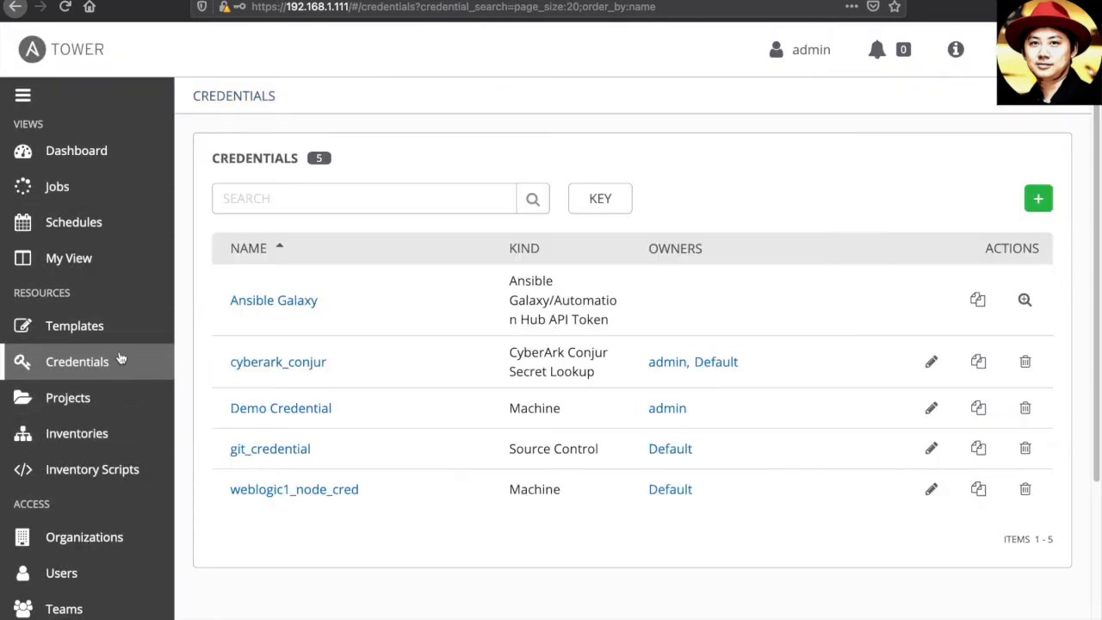
{"action": "mouse_move", "coordinate": [324, 345]}
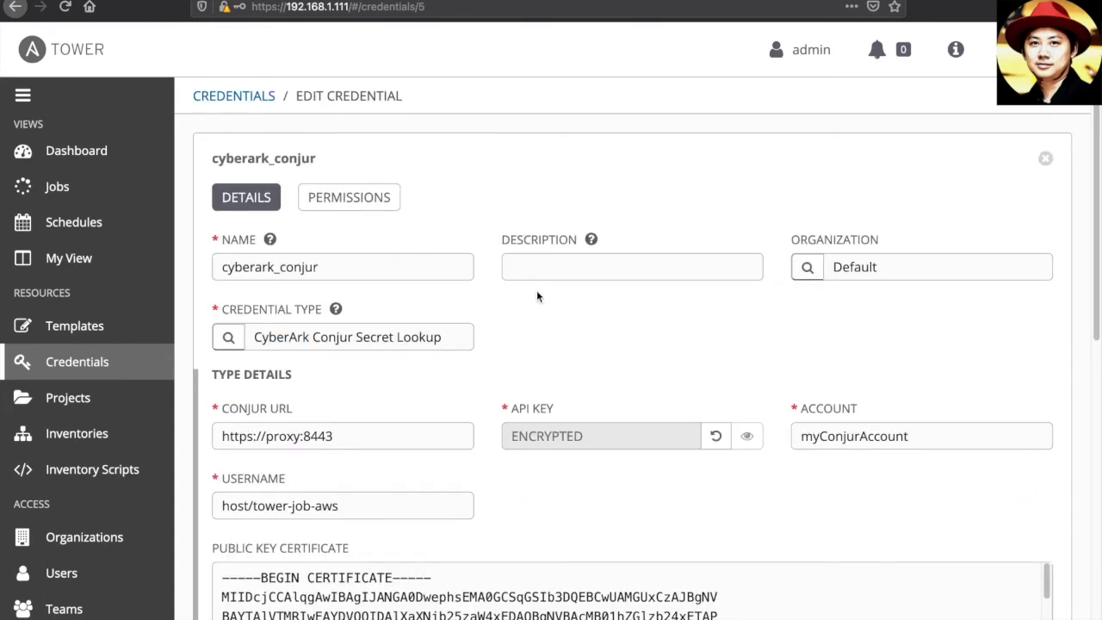
{"action": "mouse_move", "coordinate": [374, 271]}
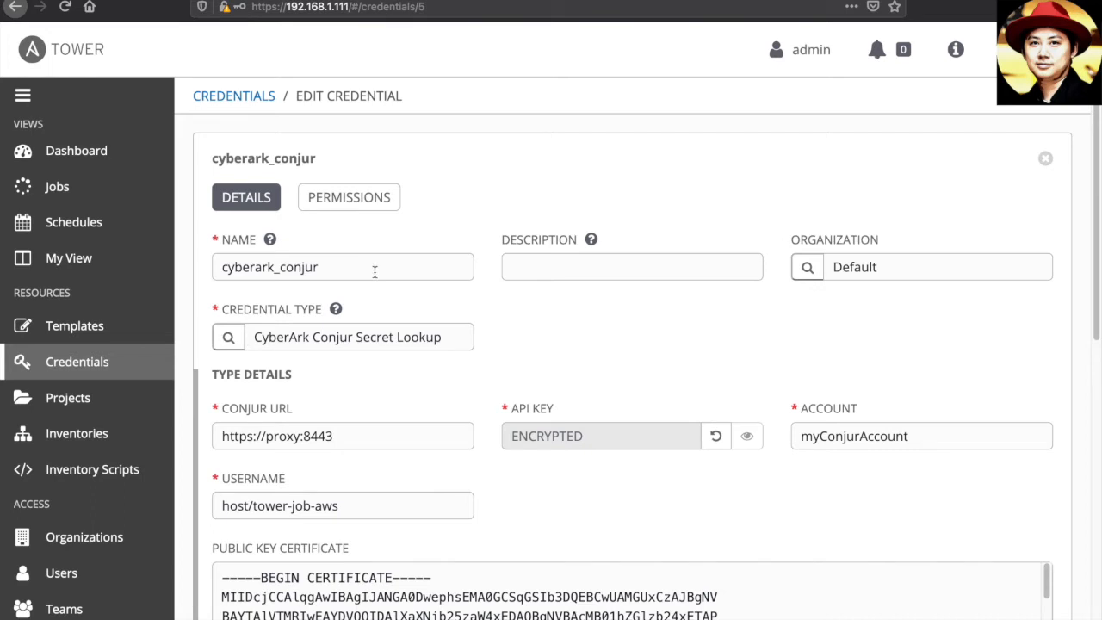
{"action": "mouse_move", "coordinate": [696, 327]}
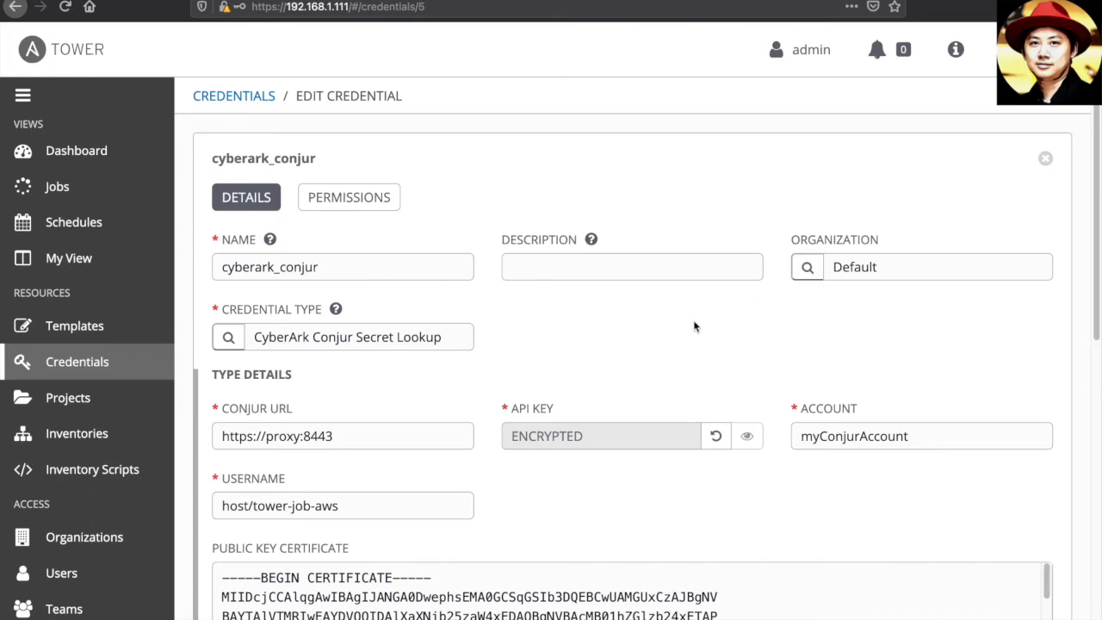
{"action": "mouse_move", "coordinate": [295, 365]}
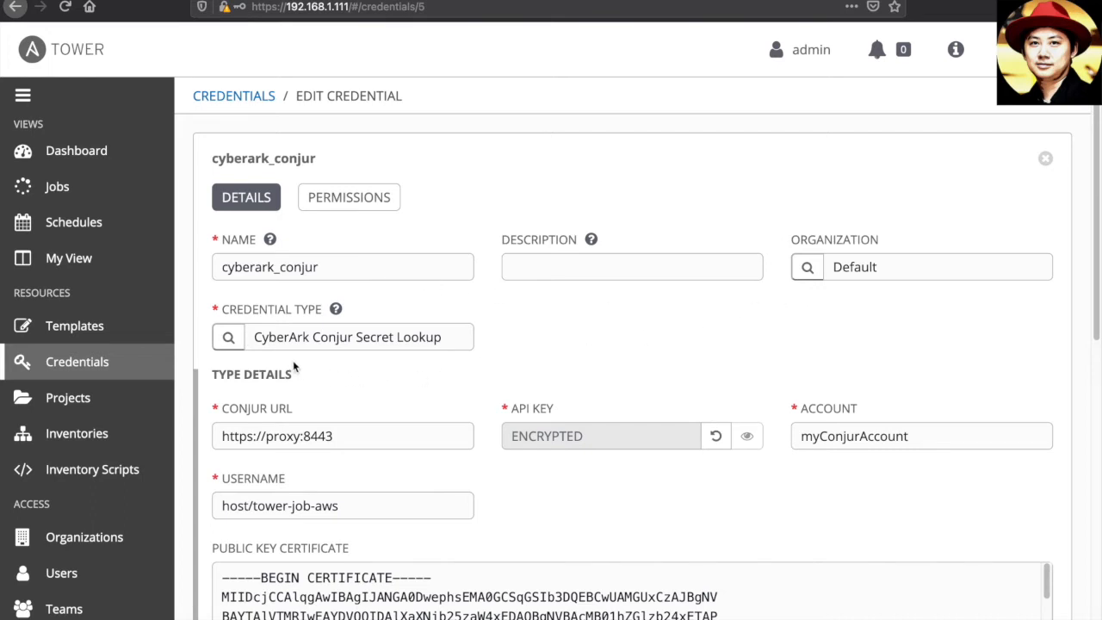
{"action": "mouse_move", "coordinate": [380, 348]}
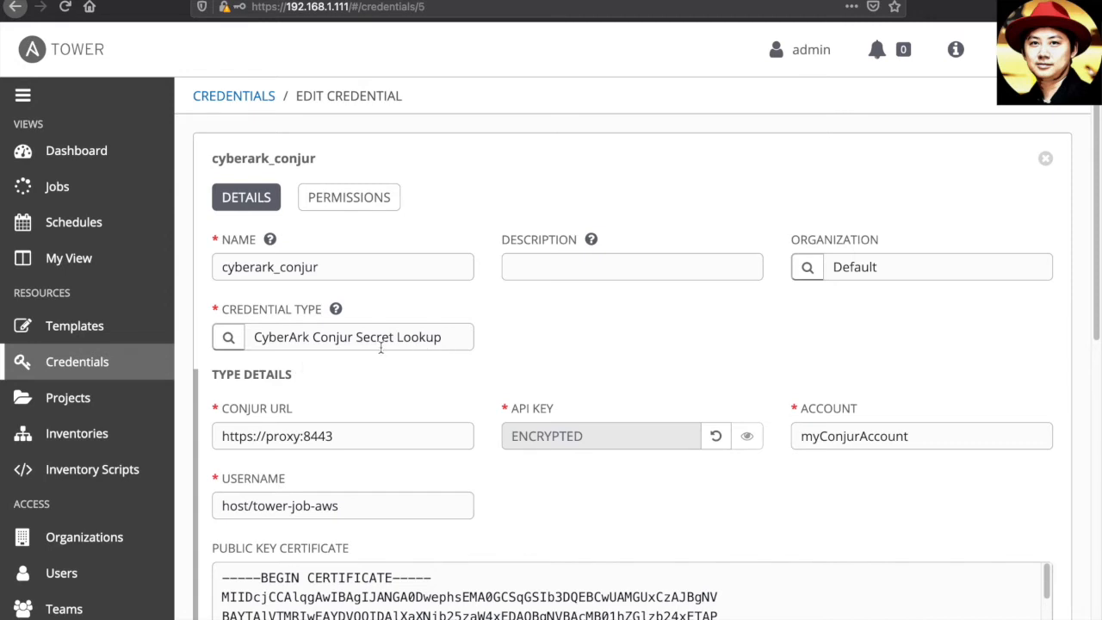
{"action": "mouse_move", "coordinate": [331, 364]}
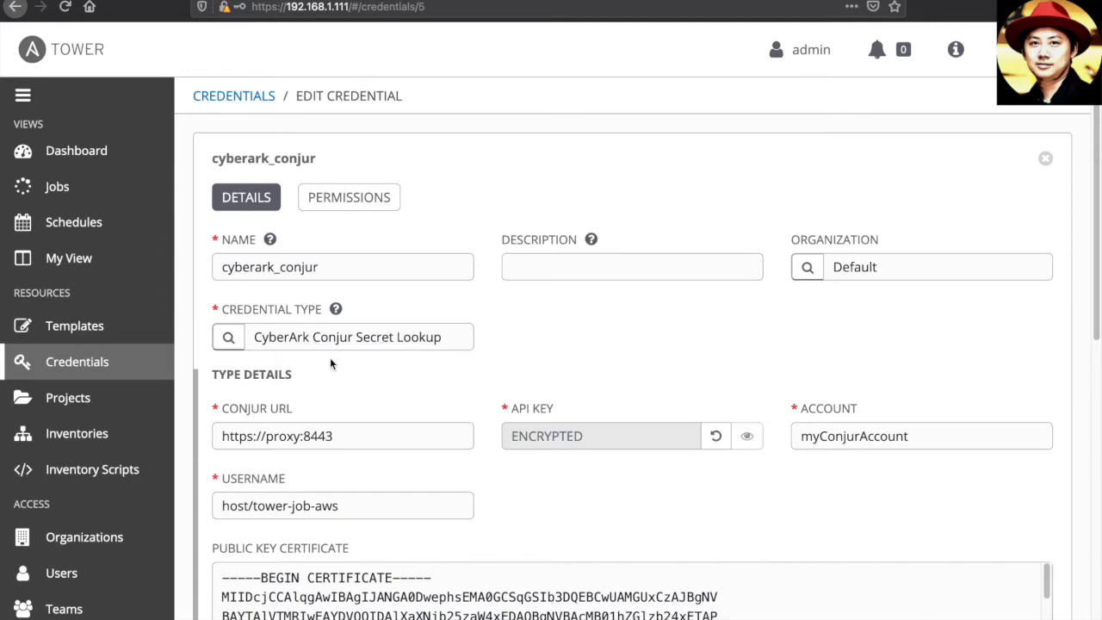
Review cyberark_conjur's Conjur lookup type, URL, account, host username and certificate
{"action": "scroll", "scroll_direction": "down", "scroll_amount": 3}
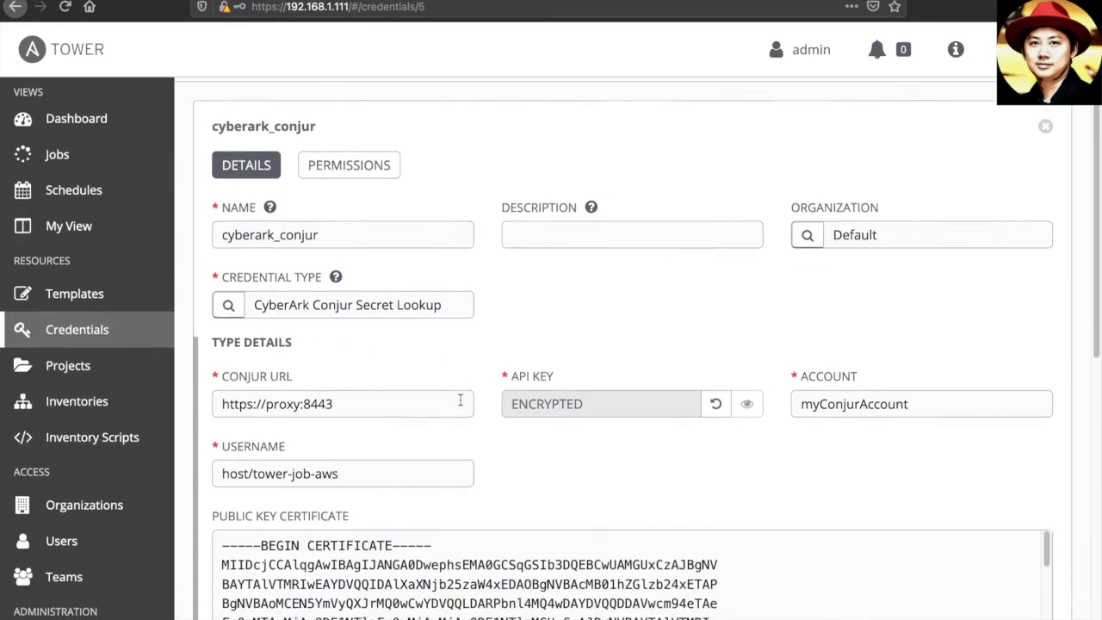
{"action": "scroll", "scroll_direction": "down", "scroll_amount": 3}
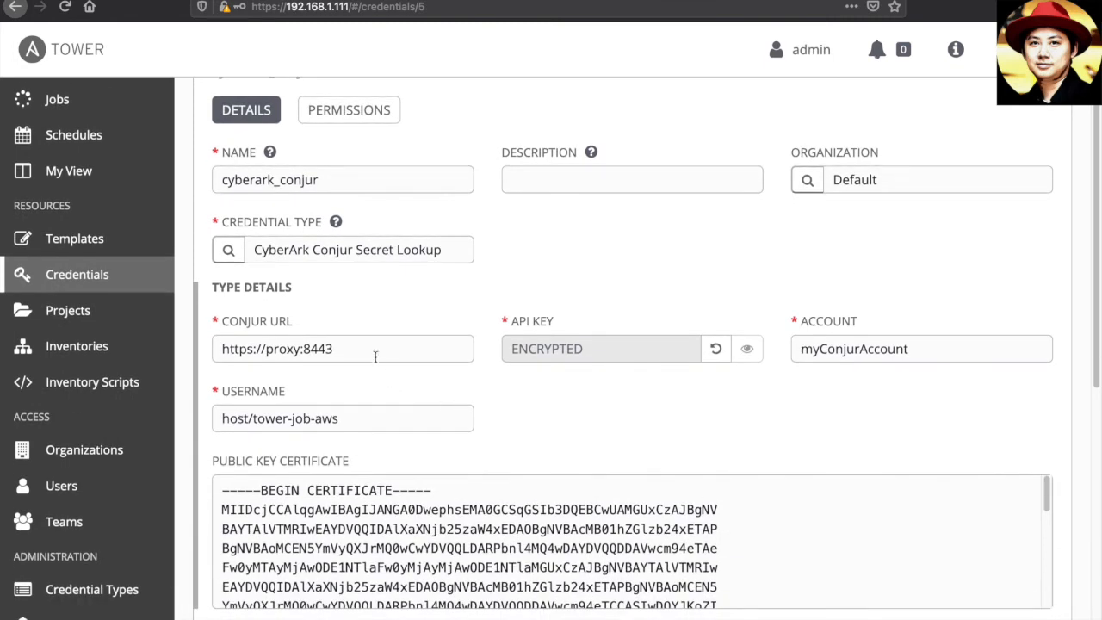
{"action": "mouse_move", "coordinate": [584, 366]}
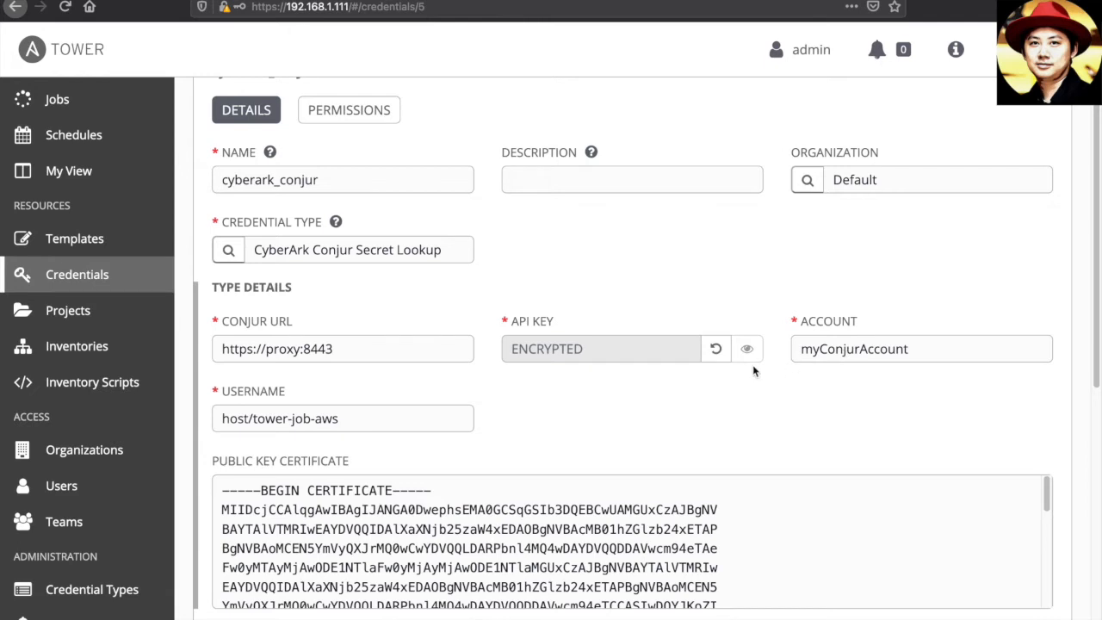
{"action": "mouse_move", "coordinate": [664, 411]}
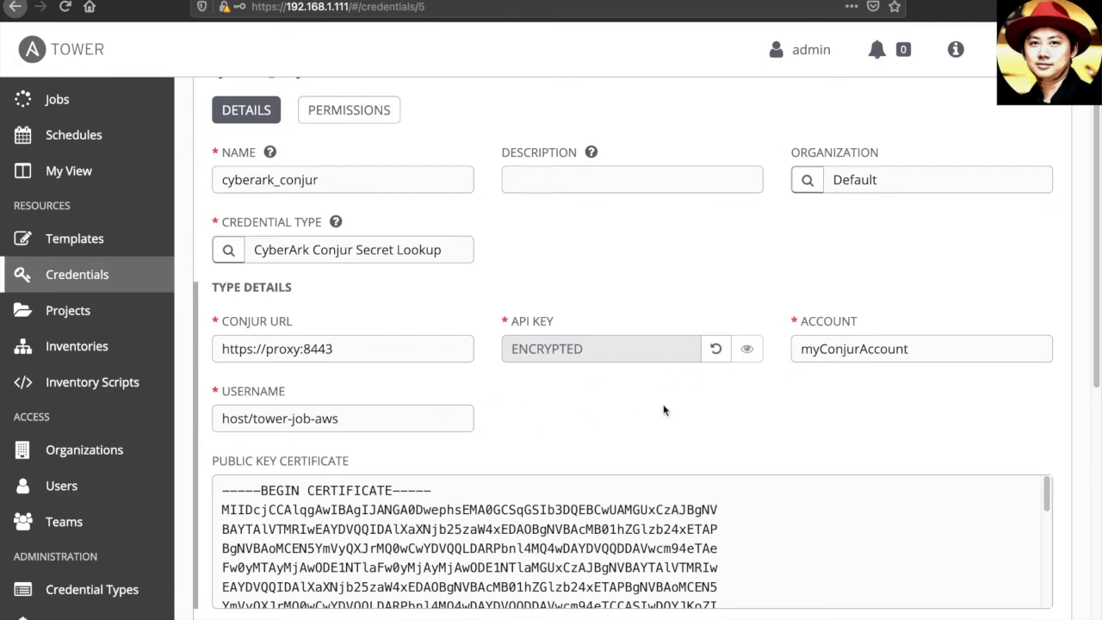
{"action": "scroll", "scroll_direction": "down", "scroll_amount": 3}
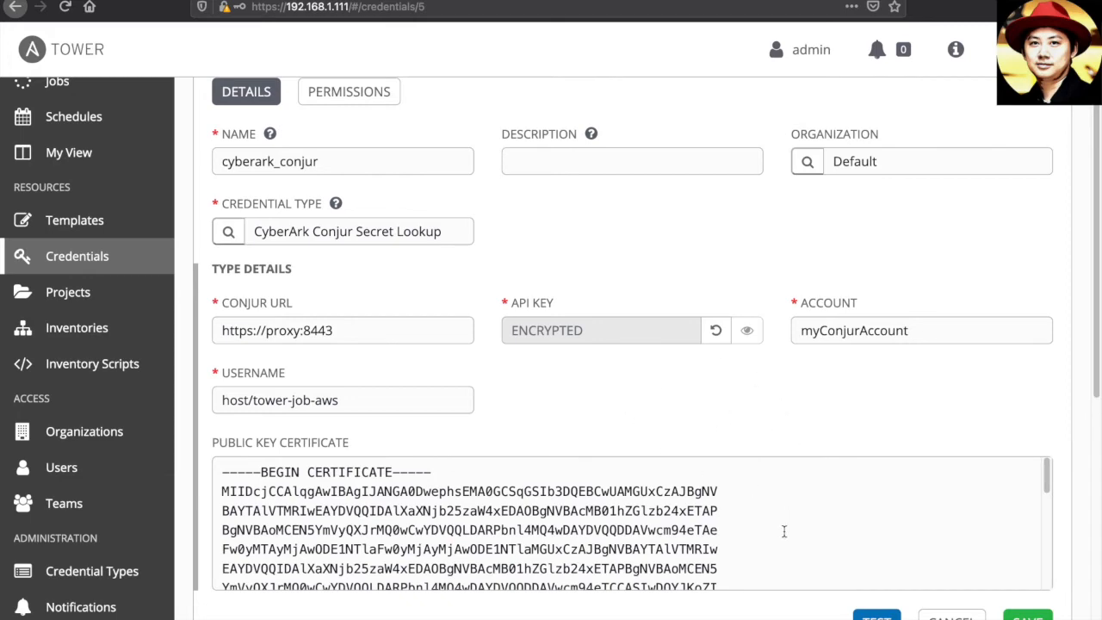
Test the cyberark_conjur lookup with secret identifier 'weblogic-password' and close the passed result
{"action": "left_click", "coordinate": [877, 616]}
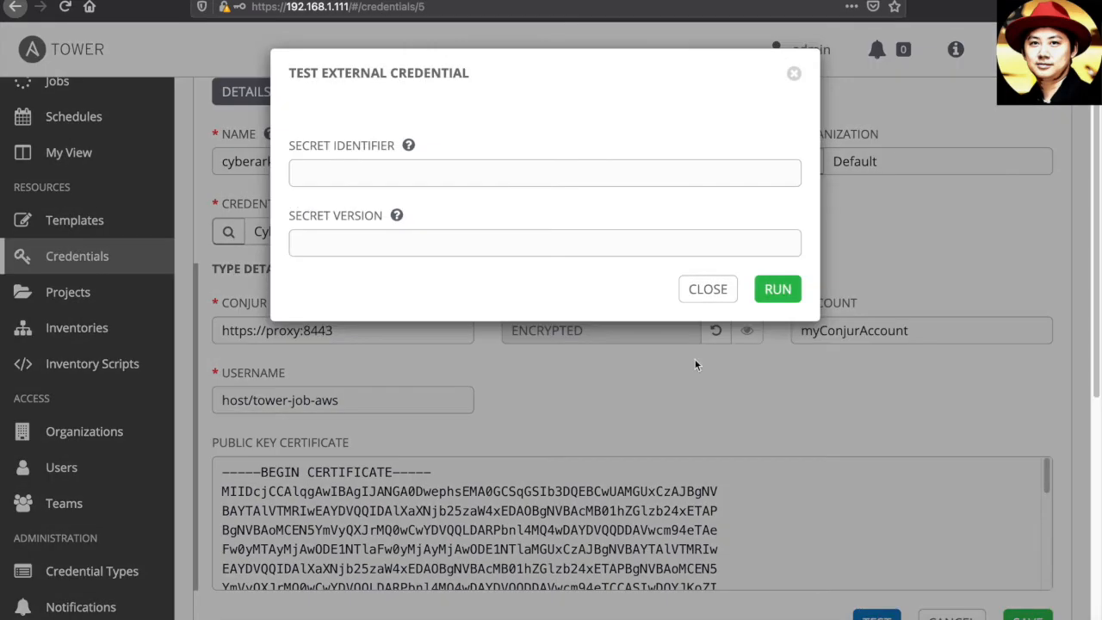
{"action": "left_click", "coordinate": [544, 173]}
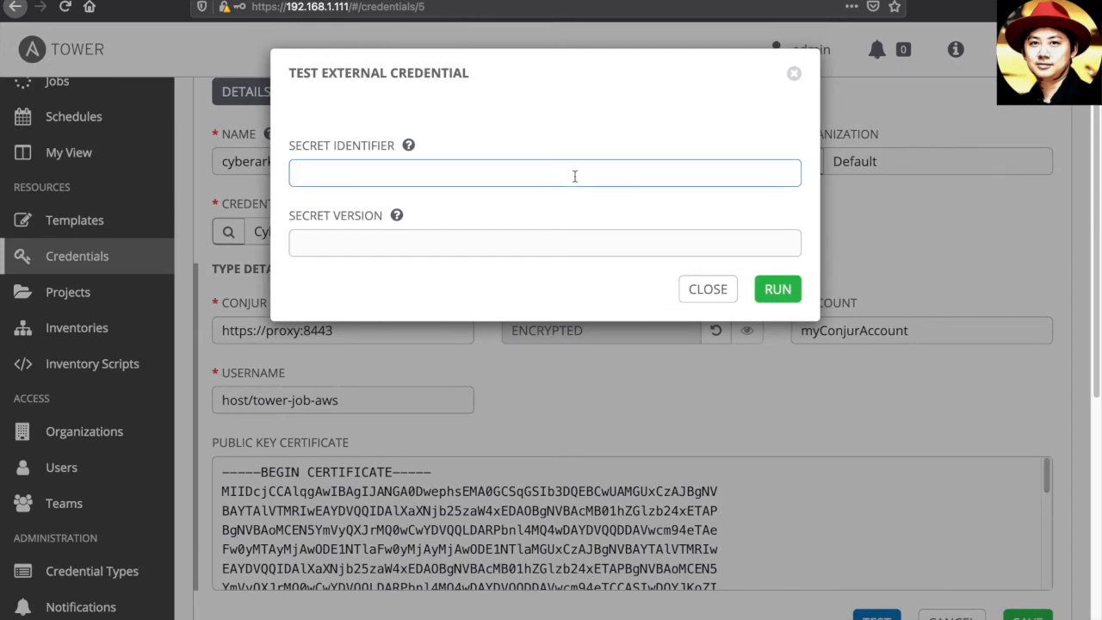
{"action": "type", "text": "webl"}
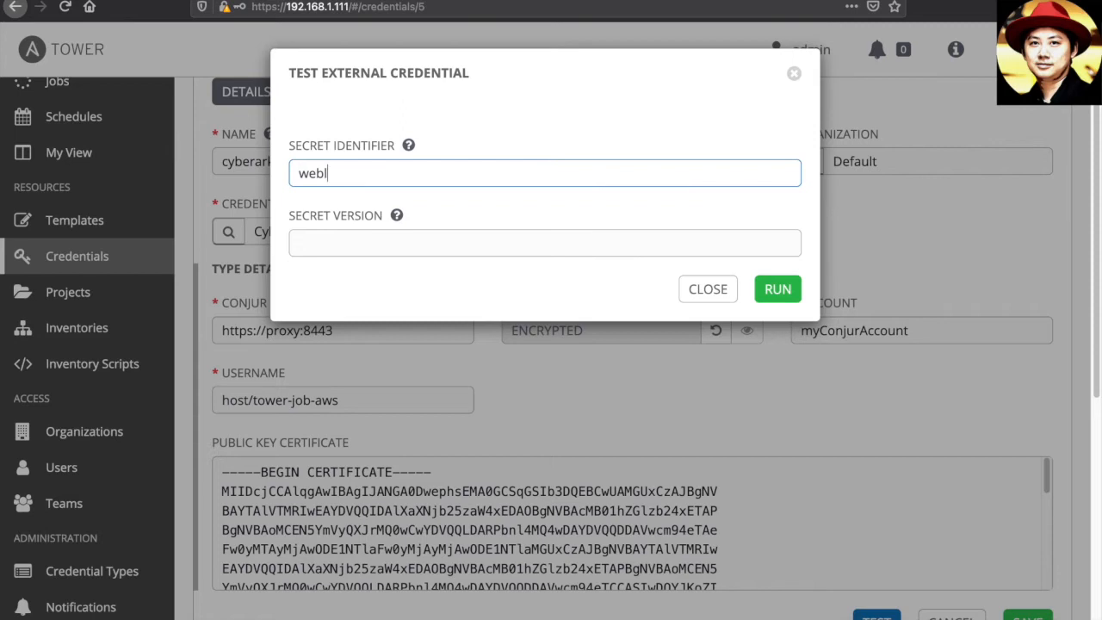
{"action": "type", "text": "oggi"}
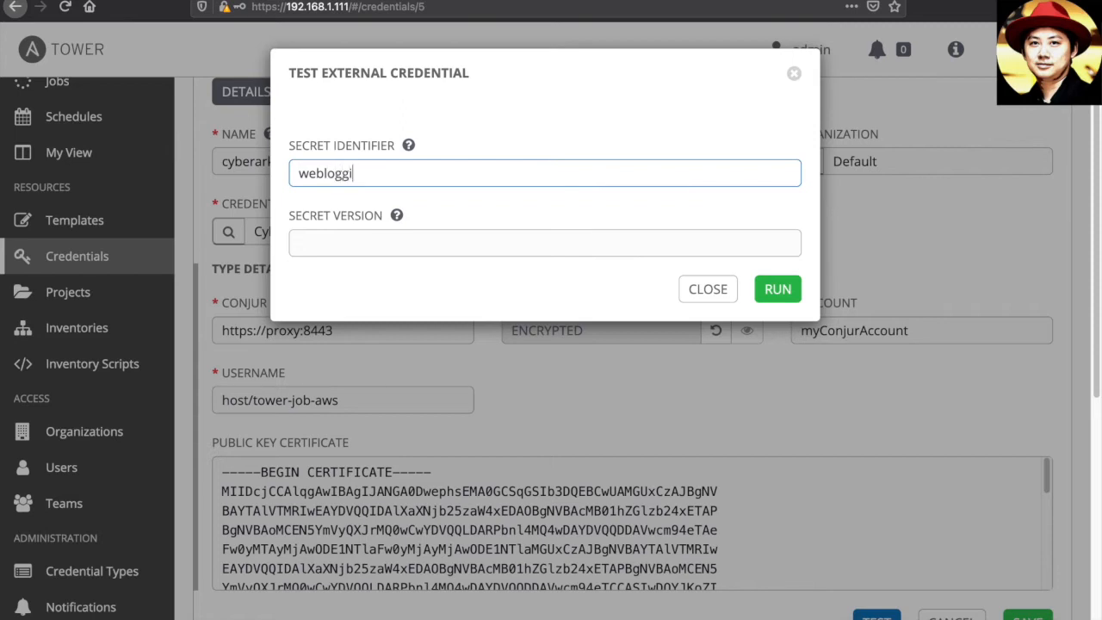
{"action": "key", "text": "BackSpace"}
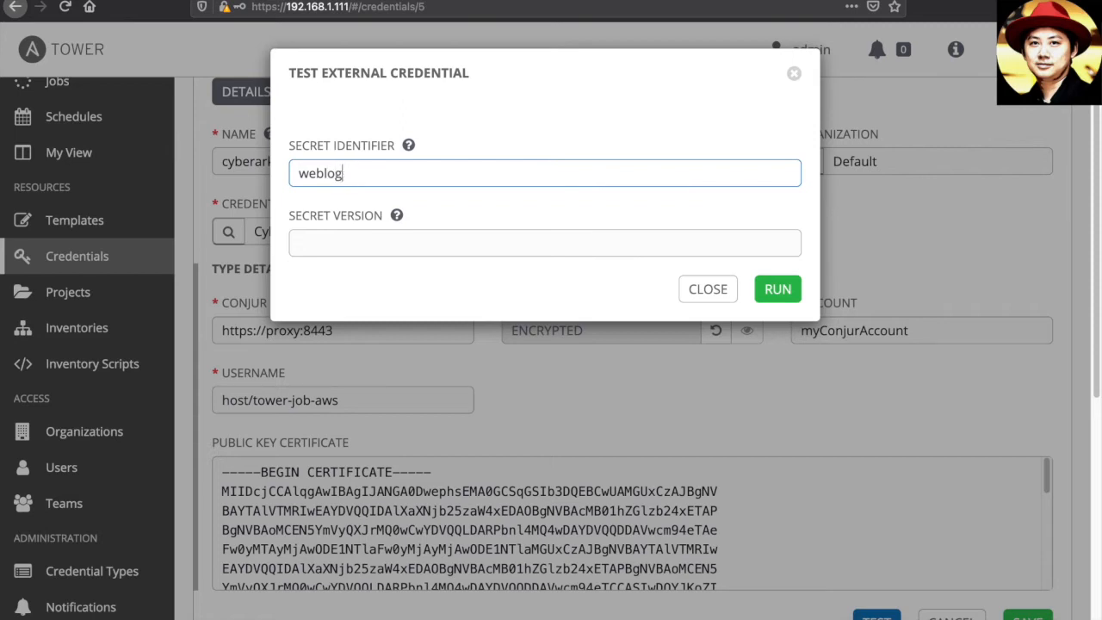
{"action": "type", "text": "ic"}
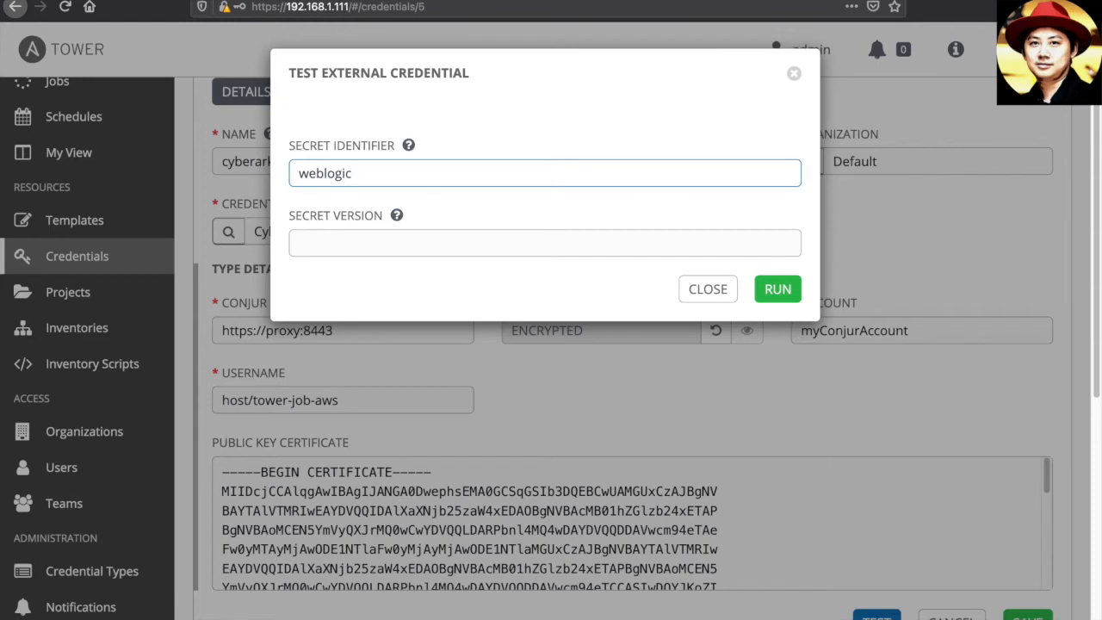
{"action": "type", "text": "-passw"}
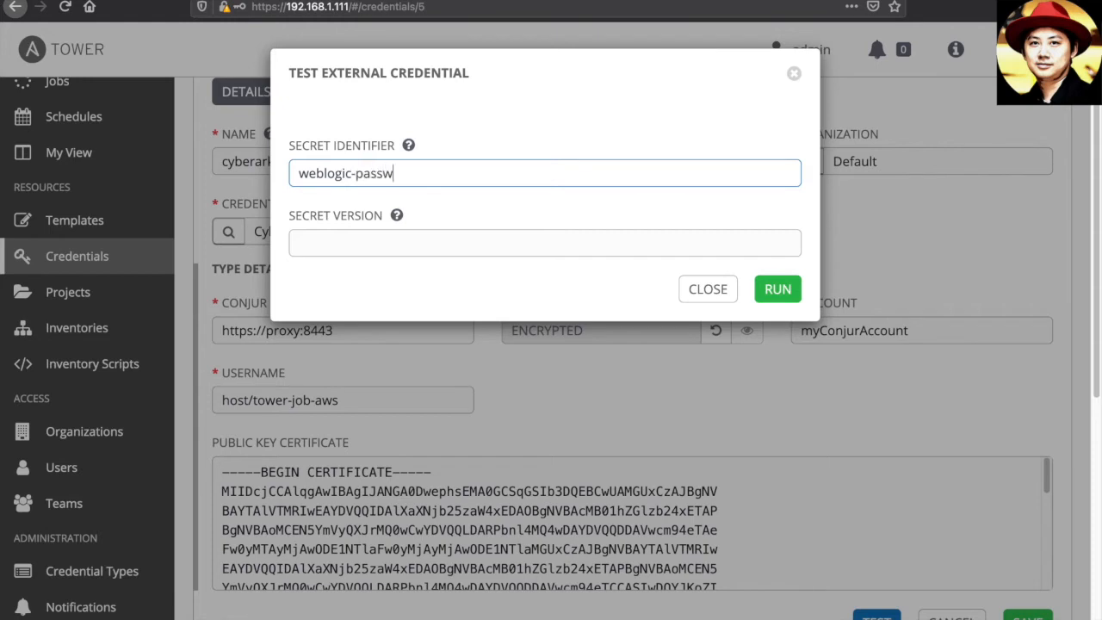
{"action": "type", "text": "ord"}
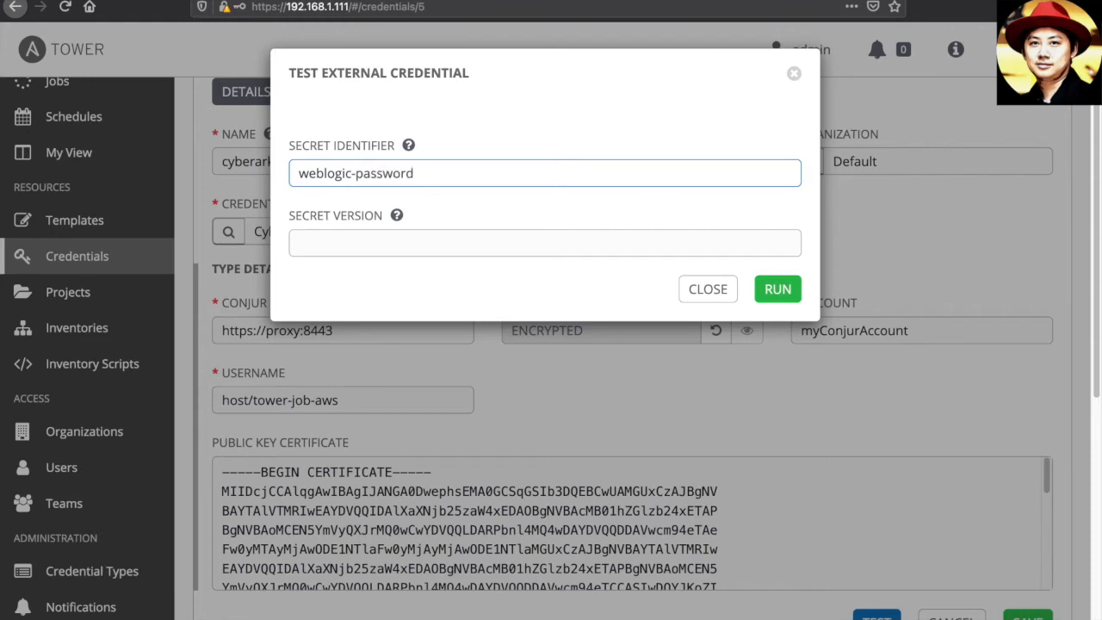
{"action": "mouse_move", "coordinate": [623, 160]}
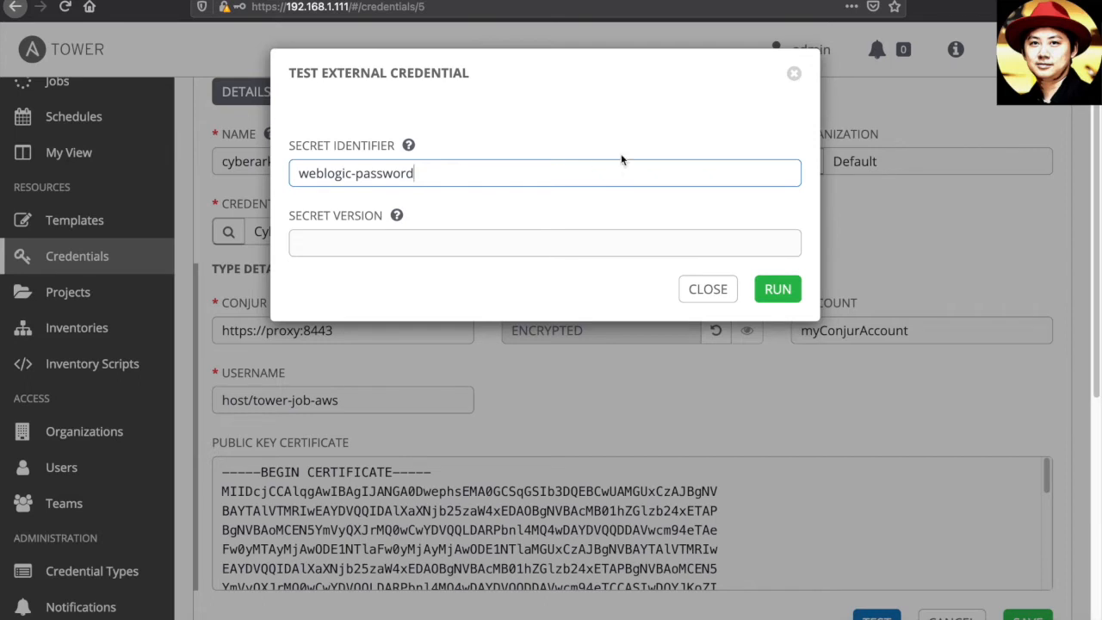
{"action": "mouse_move", "coordinate": [778, 288]}
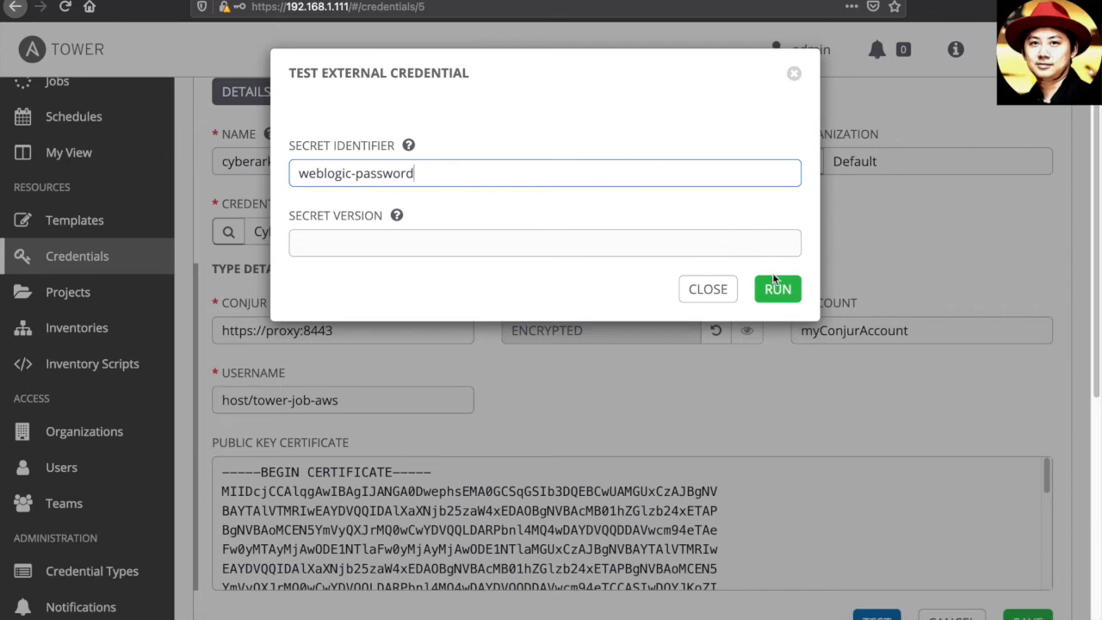
{"action": "left_click", "coordinate": [777, 289]}
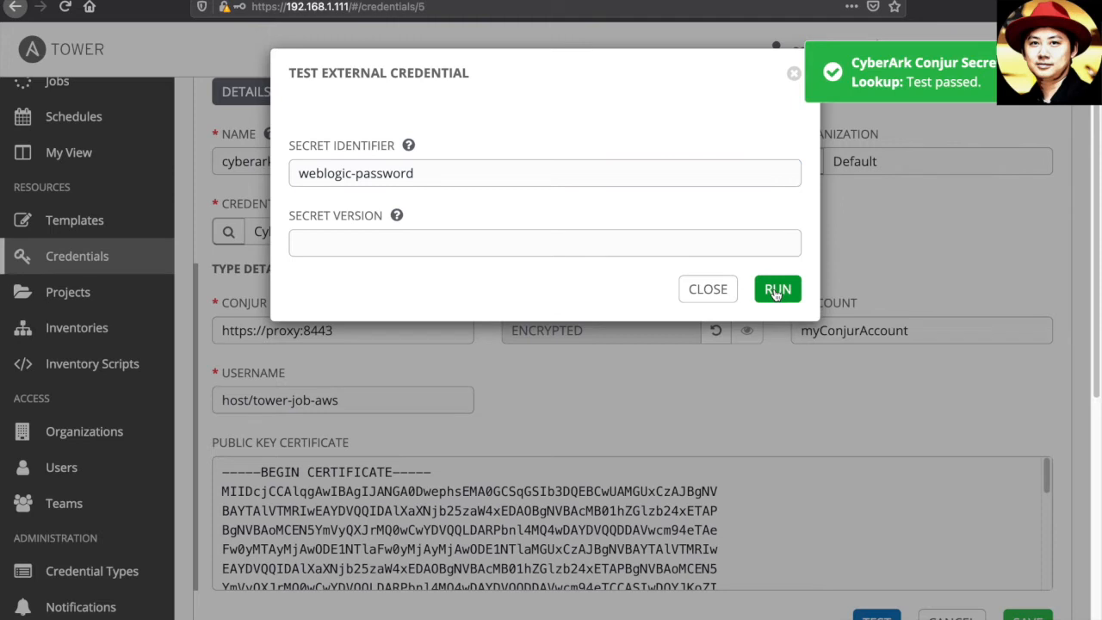
{"action": "mouse_move", "coordinate": [868, 90]}
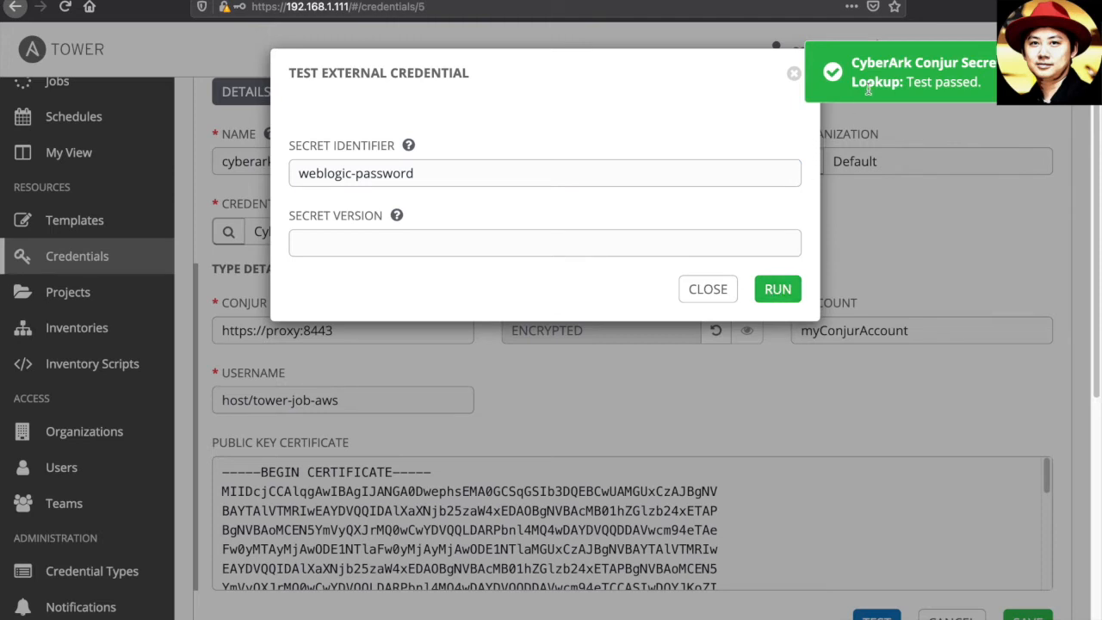
{"action": "mouse_move", "coordinate": [837, 112]}
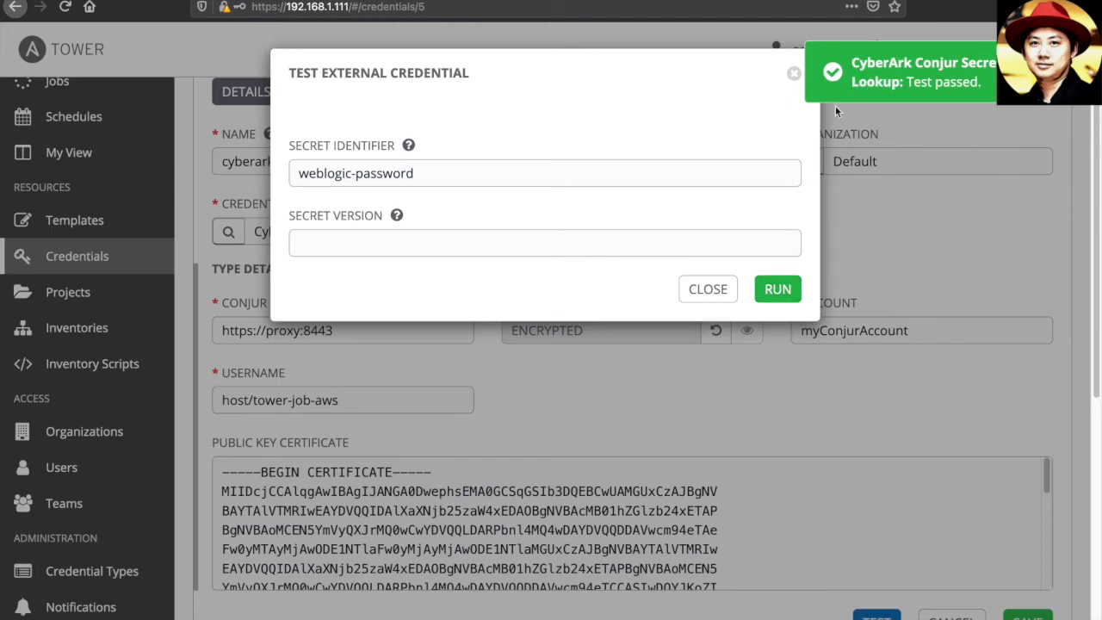
{"action": "left_click", "coordinate": [708, 288]}
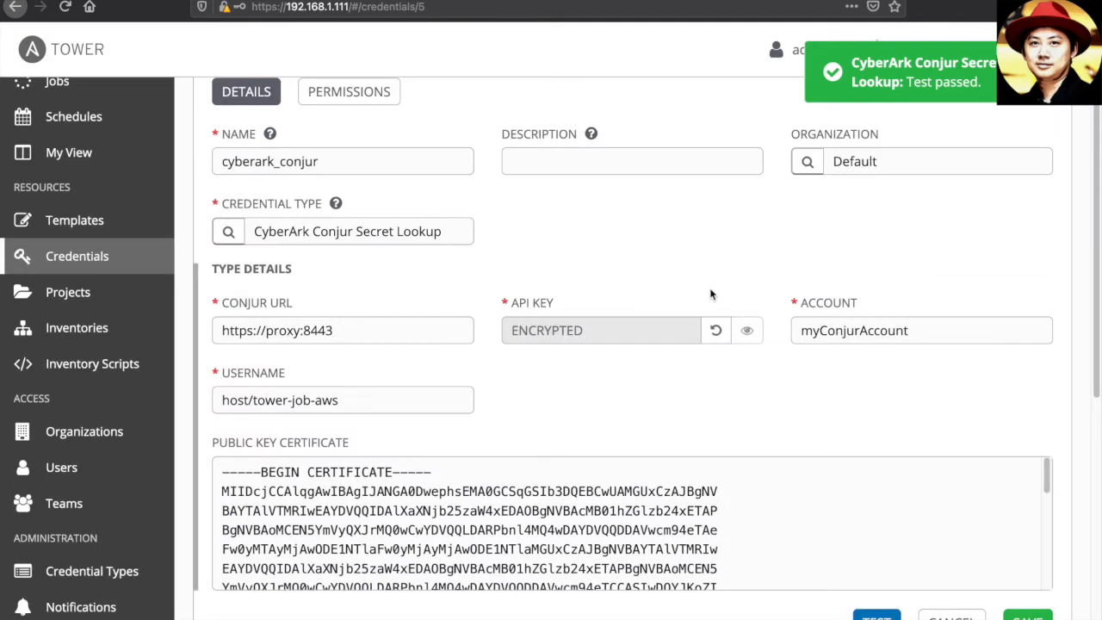
{"action": "mouse_move", "coordinate": [74, 220]}
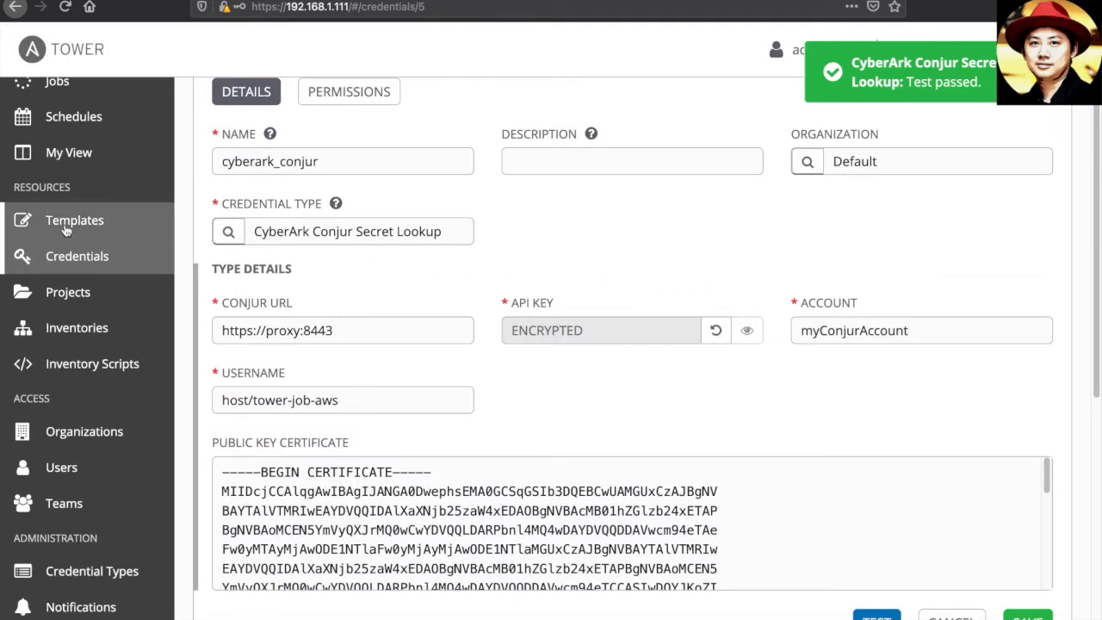
Browse the Templates list down to the WebLogic App Deployment Workflow and WebLogic job templates
{"action": "left_click", "coordinate": [74, 220]}
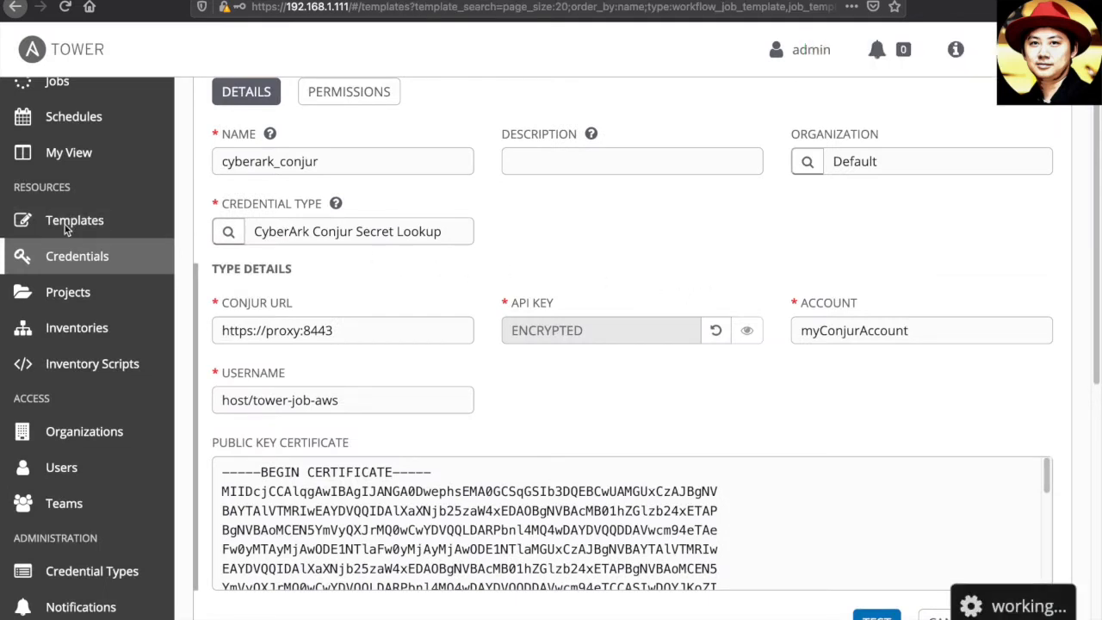
{"action": "left_click", "coordinate": [74, 219]}
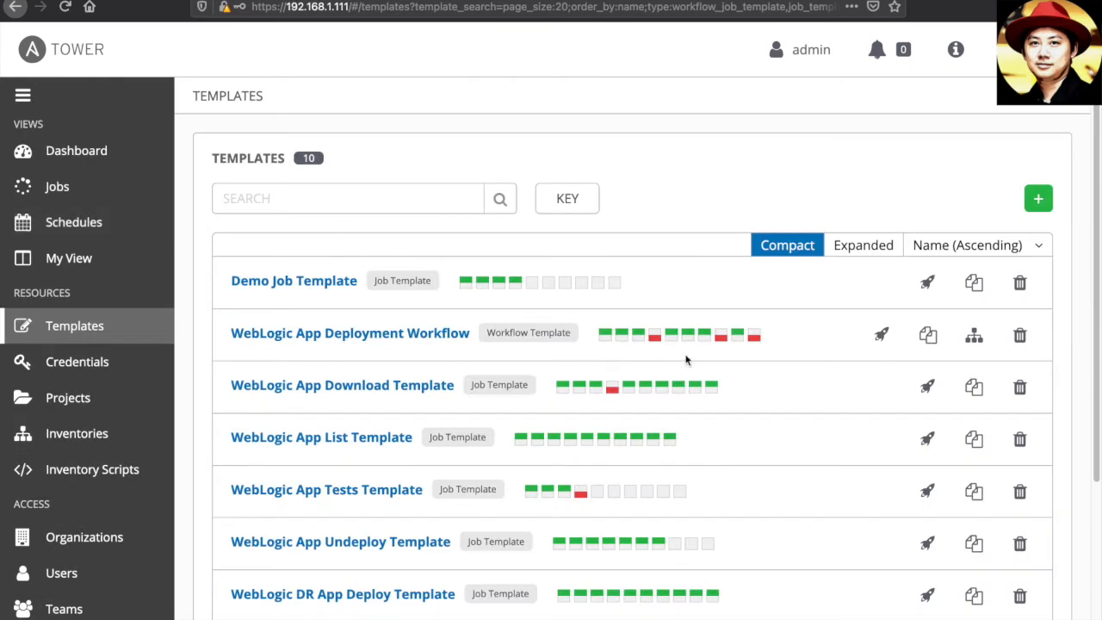
{"action": "scroll", "scroll_direction": "down", "scroll_amount": 3}
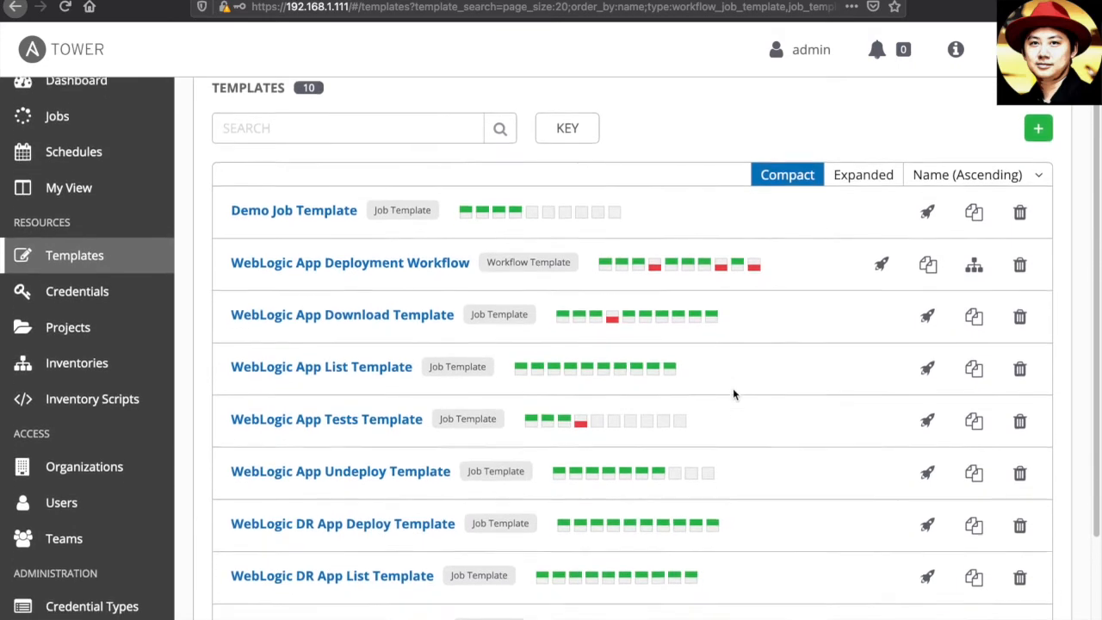
{"action": "scroll", "scroll_direction": "down", "scroll_amount": 3}
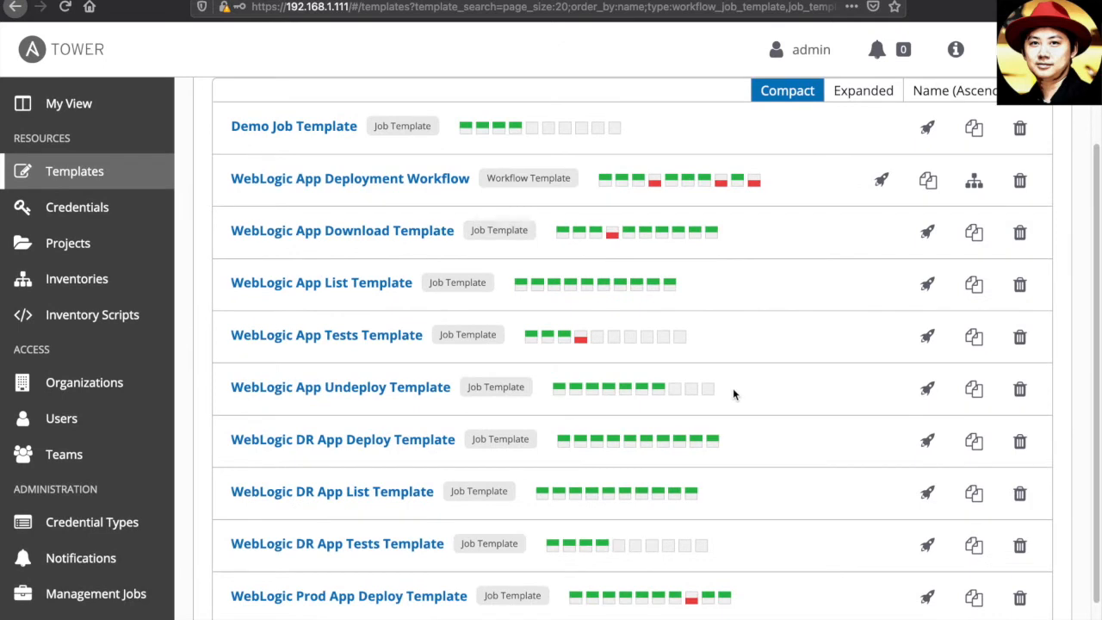
{"action": "mouse_move", "coordinate": [616, 363]}
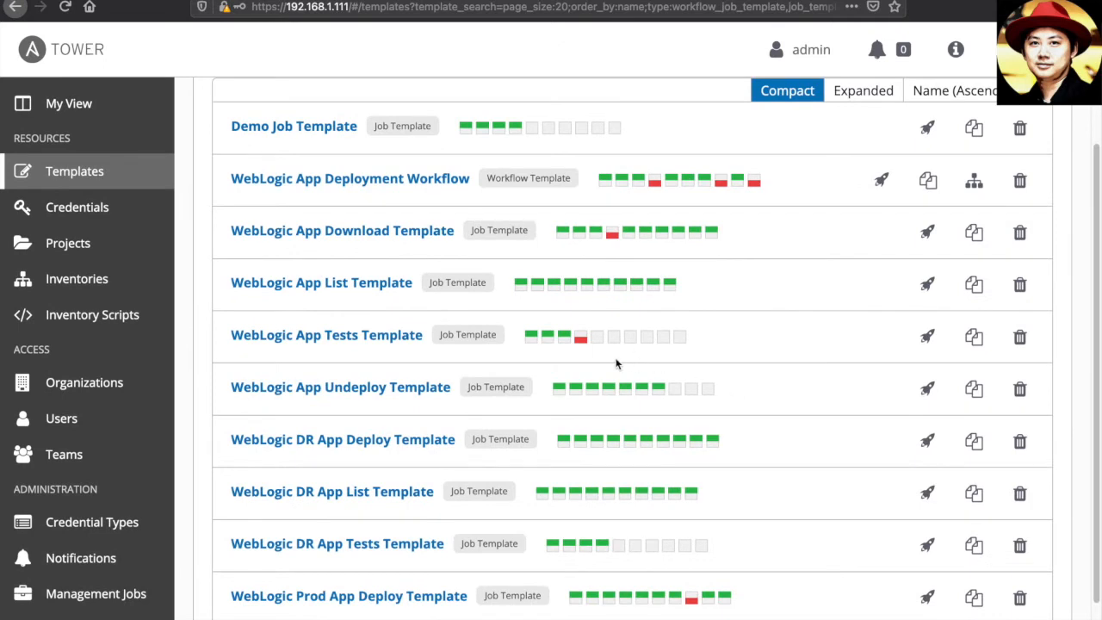
{"action": "mouse_move", "coordinate": [509, 332]}
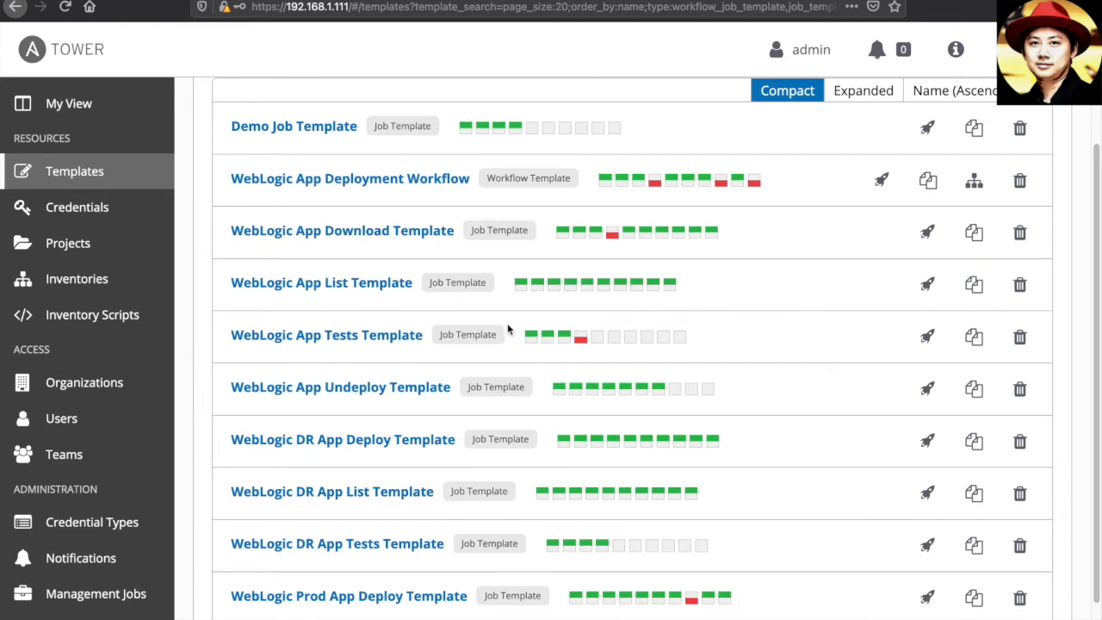
{"action": "mouse_move", "coordinate": [420, 315]}
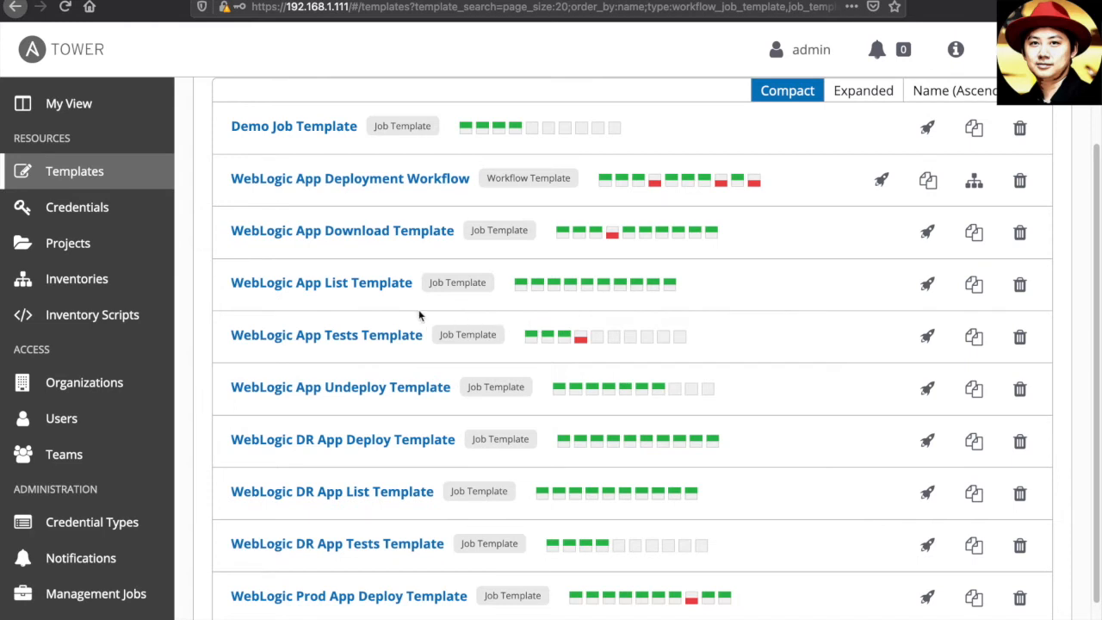
{"action": "mouse_move", "coordinate": [374, 253]}
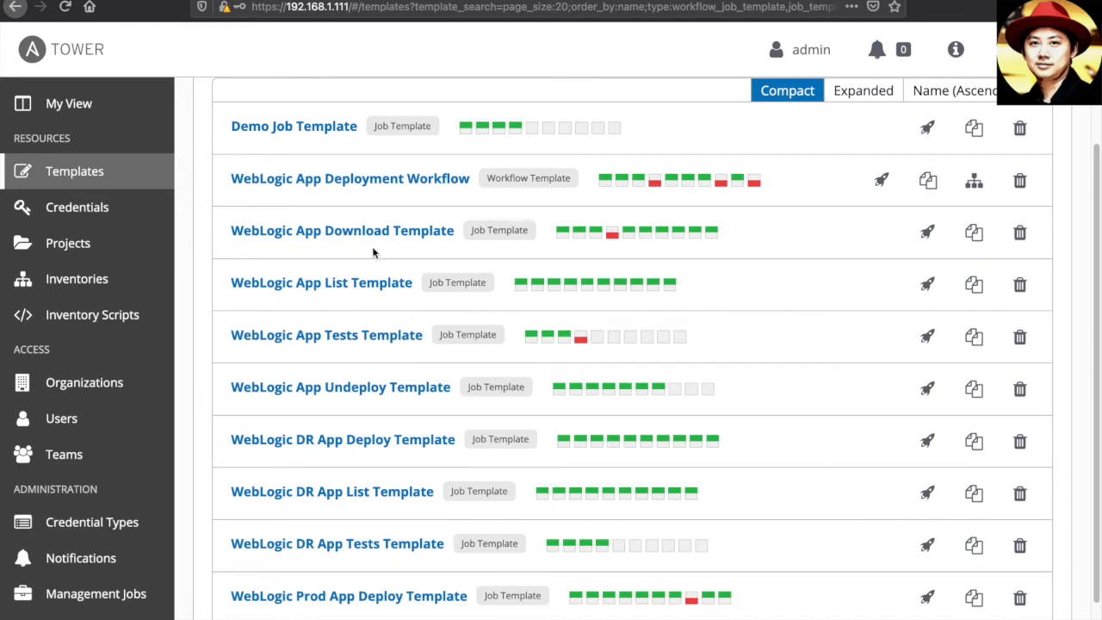
{"action": "mouse_move", "coordinate": [343, 299]}
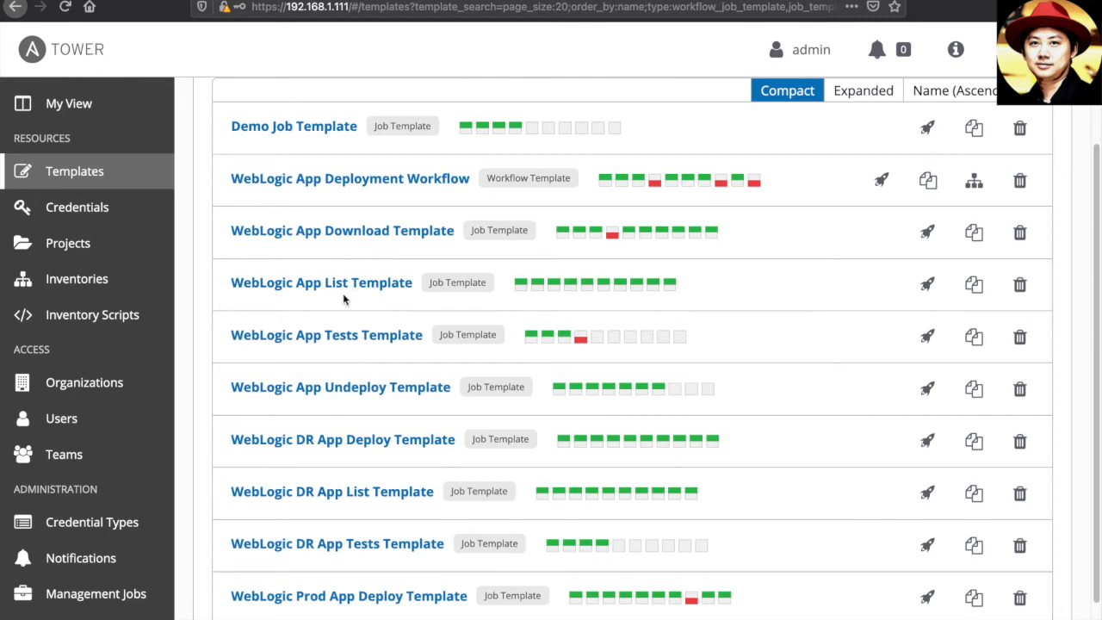
{"action": "mouse_move", "coordinate": [466, 314]}
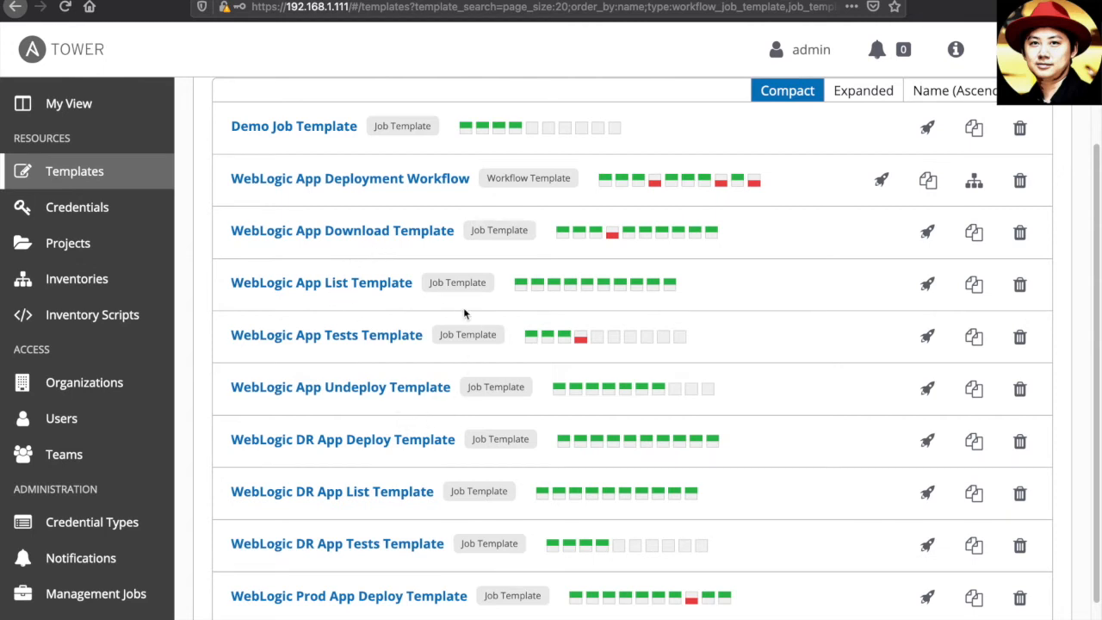
{"action": "mouse_move", "coordinate": [441, 309]}
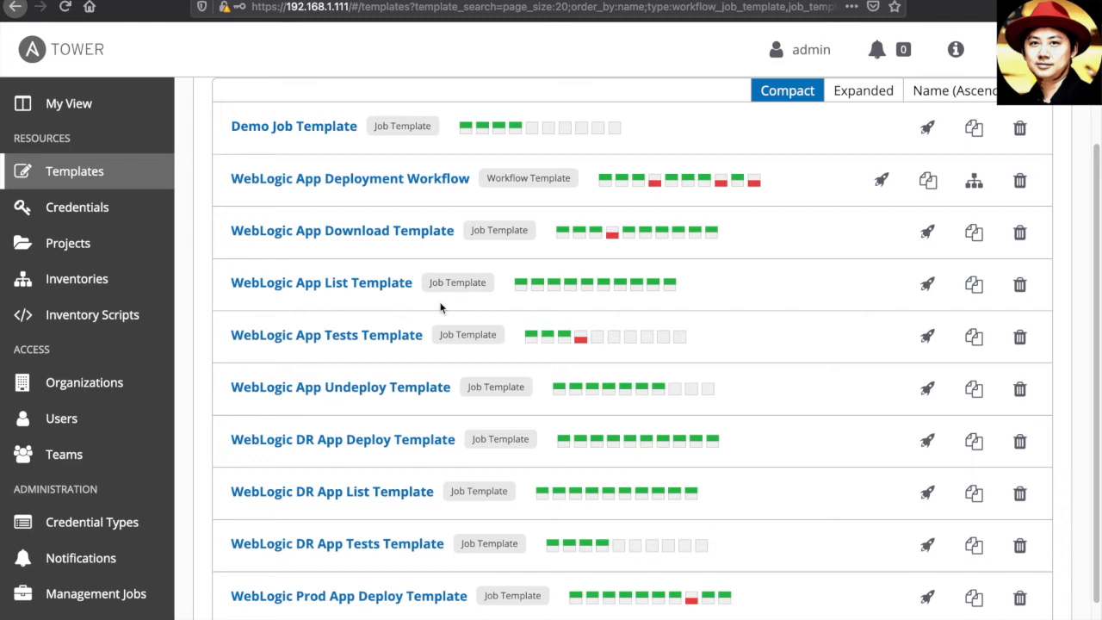
{"action": "mouse_move", "coordinate": [458, 207]}
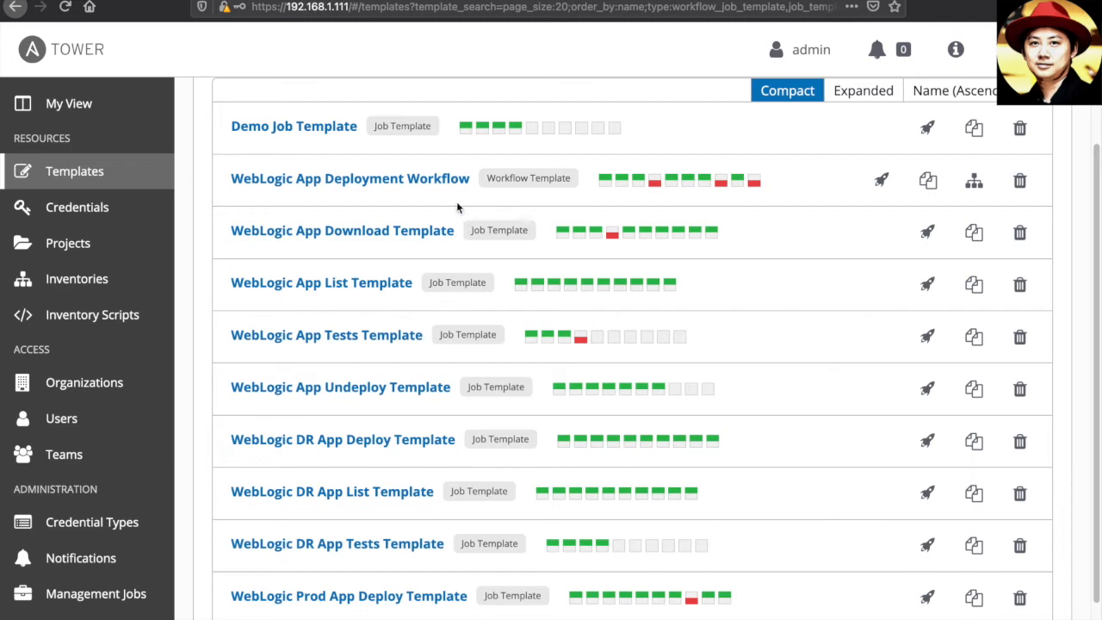
{"action": "mouse_move", "coordinate": [445, 187]}
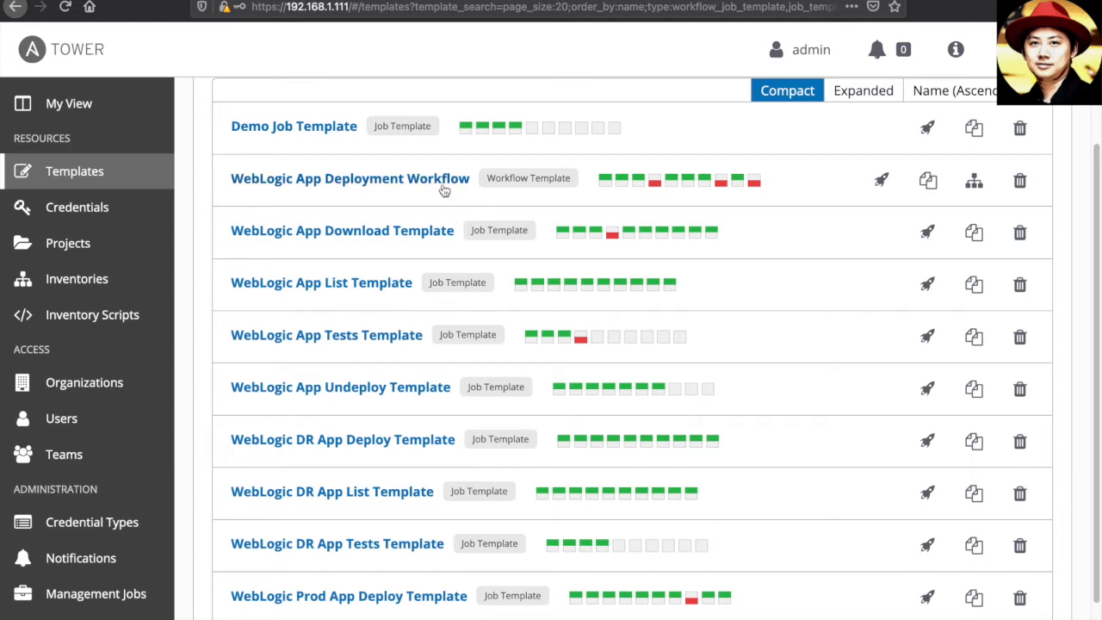
{"action": "left_click", "coordinate": [24, 95]}
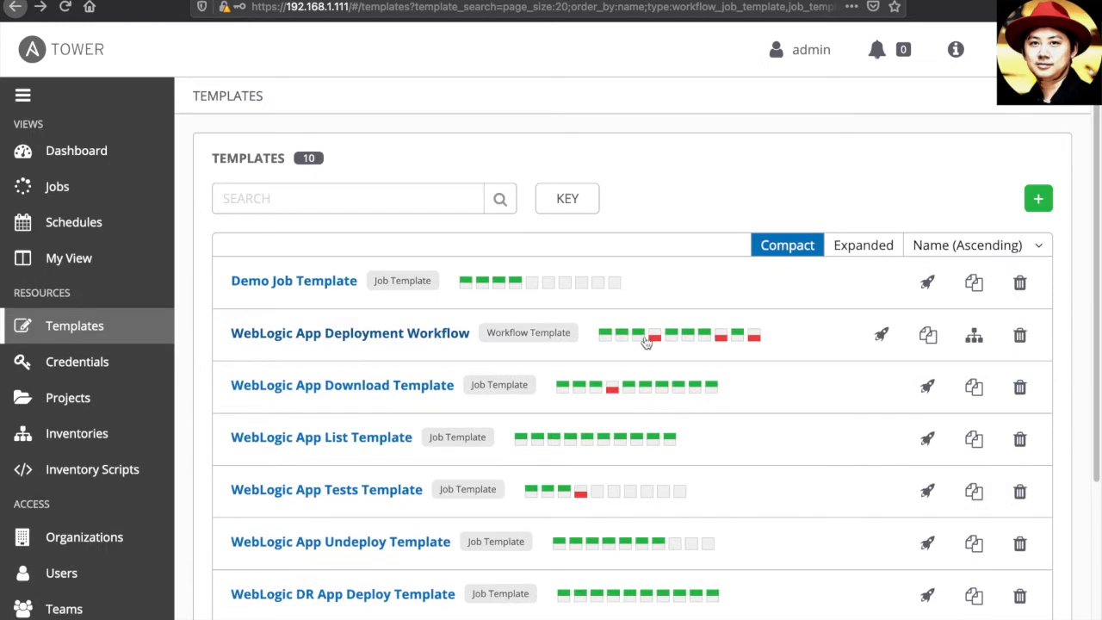
{"action": "mouse_move", "coordinate": [882, 335]}
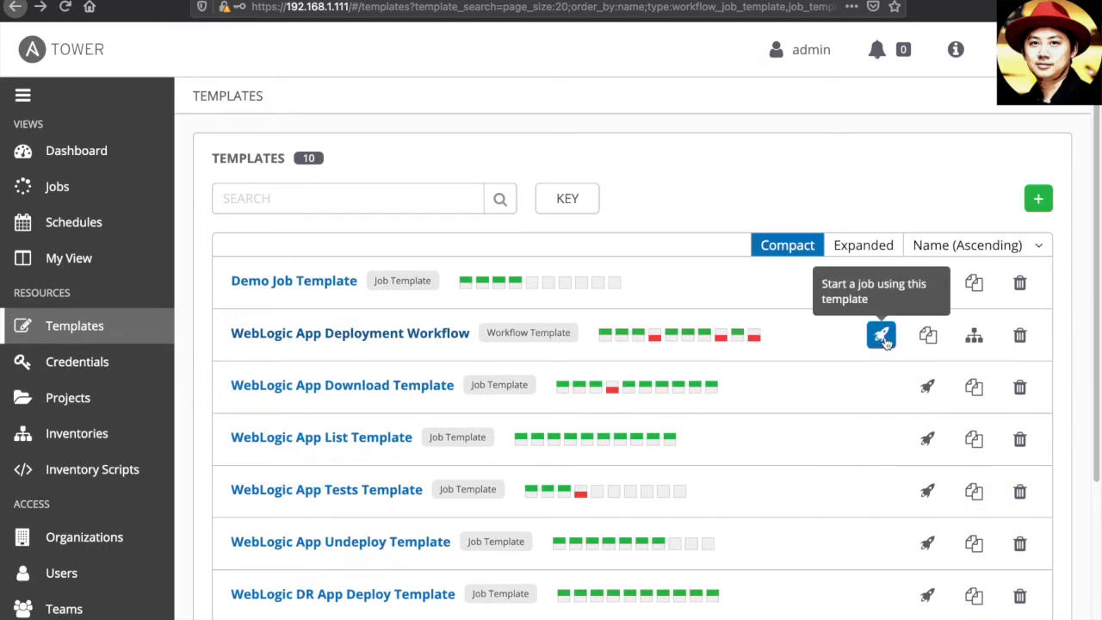
Launch the WebLogic App Deployment Workflow to bring up its SampleWebApp / wls_cluster_1 survey
{"action": "left_click", "coordinate": [882, 335]}
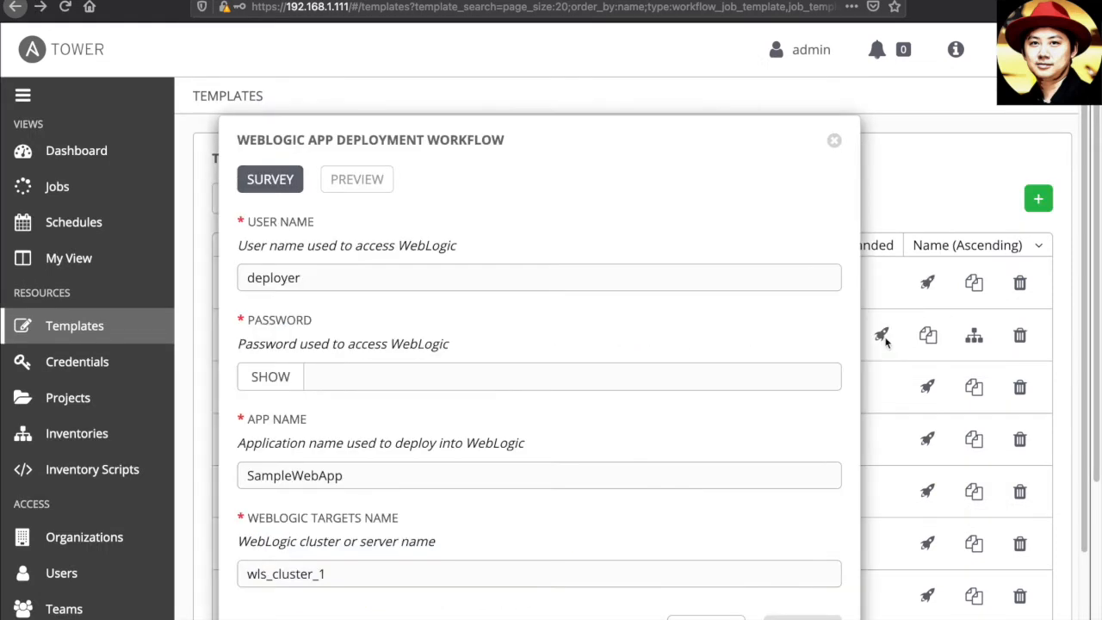
{"action": "mouse_move", "coordinate": [590, 320]}
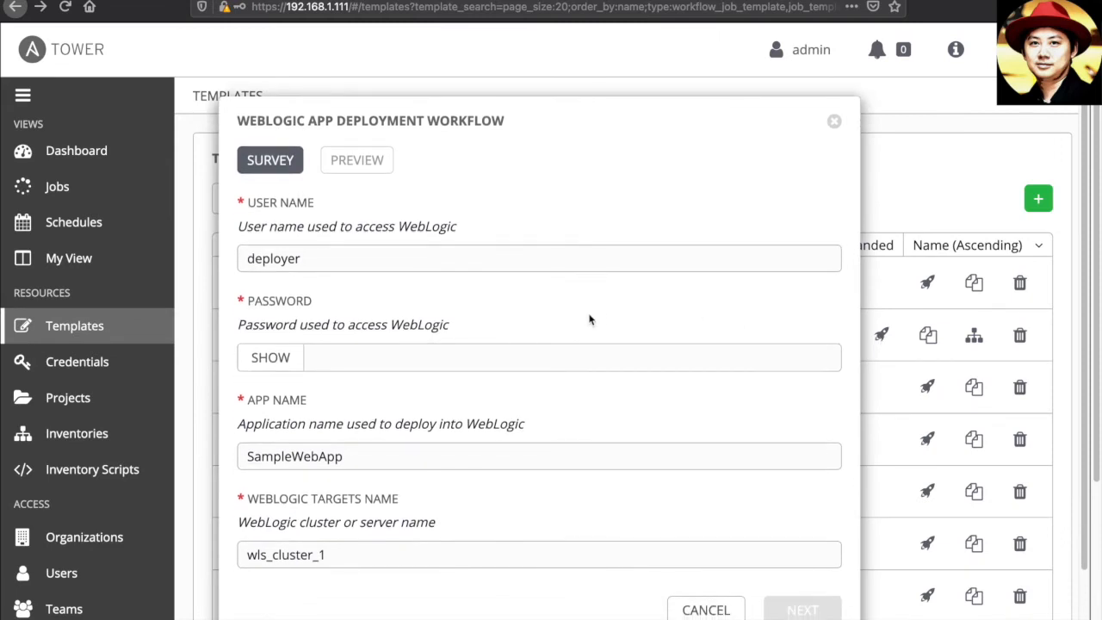
{"action": "mouse_move", "coordinate": [339, 246]}
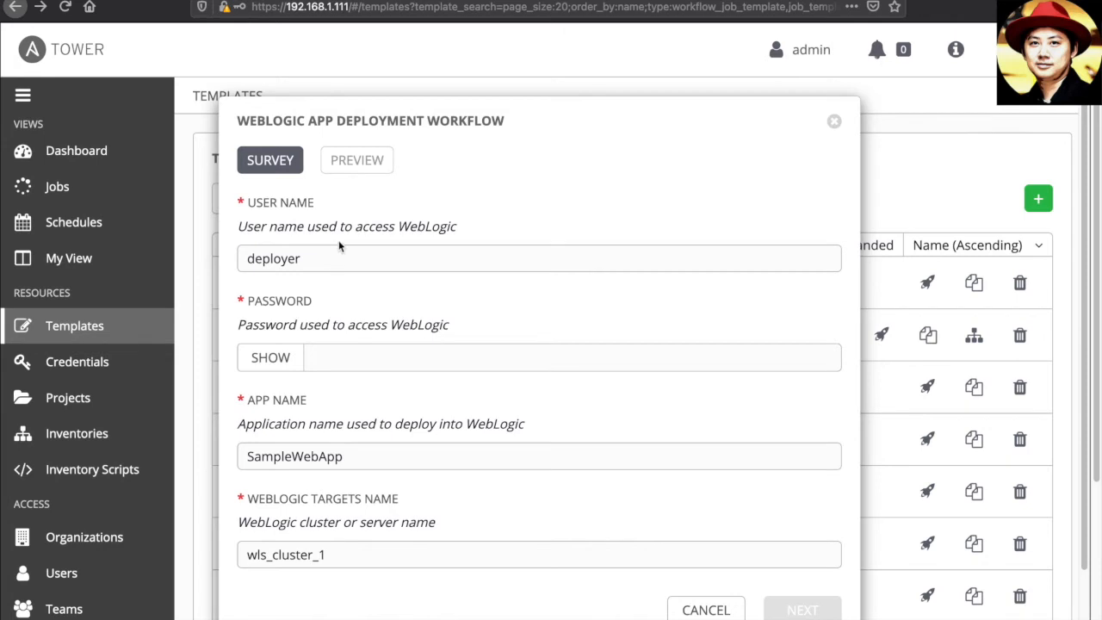
{"action": "mouse_move", "coordinate": [308, 317]}
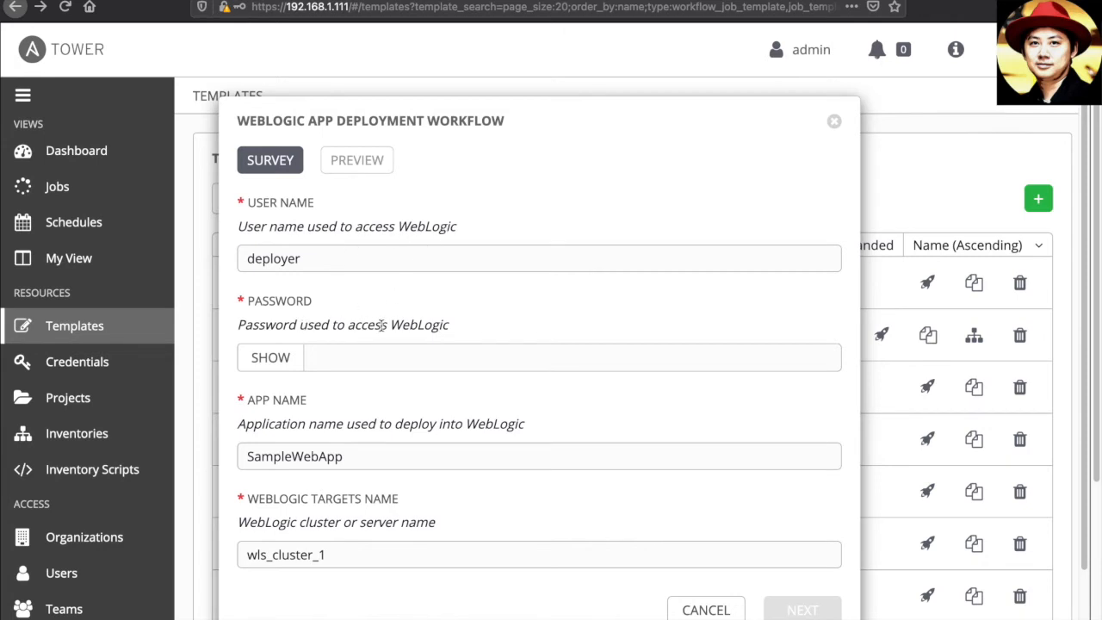
{"action": "mouse_move", "coordinate": [329, 435]}
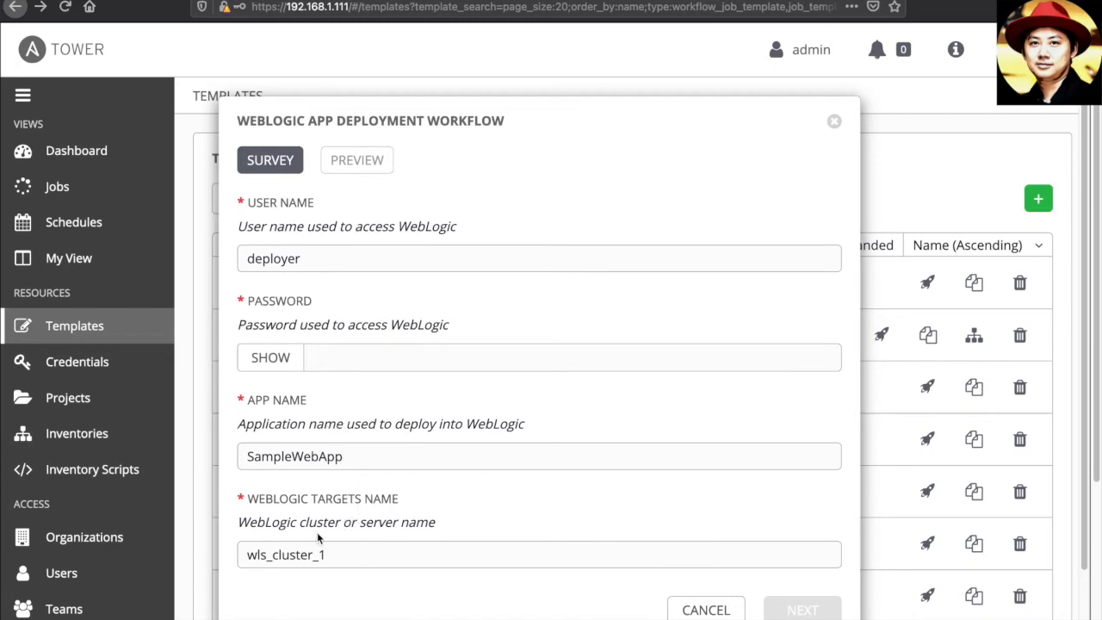
{"action": "mouse_move", "coordinate": [396, 540]}
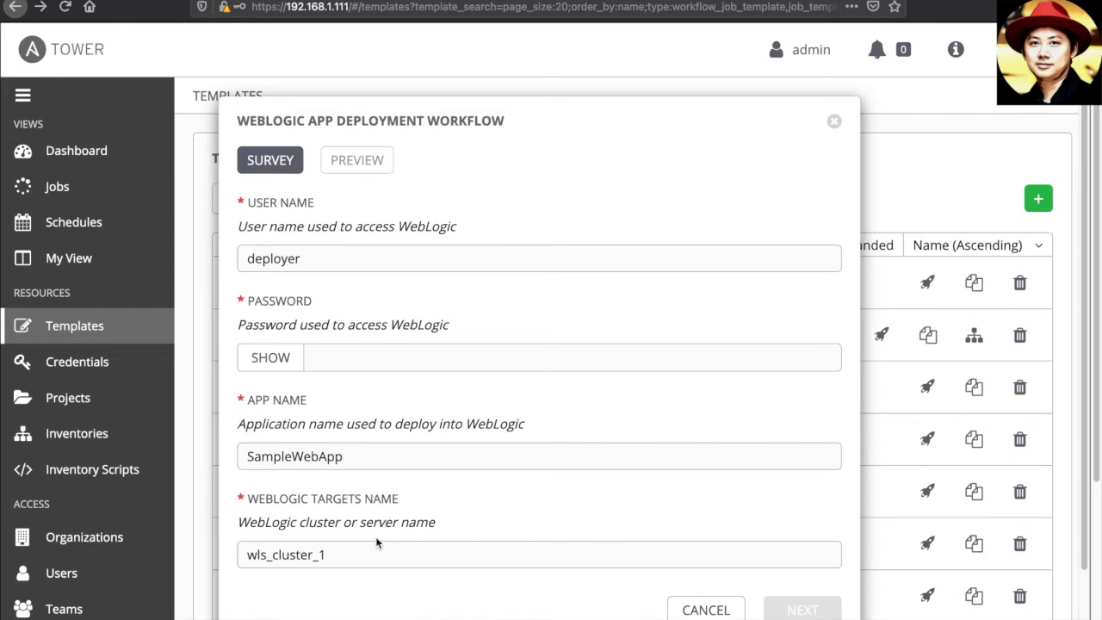
{"action": "mouse_move", "coordinate": [387, 532]}
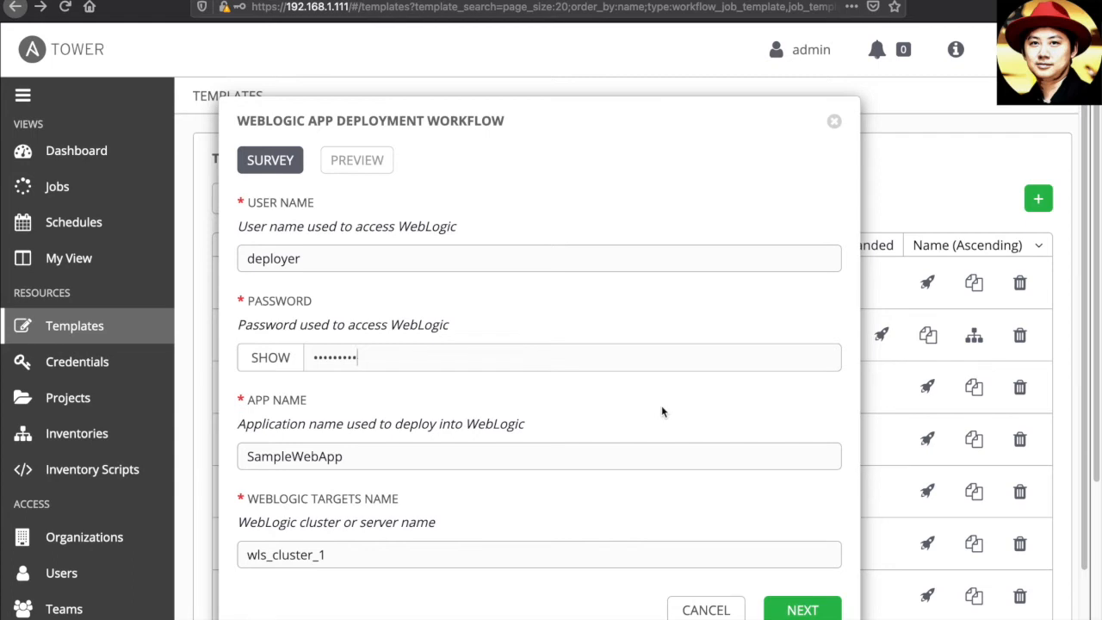
{"action": "mouse_move", "coordinate": [796, 579]}
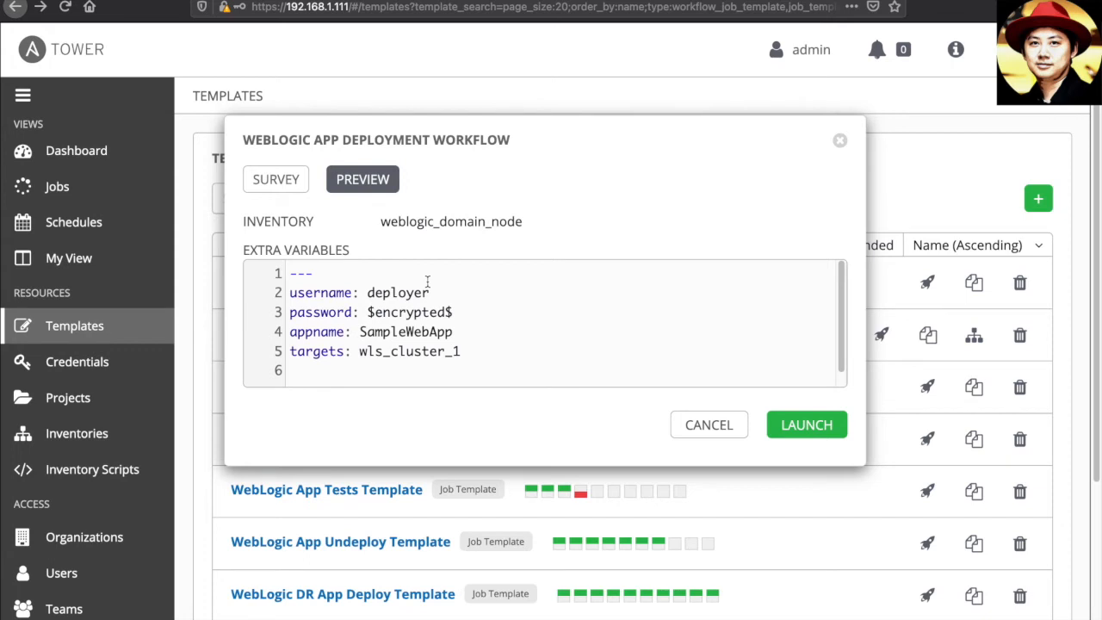
{"action": "mouse_move", "coordinate": [425, 292]}
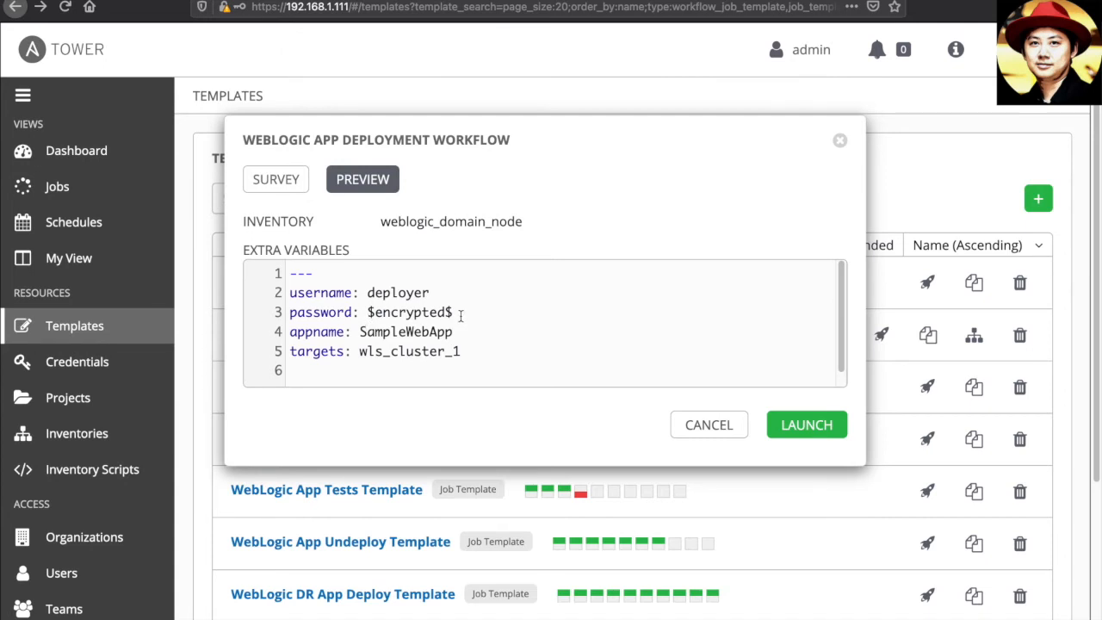
{"action": "mouse_move", "coordinate": [578, 344]}
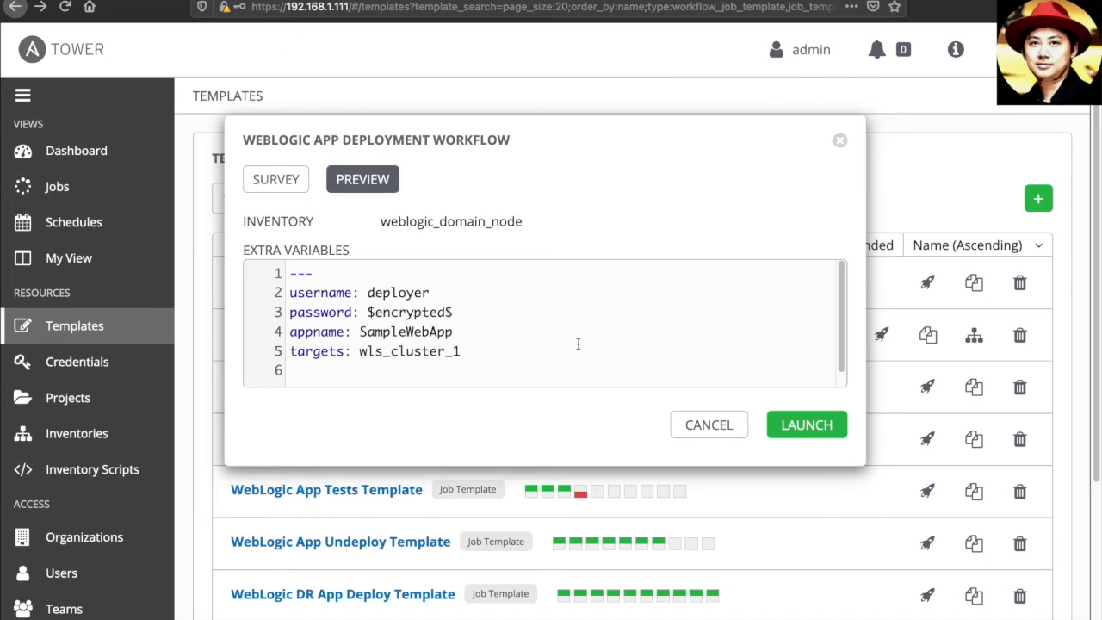
{"action": "mouse_move", "coordinate": [778, 393]}
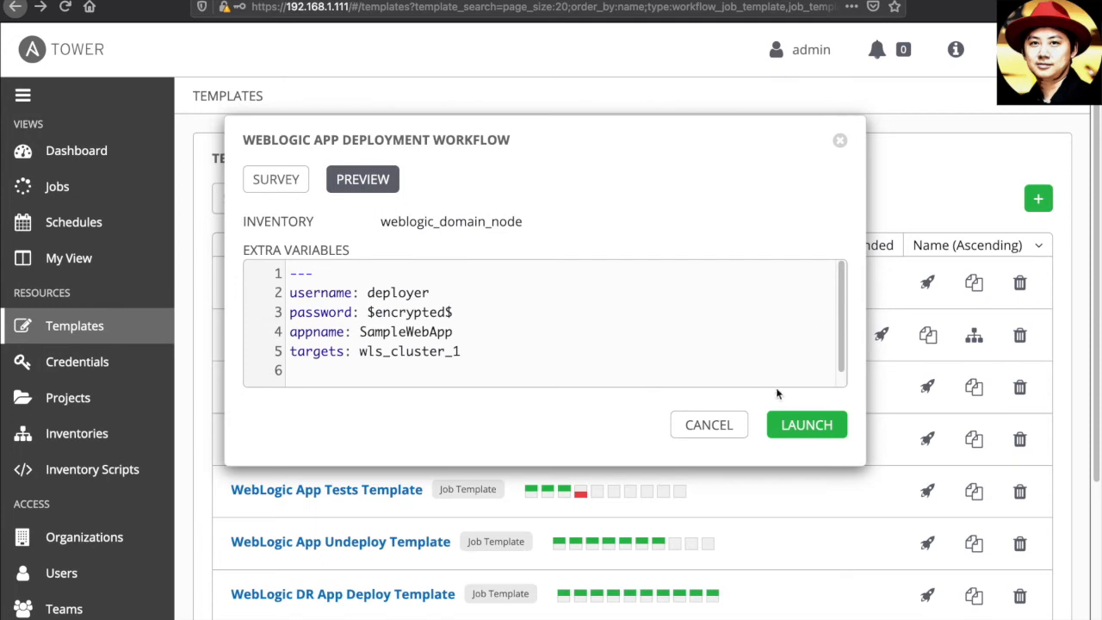
Return to the Ansible Tower templates list after the survey preview
{"action": "left_click", "coordinate": [709, 424]}
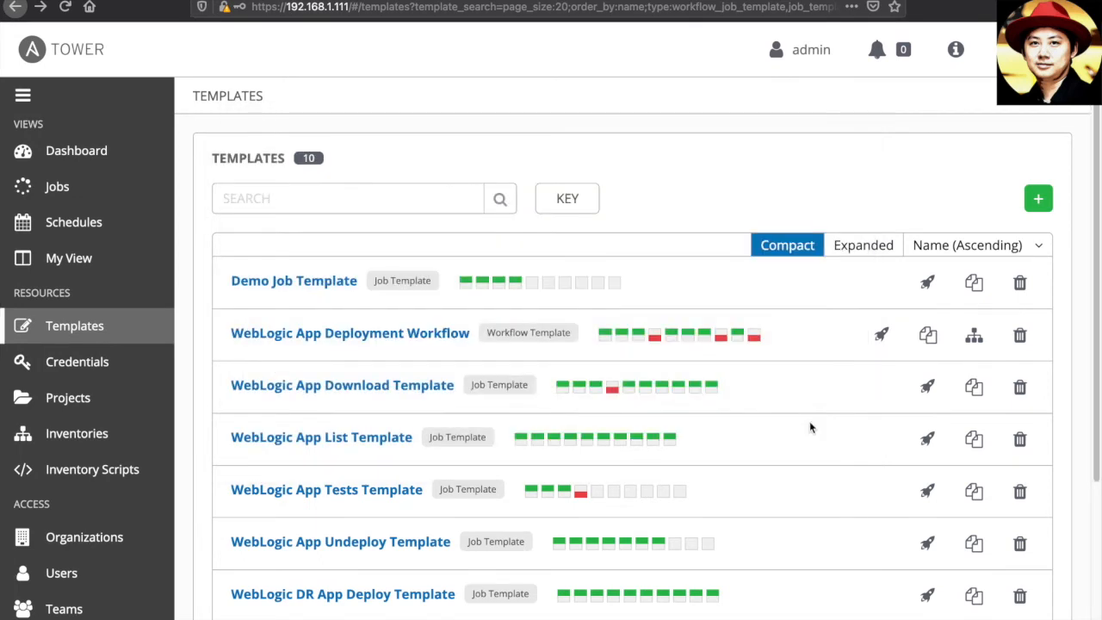
Relaunch the WebLogic App Deployment Workflow and zoom into its running graph nodes
{"action": "left_click", "coordinate": [882, 335]}
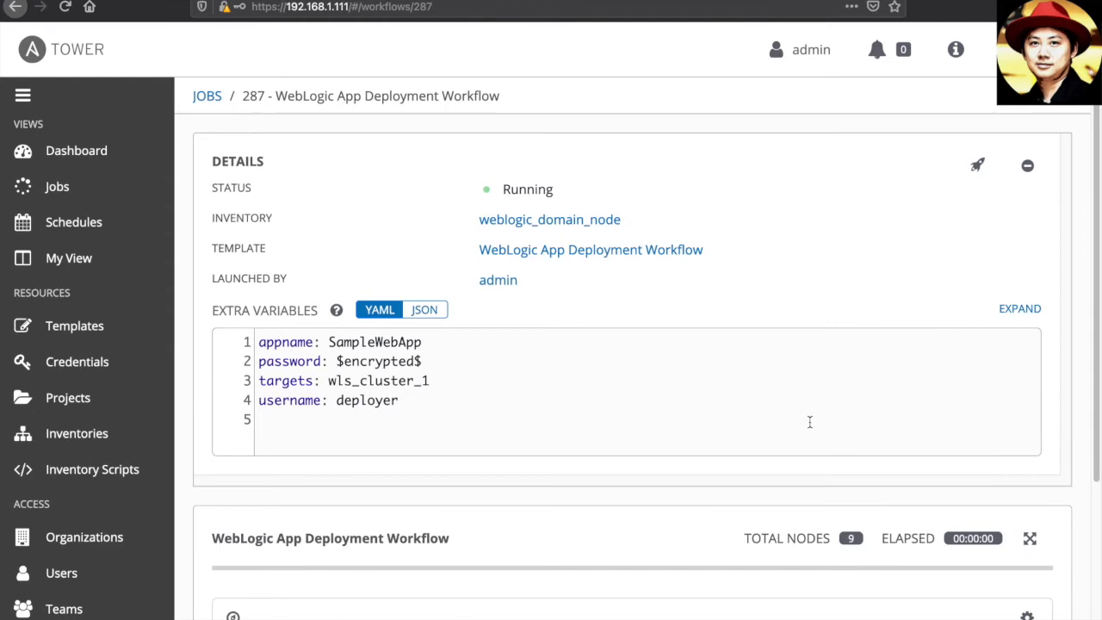
{"action": "scroll", "scroll_direction": "down", "scroll_amount": 3}
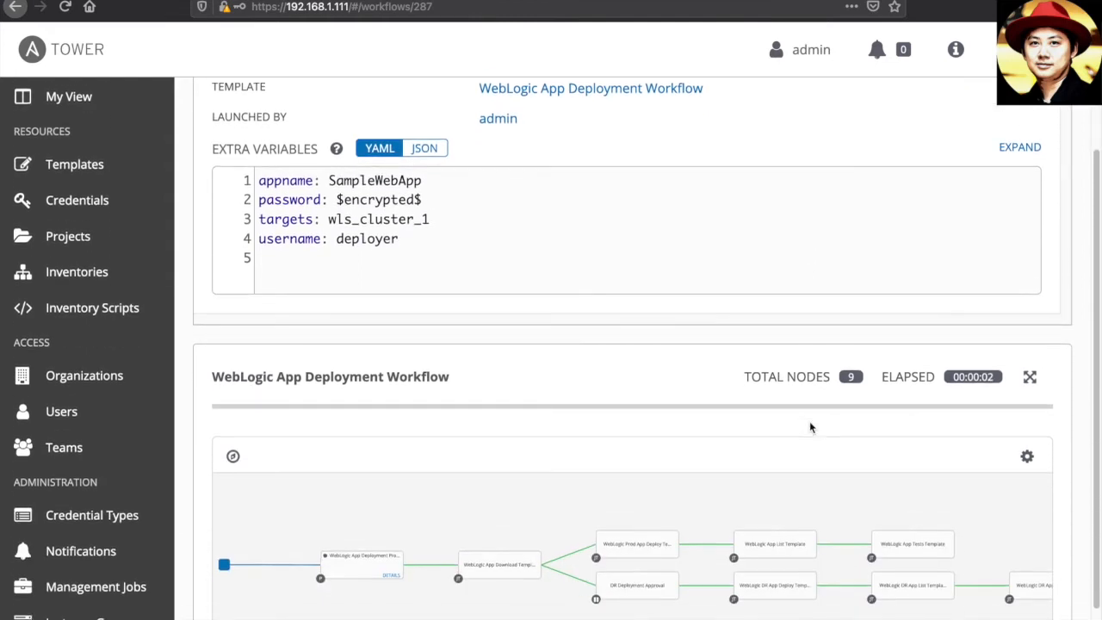
{"action": "scroll", "scroll_direction": "down", "scroll_amount": 3}
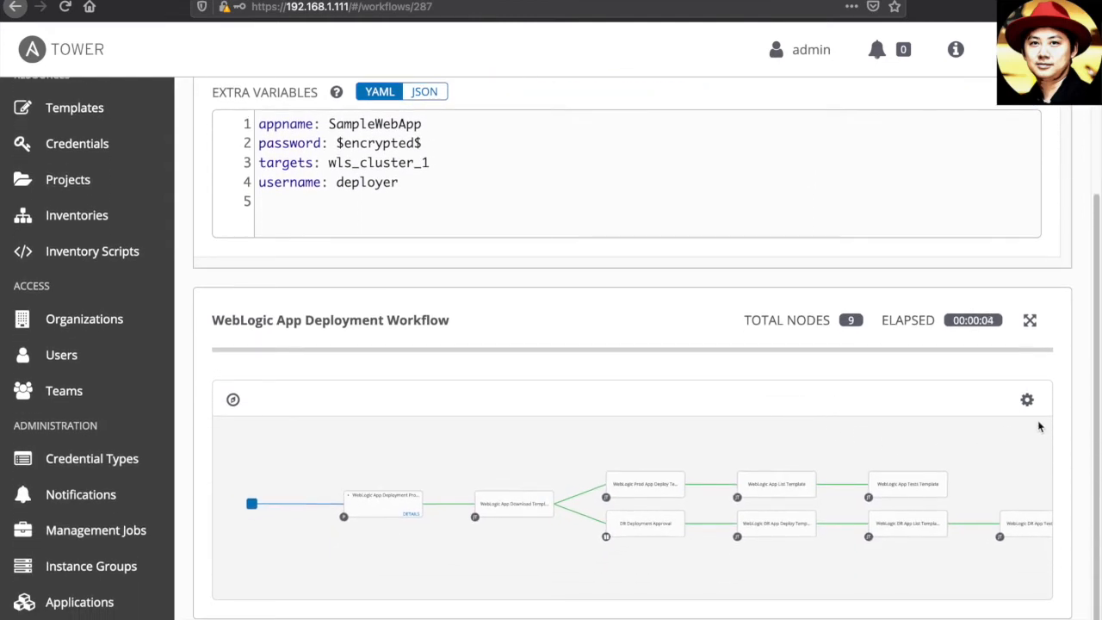
{"action": "left_click", "coordinate": [1028, 399]}
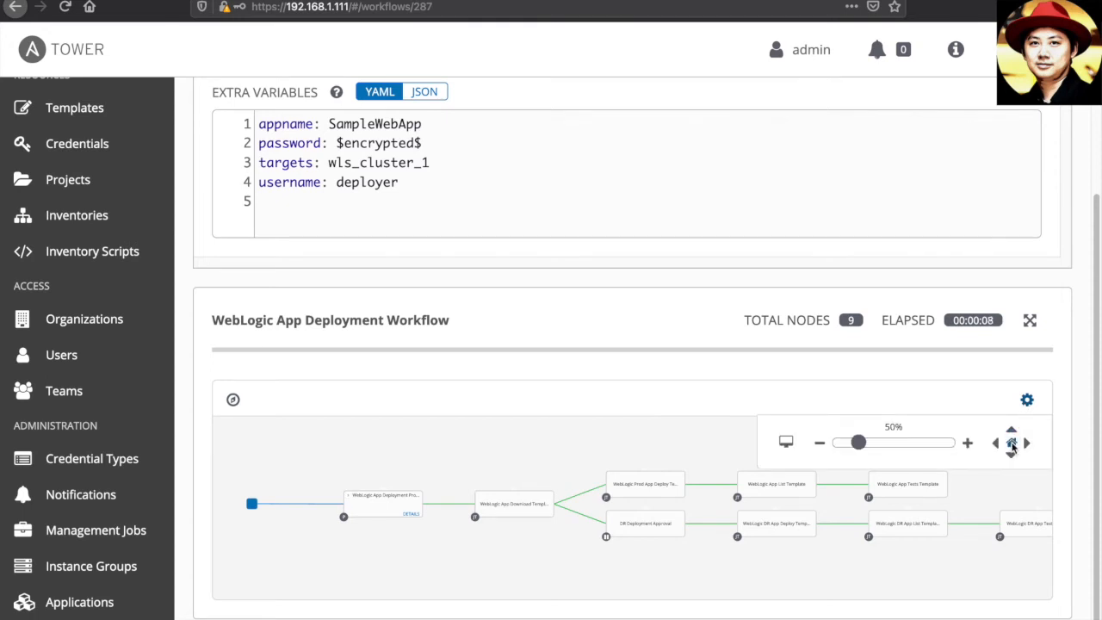
{"action": "left_click", "coordinate": [967, 442]}
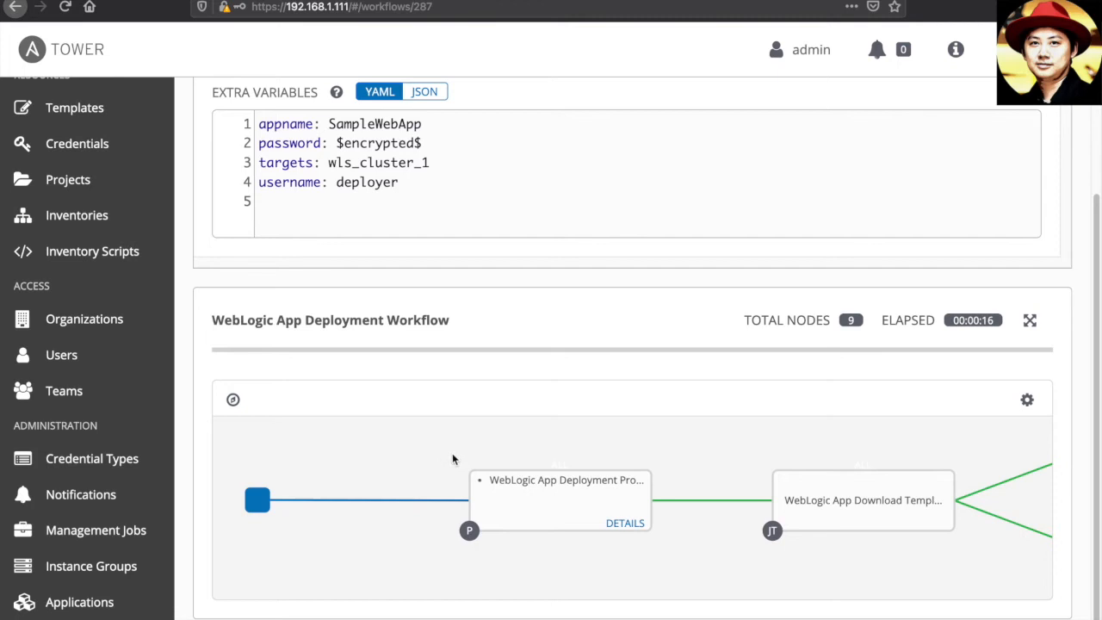
{"action": "mouse_move", "coordinate": [559, 479]}
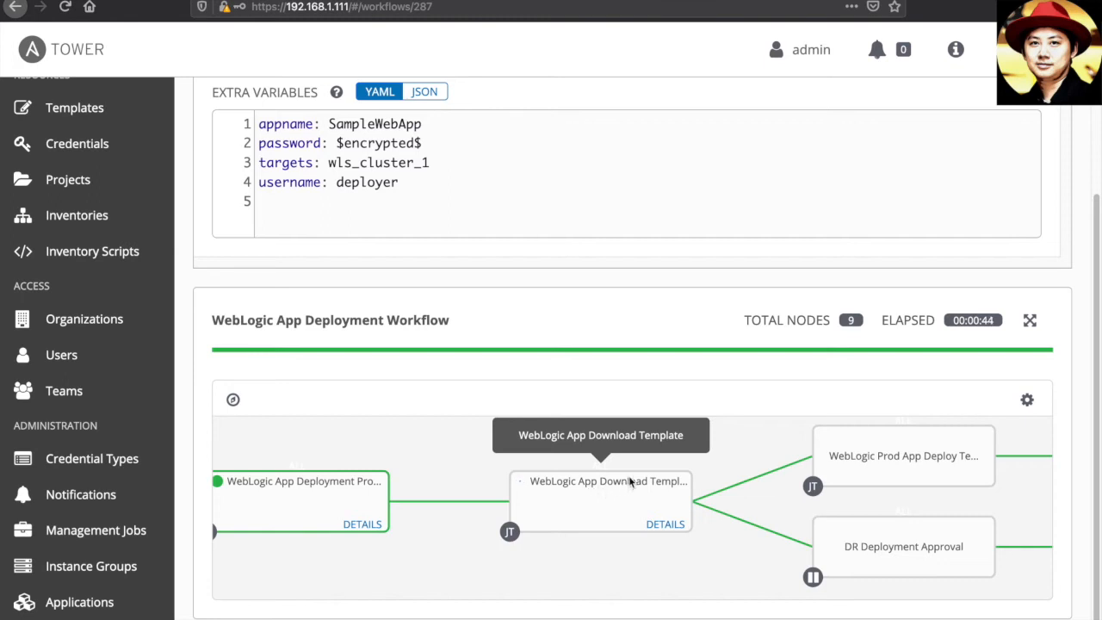
{"action": "mouse_move", "coordinate": [722, 455]}
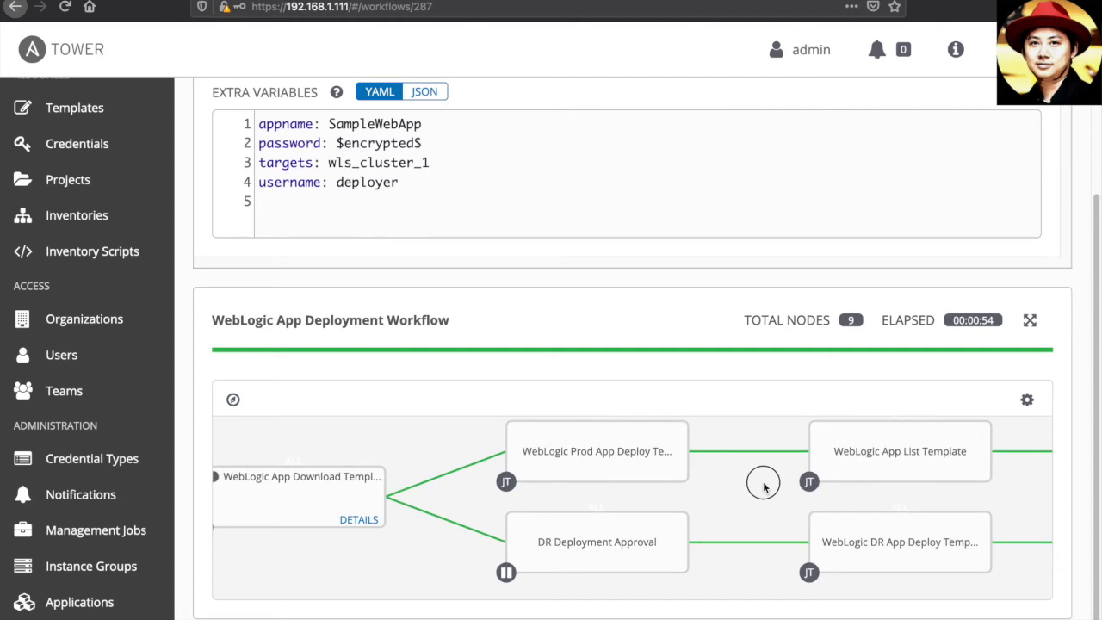
{"action": "mouse_move", "coordinate": [460, 496]}
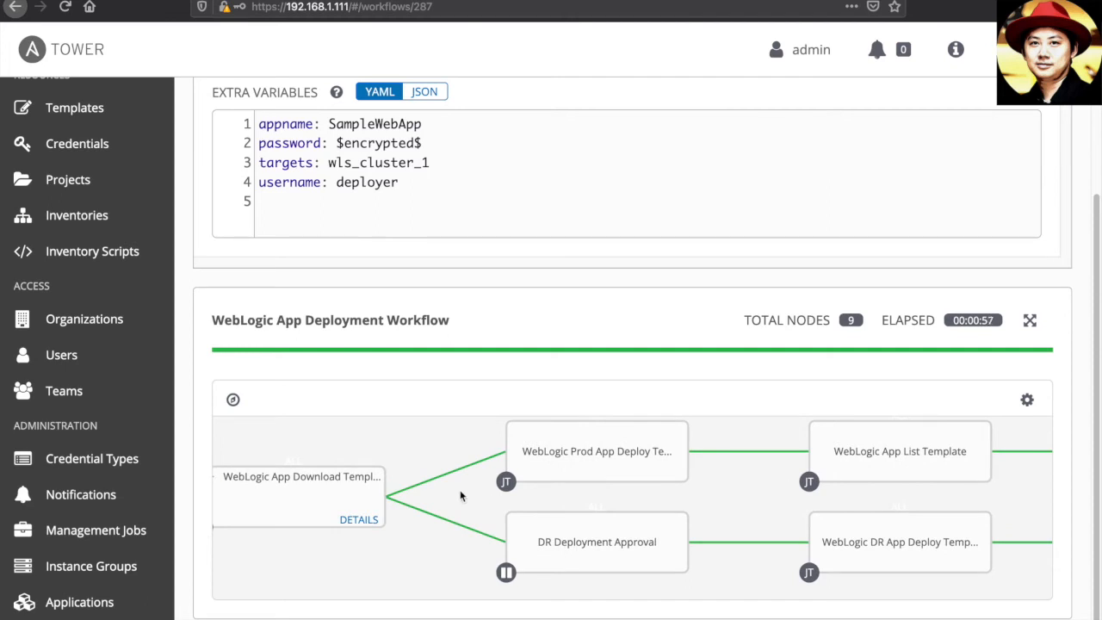
{"action": "mouse_move", "coordinate": [585, 461]}
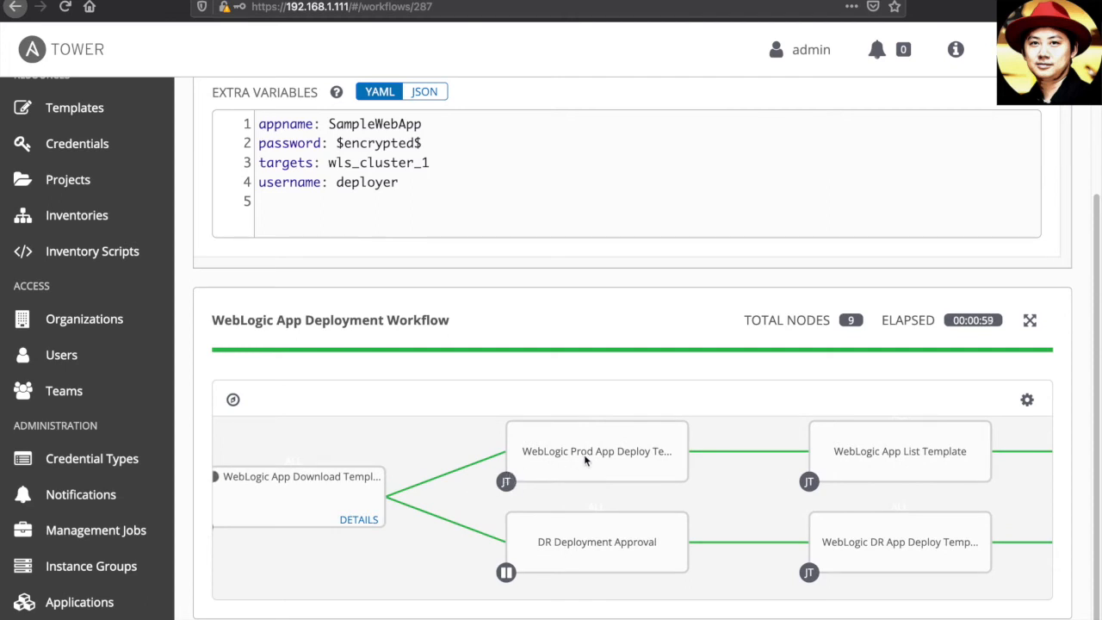
{"action": "mouse_move", "coordinate": [717, 471]}
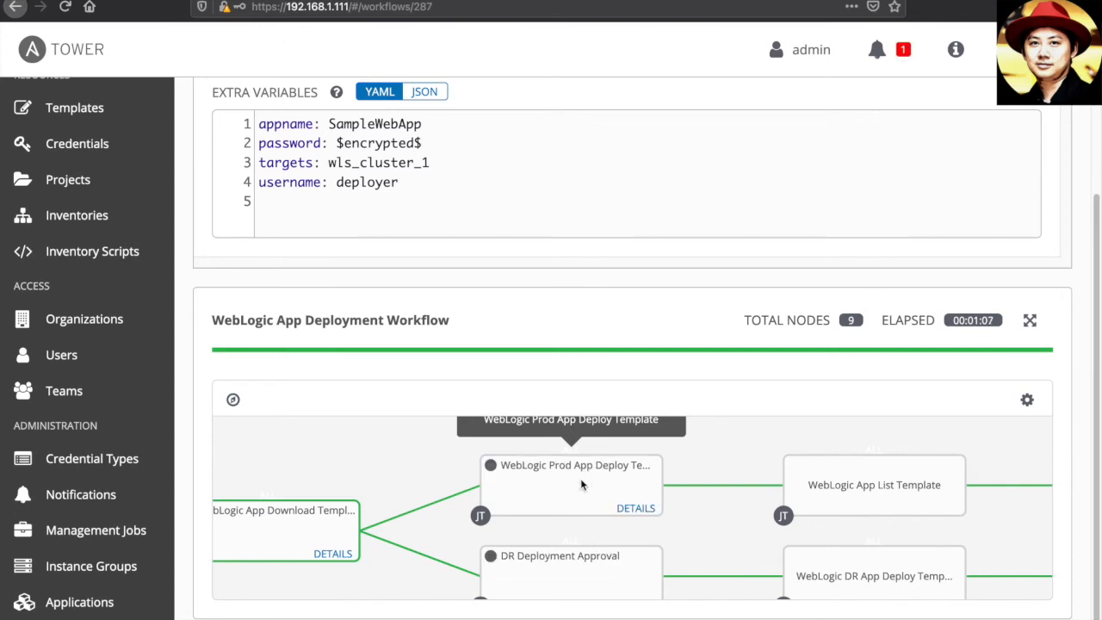
{"action": "mouse_move", "coordinate": [637, 484]}
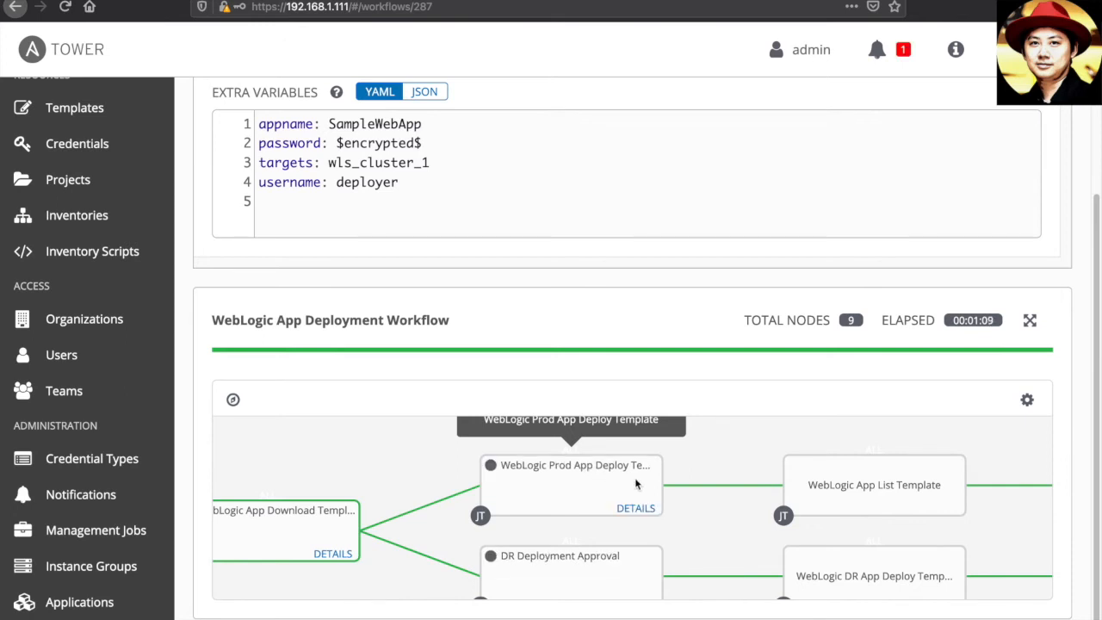
{"action": "mouse_move", "coordinate": [857, 489]}
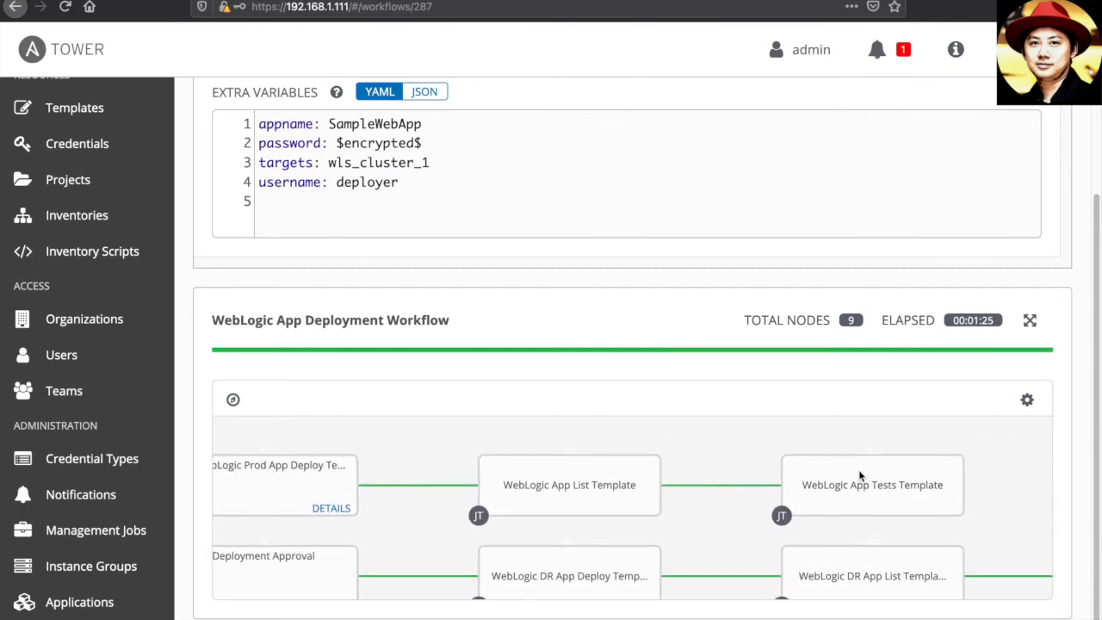
{"action": "mouse_move", "coordinate": [898, 475]}
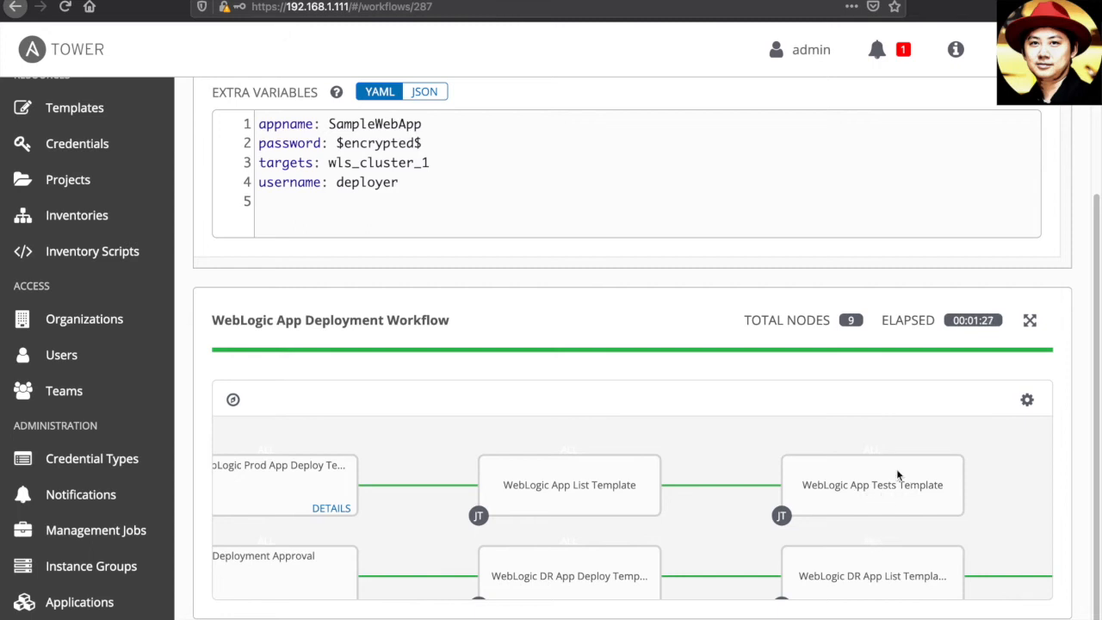
{"action": "mouse_move", "coordinate": [859, 496]}
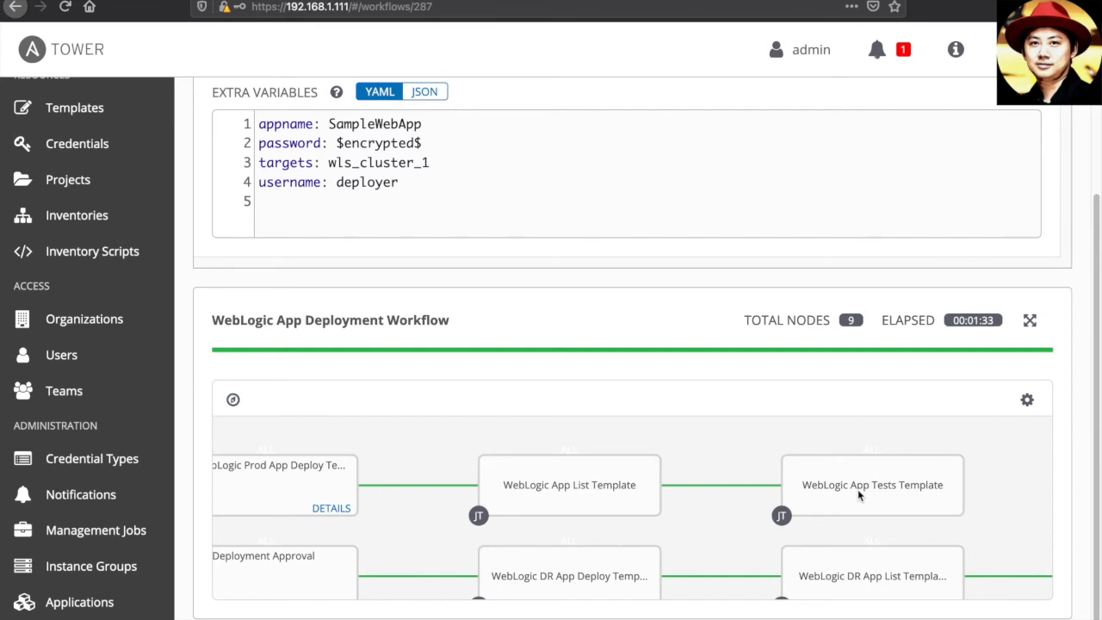
{"action": "mouse_move", "coordinate": [689, 523]}
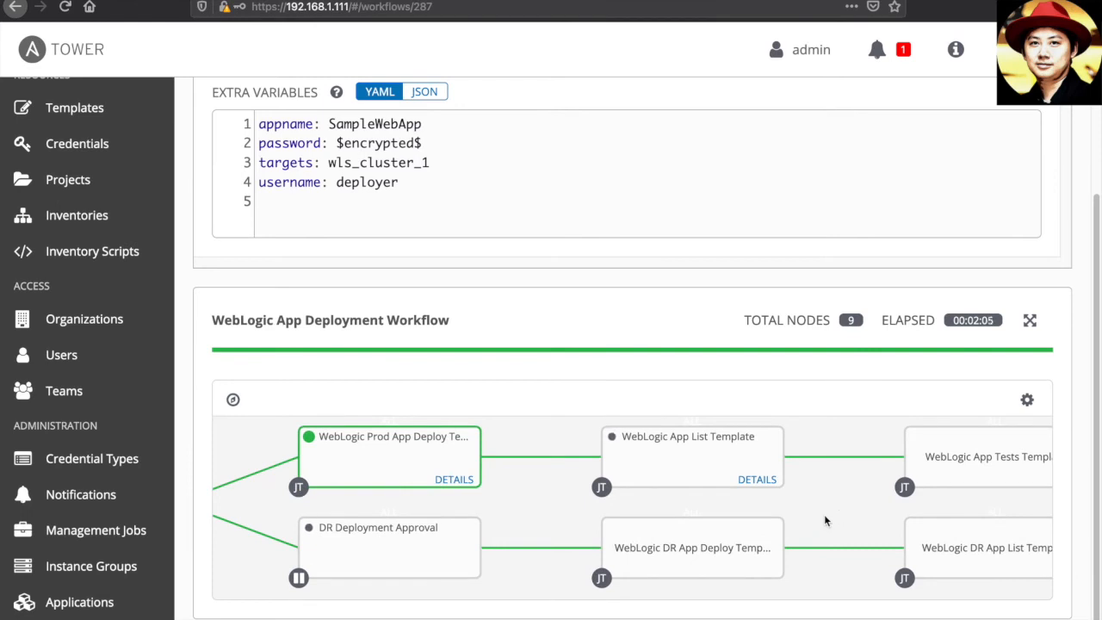
{"action": "mouse_move", "coordinate": [538, 518]}
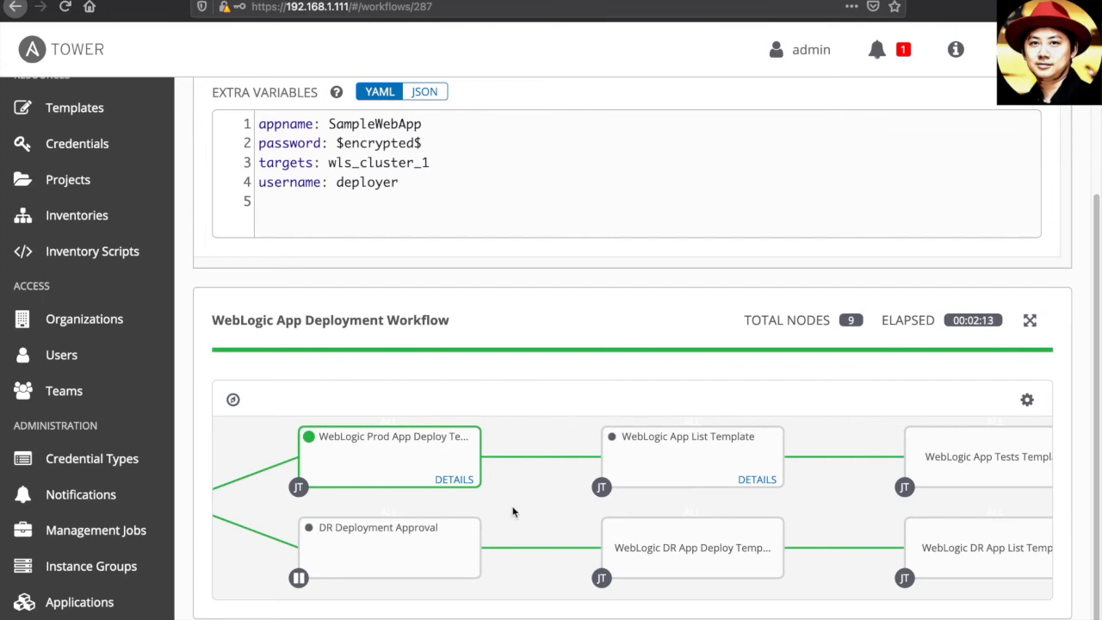
{"action": "mouse_move", "coordinate": [788, 251]}
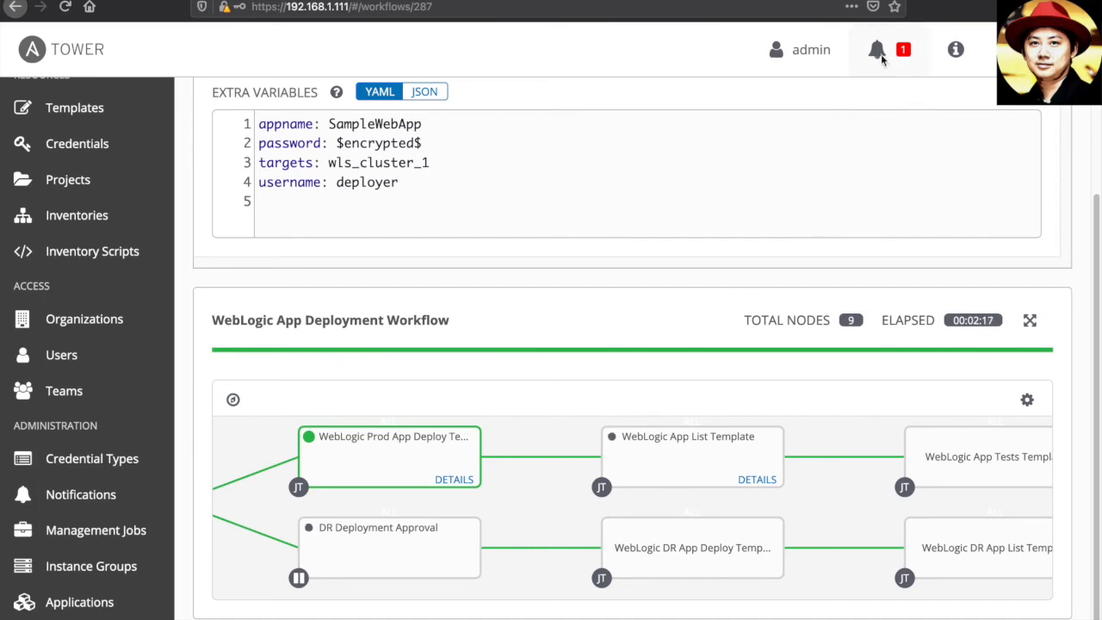
Approve the pending DR Deployment Approval from the notifications list
{"action": "left_click", "coordinate": [877, 49]}
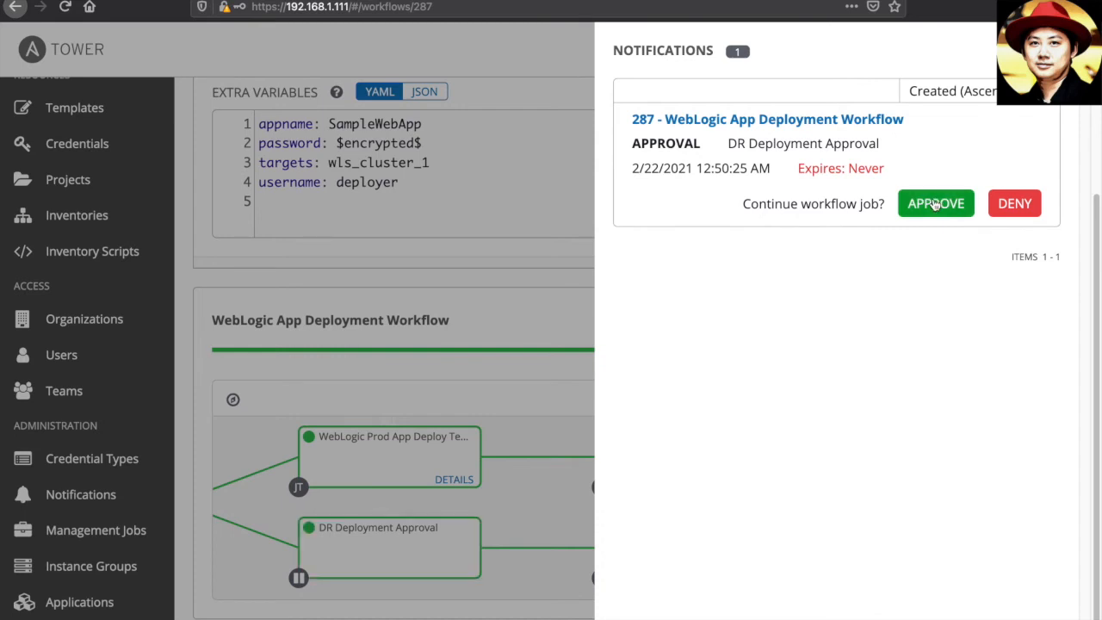
{"action": "left_click", "coordinate": [936, 203]}
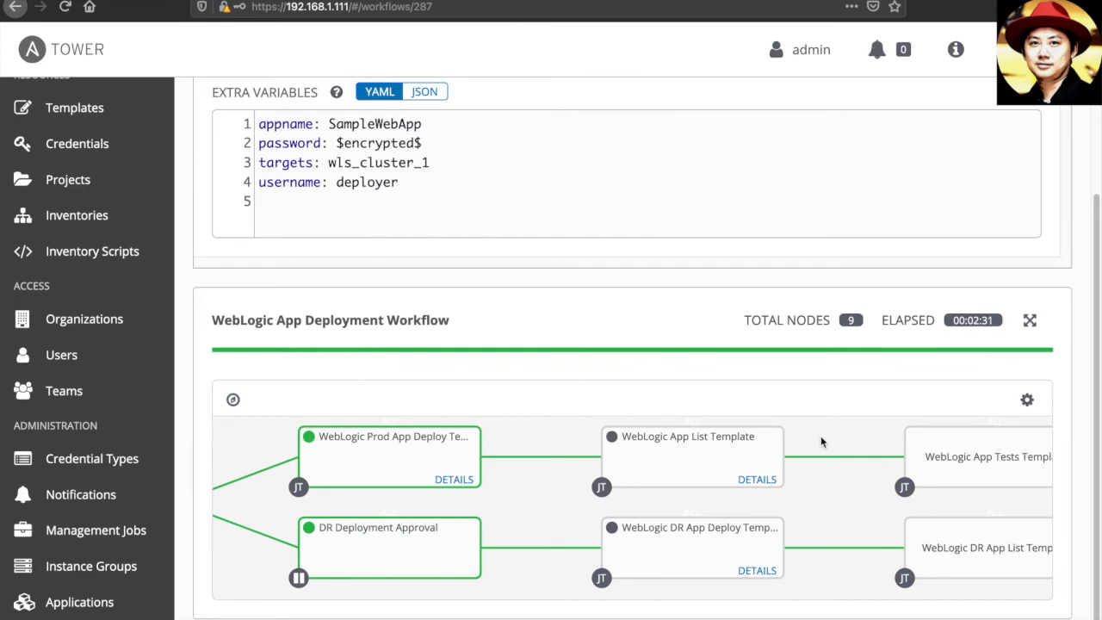
{"action": "mouse_move", "coordinate": [567, 522]}
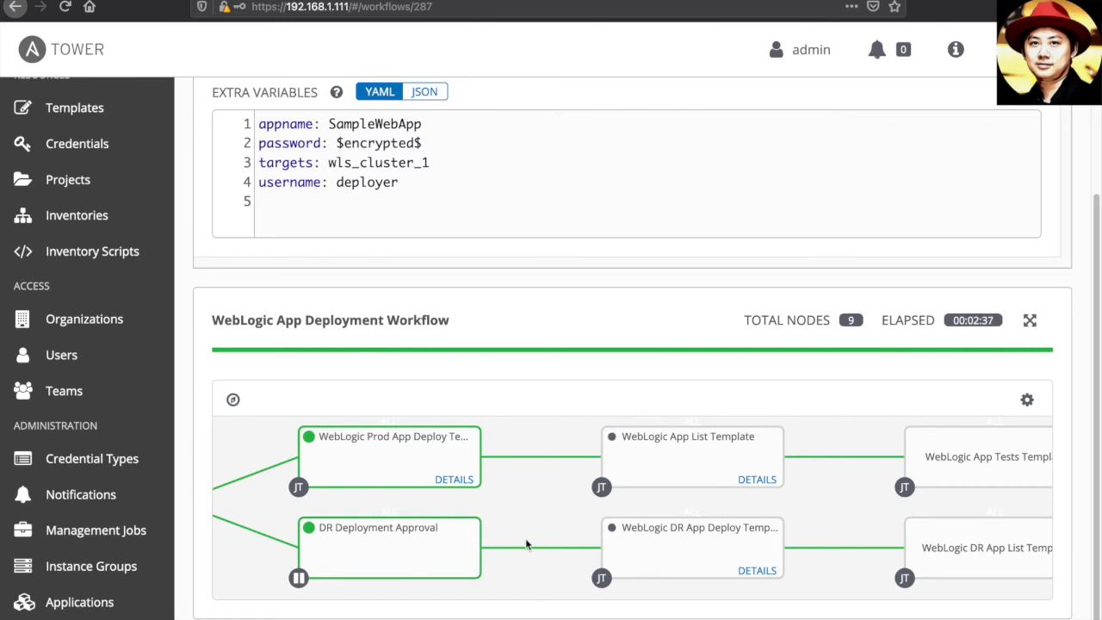
{"action": "mouse_move", "coordinate": [700, 538]}
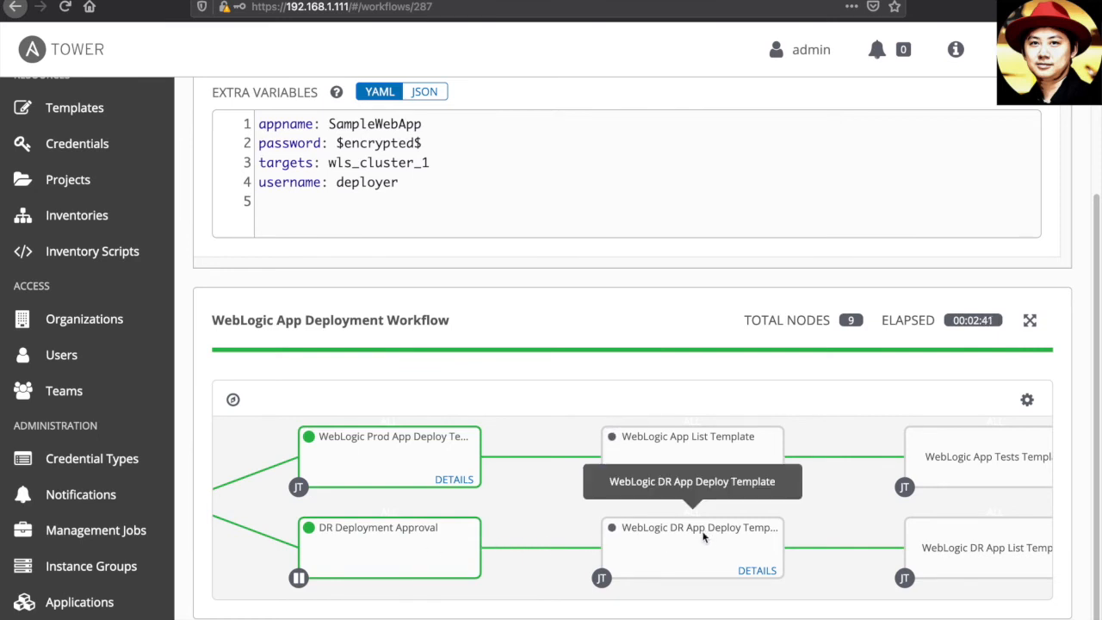
{"action": "mouse_move", "coordinate": [844, 508]}
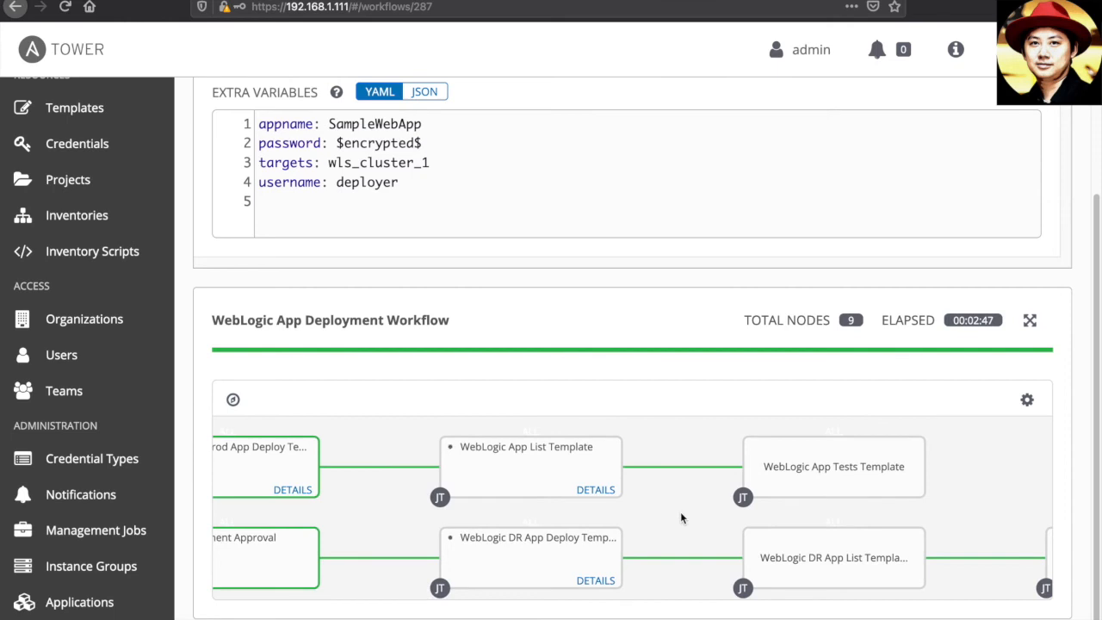
{"action": "mouse_move", "coordinate": [541, 483]}
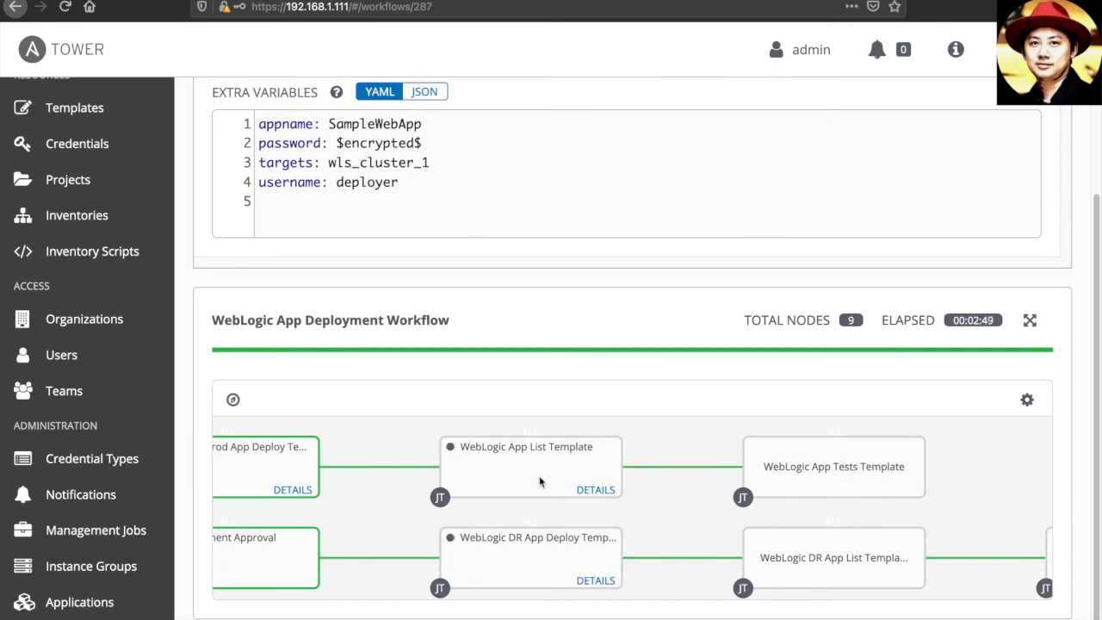
{"action": "mouse_move", "coordinate": [527, 469]}
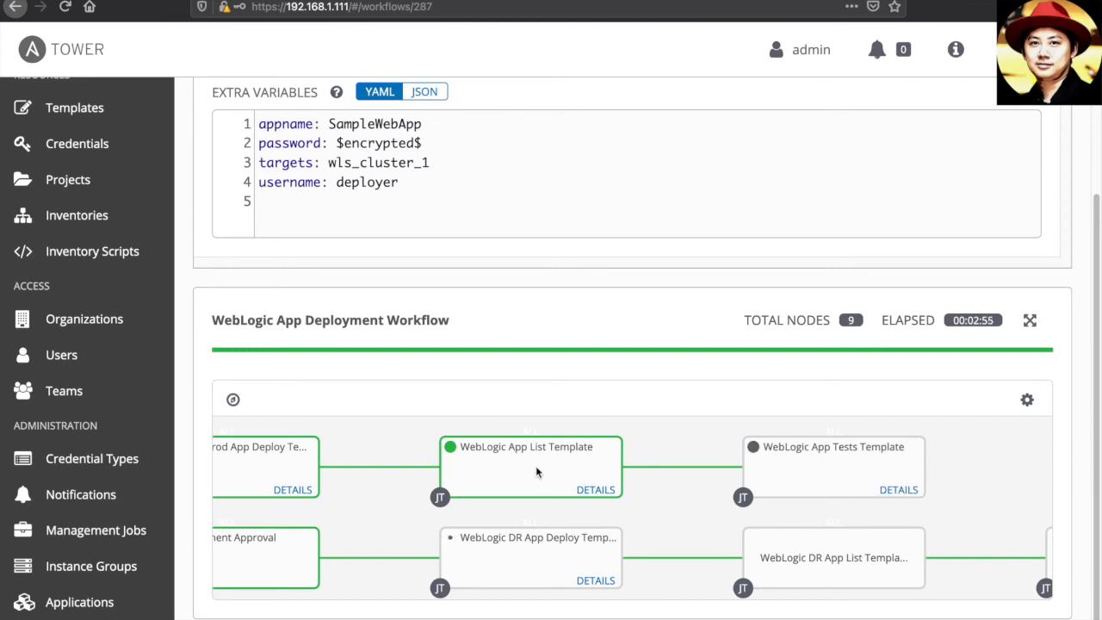
{"action": "mouse_move", "coordinate": [850, 468]}
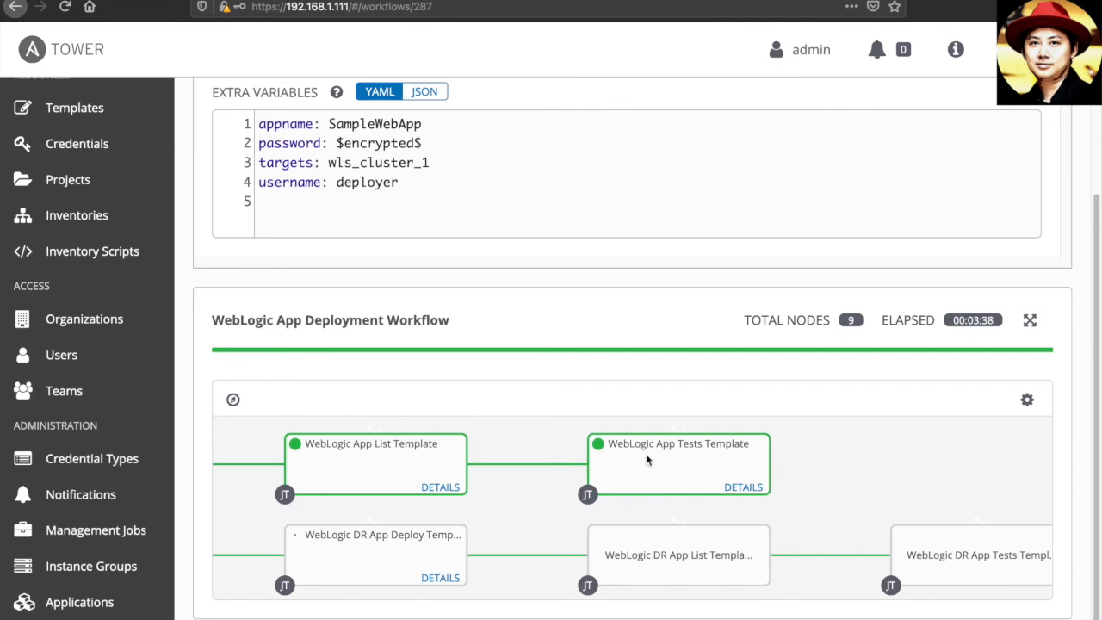
{"action": "mouse_move", "coordinate": [580, 378]}
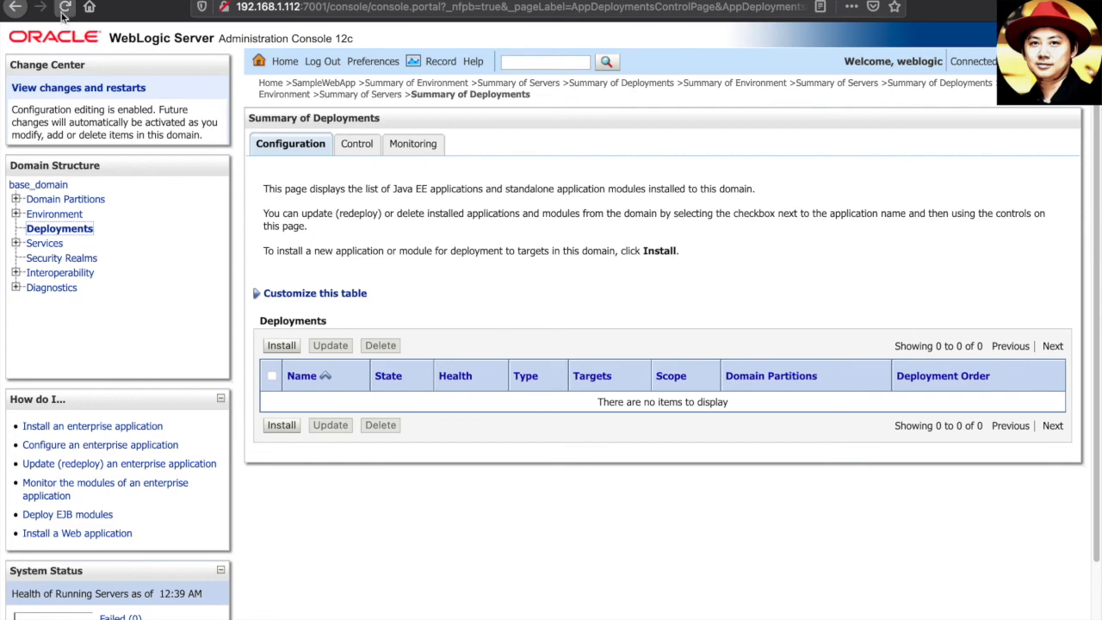
Reload Summary of Deployments so SampleWebApp appears active on wls_cluster_1
{"action": "left_click", "coordinate": [66, 7]}
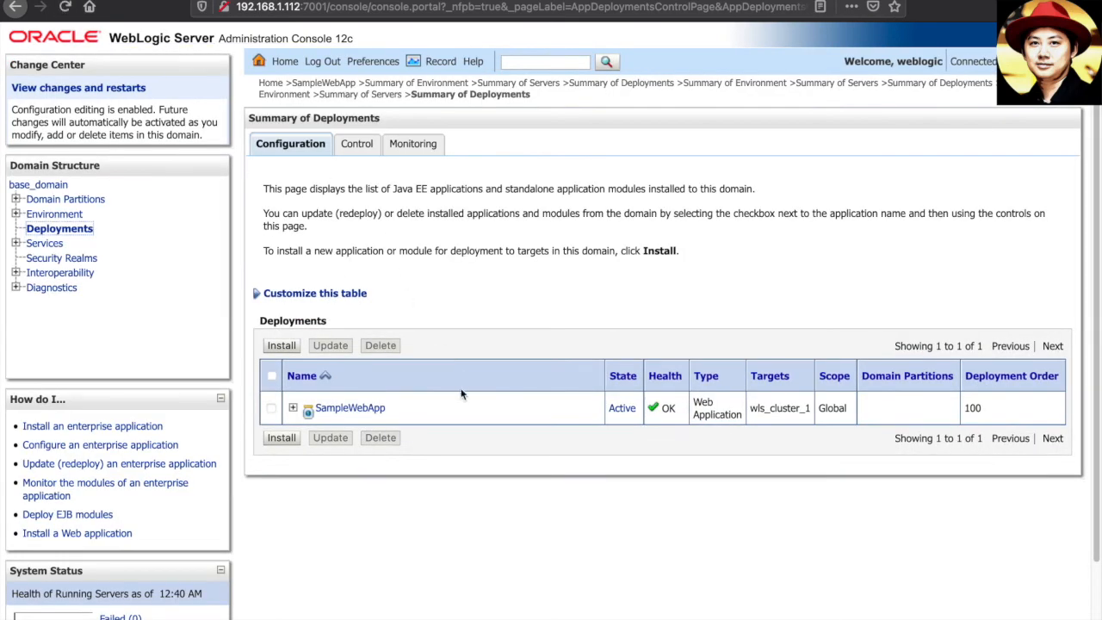
{"action": "mouse_move", "coordinate": [376, 423]}
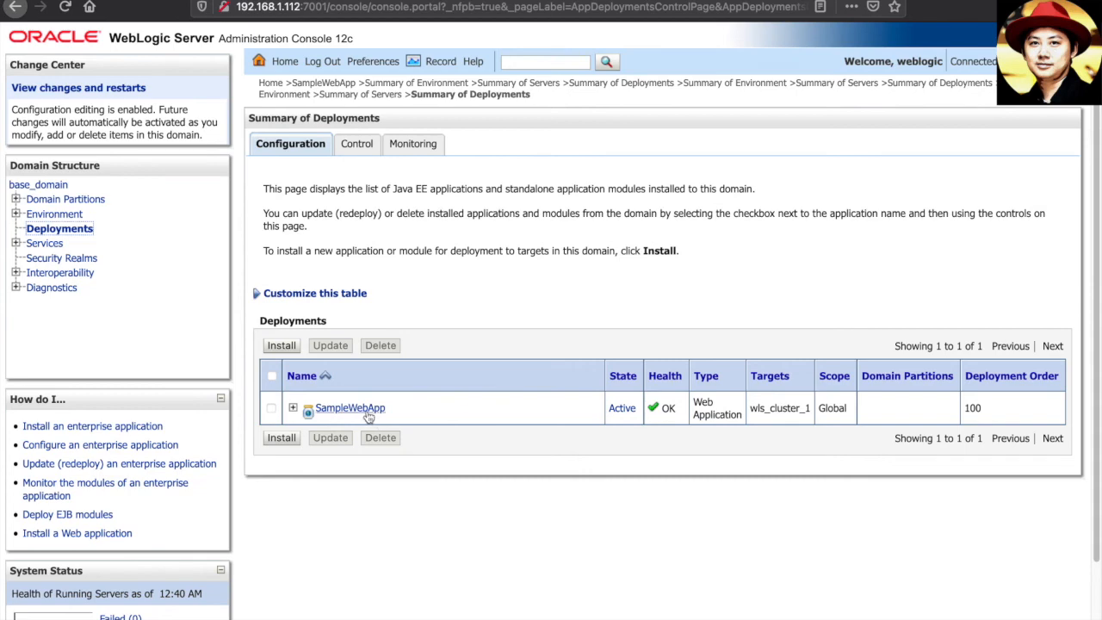
Show SampleWebApp's Testing tab with default URLs on ManagedServer_1 and ManagedServer_2
{"action": "left_click", "coordinate": [349, 407]}
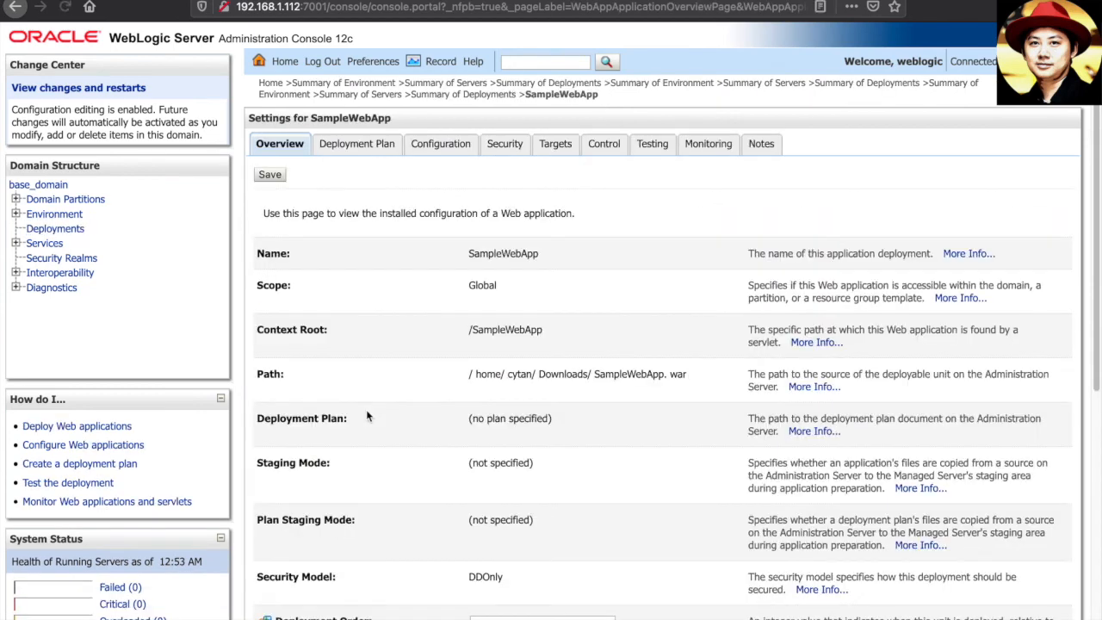
{"action": "mouse_move", "coordinate": [652, 144]}
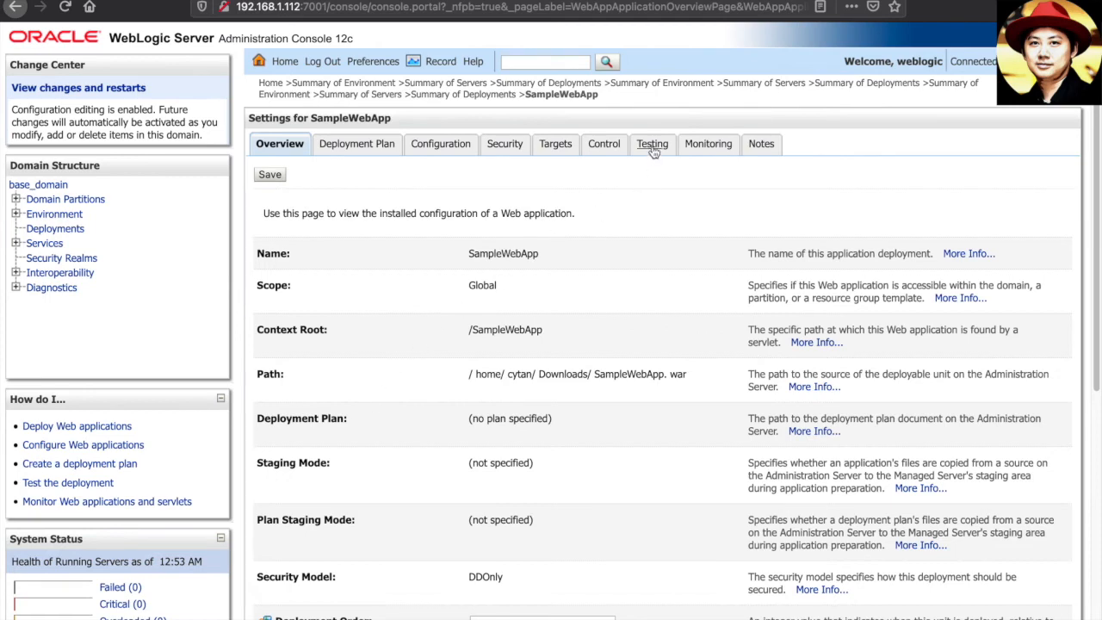
{"action": "left_click", "coordinate": [652, 144]}
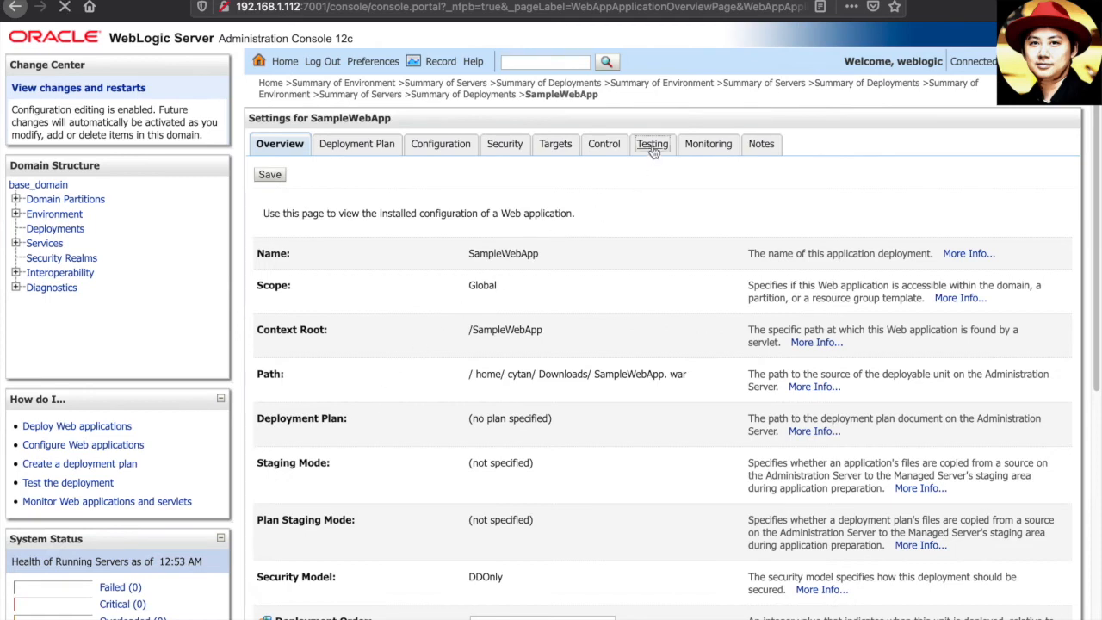
{"action": "left_click", "coordinate": [652, 144]}
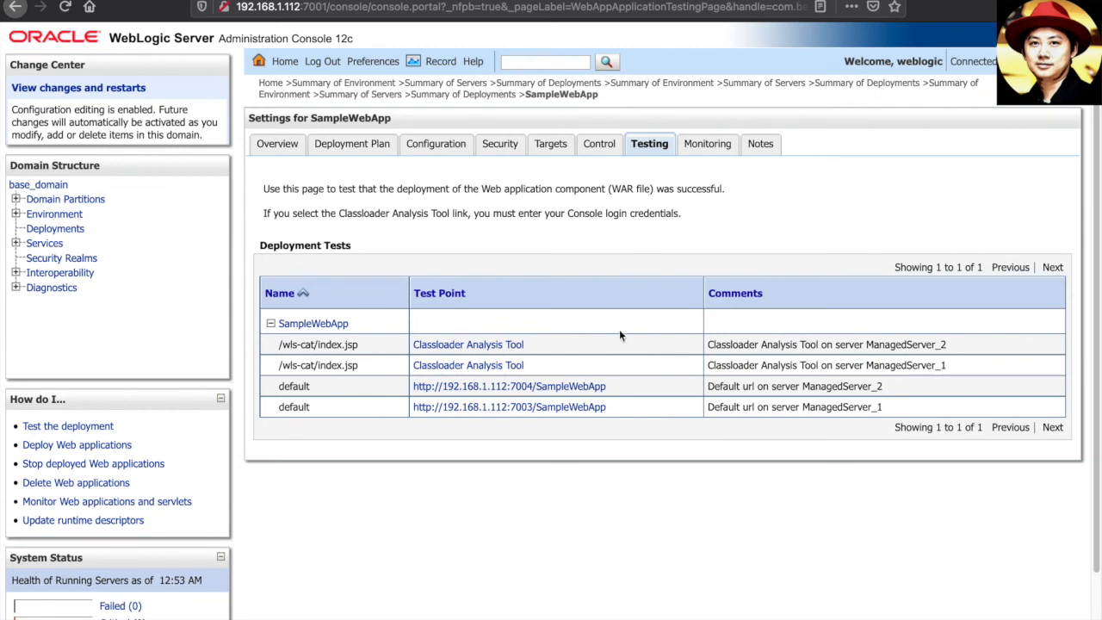
{"action": "mouse_move", "coordinate": [679, 381]}
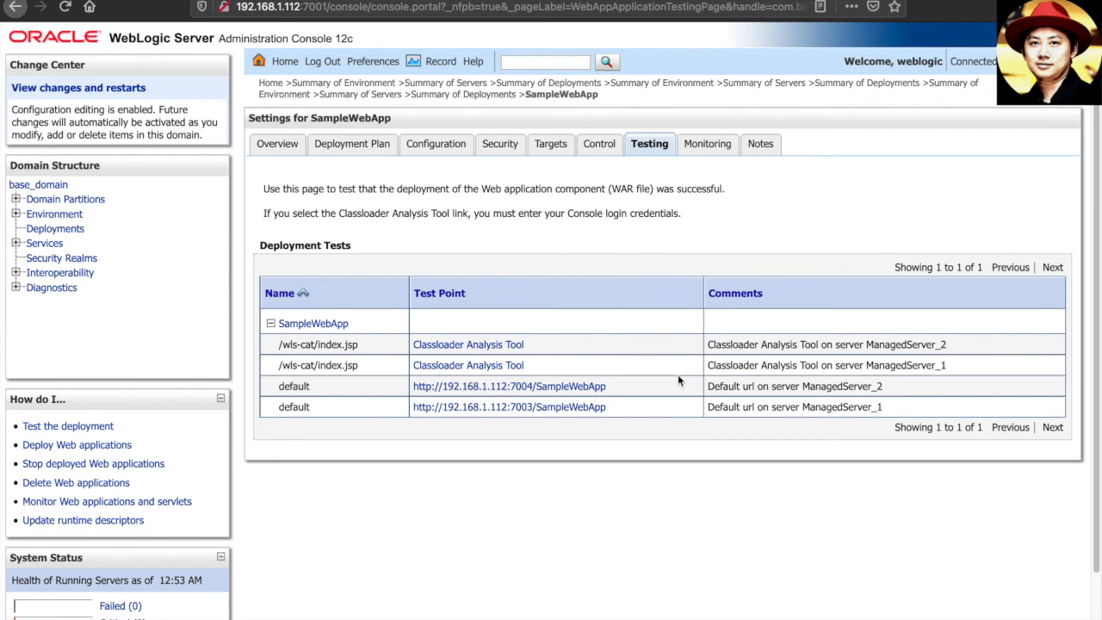
{"action": "mouse_move", "coordinate": [810, 411]}
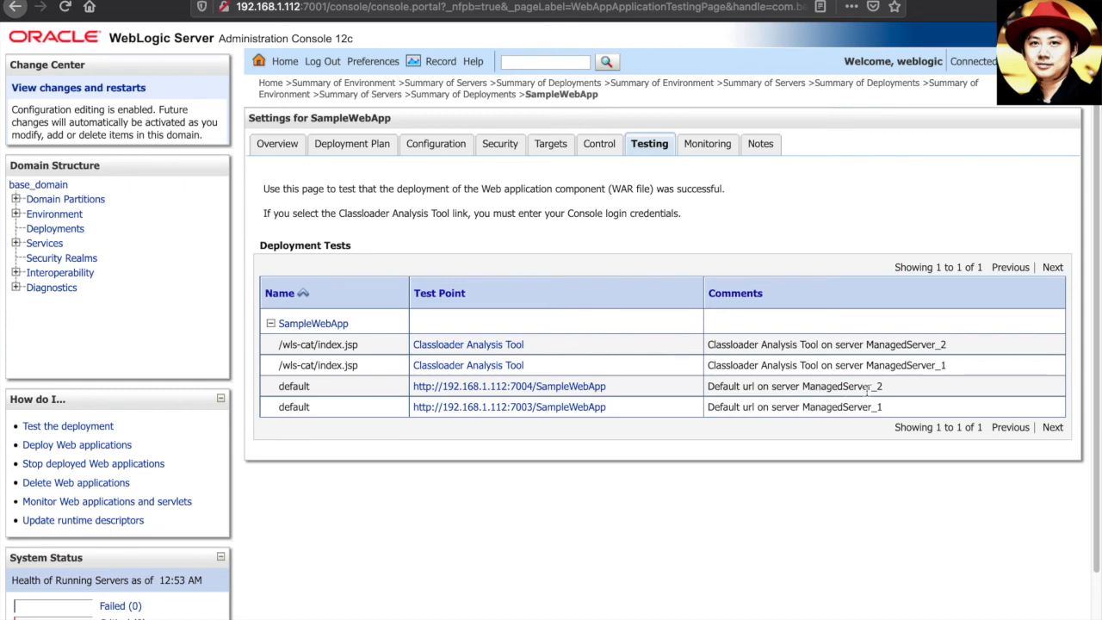
{"action": "mouse_move", "coordinate": [799, 403]}
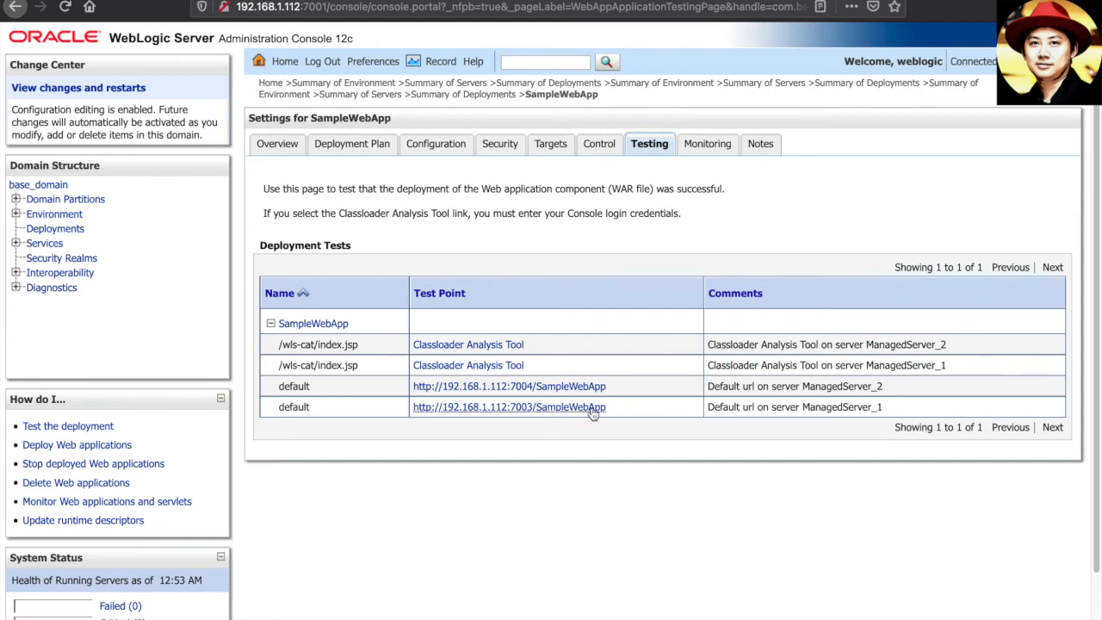
Open SampleWebApp's test URLs on ports 7003 and 7004 in Firefox
{"action": "left_click", "coordinate": [509, 406]}
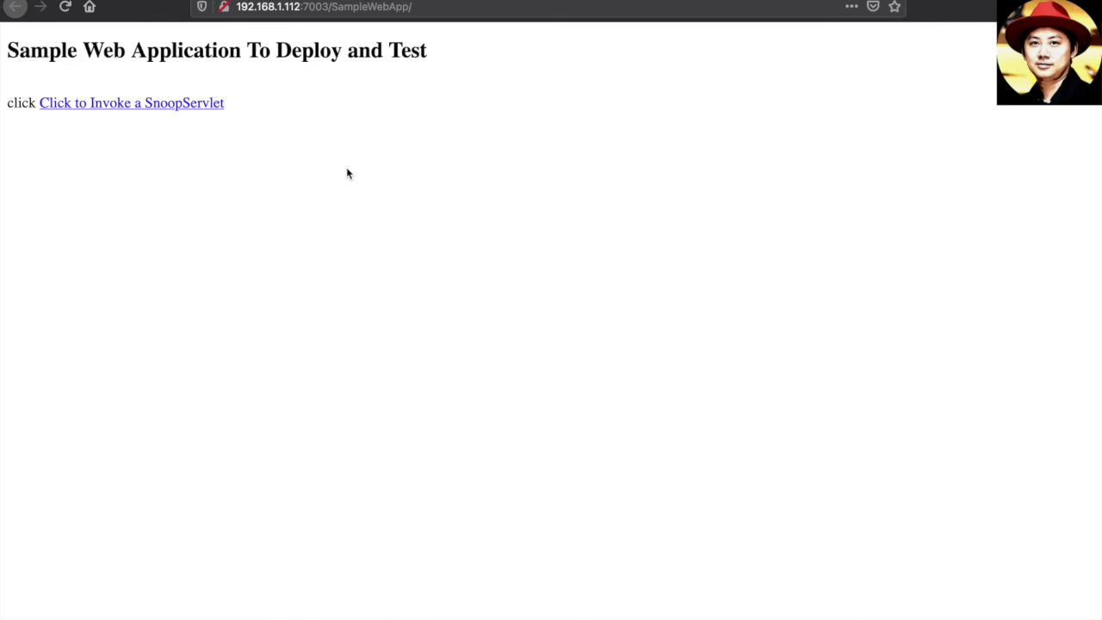
{"action": "mouse_move", "coordinate": [311, 43]}
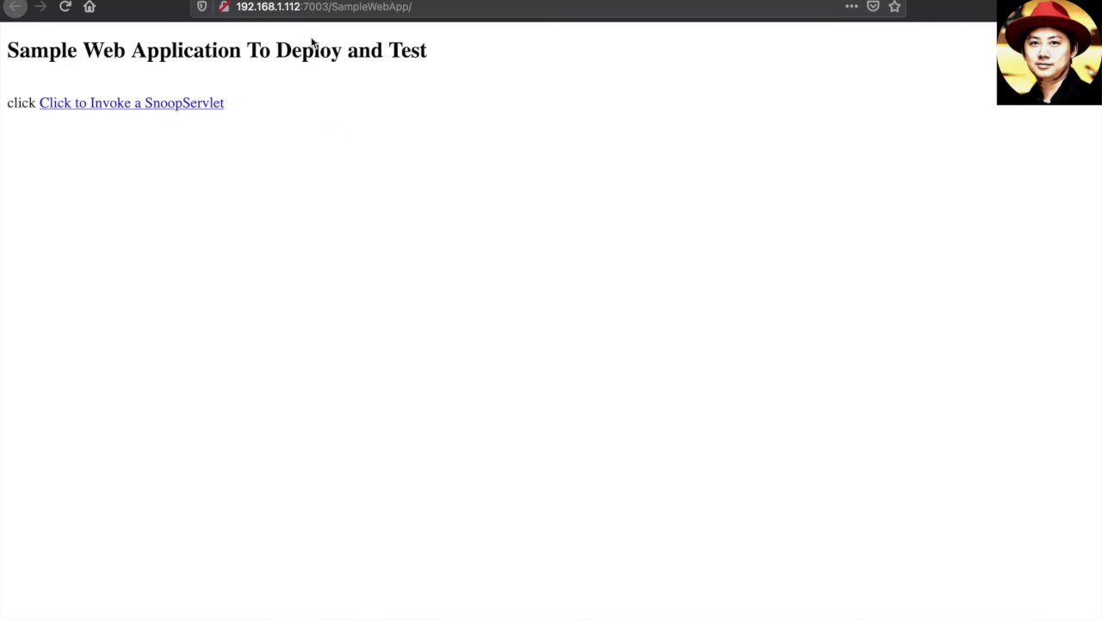
{"action": "mouse_move", "coordinate": [312, 25]}
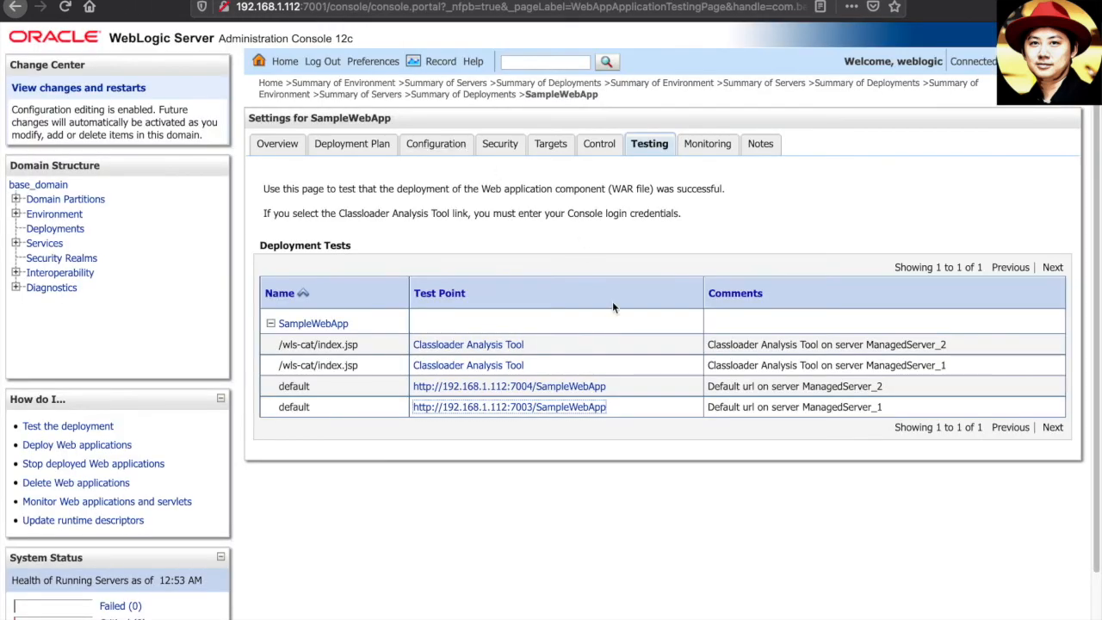
{"action": "mouse_move", "coordinate": [603, 386]}
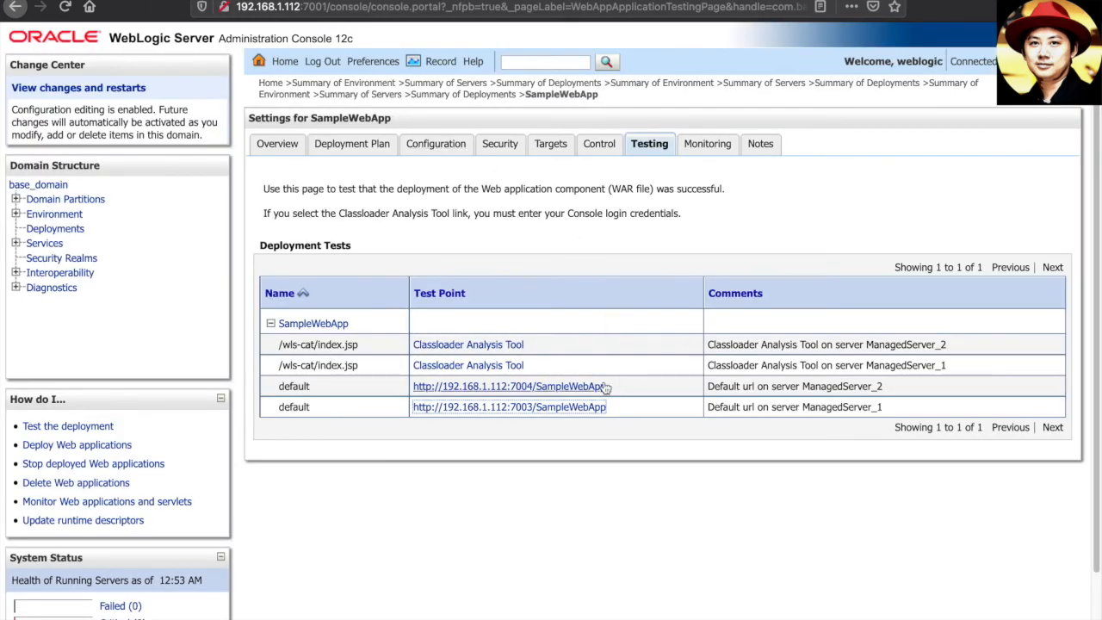
{"action": "left_click", "coordinate": [508, 386]}
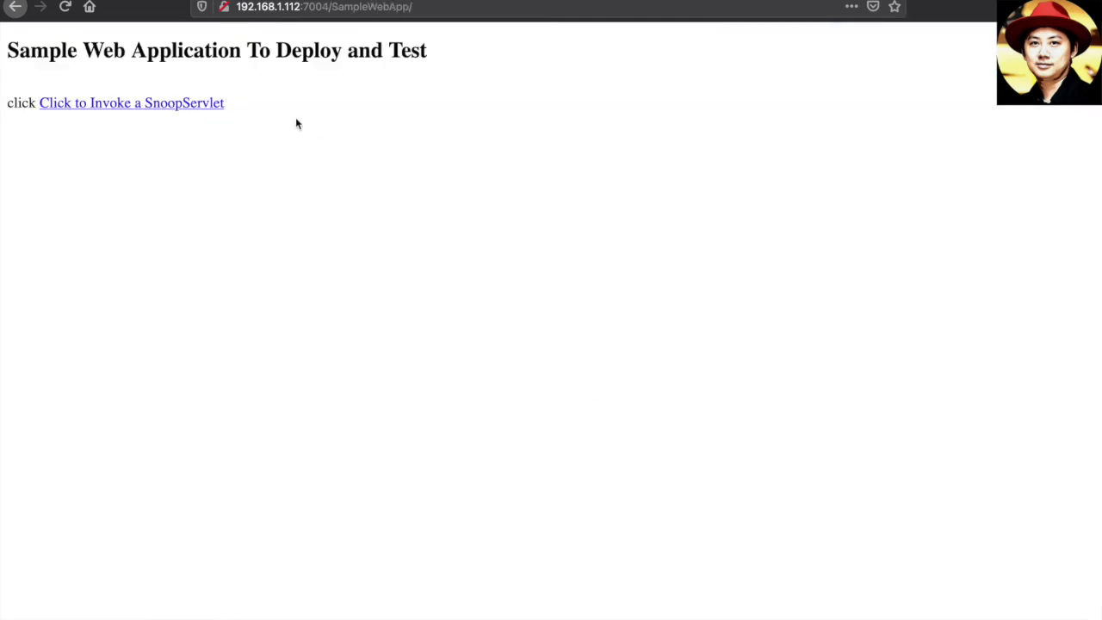
{"action": "mouse_move", "coordinate": [294, 74]}
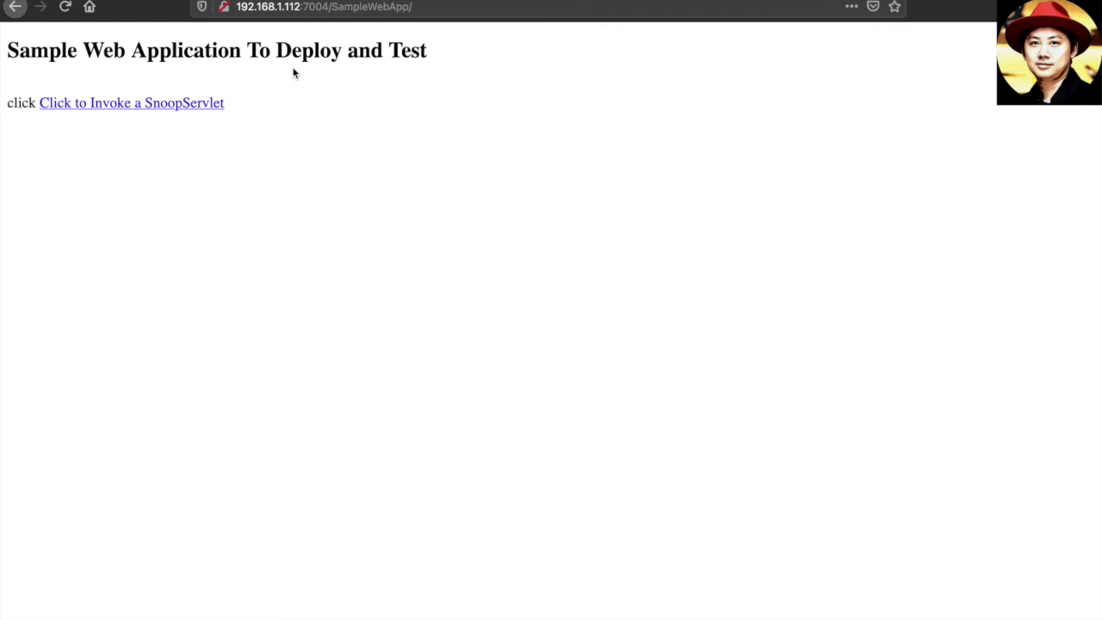
{"action": "mouse_move", "coordinate": [965, 62]}
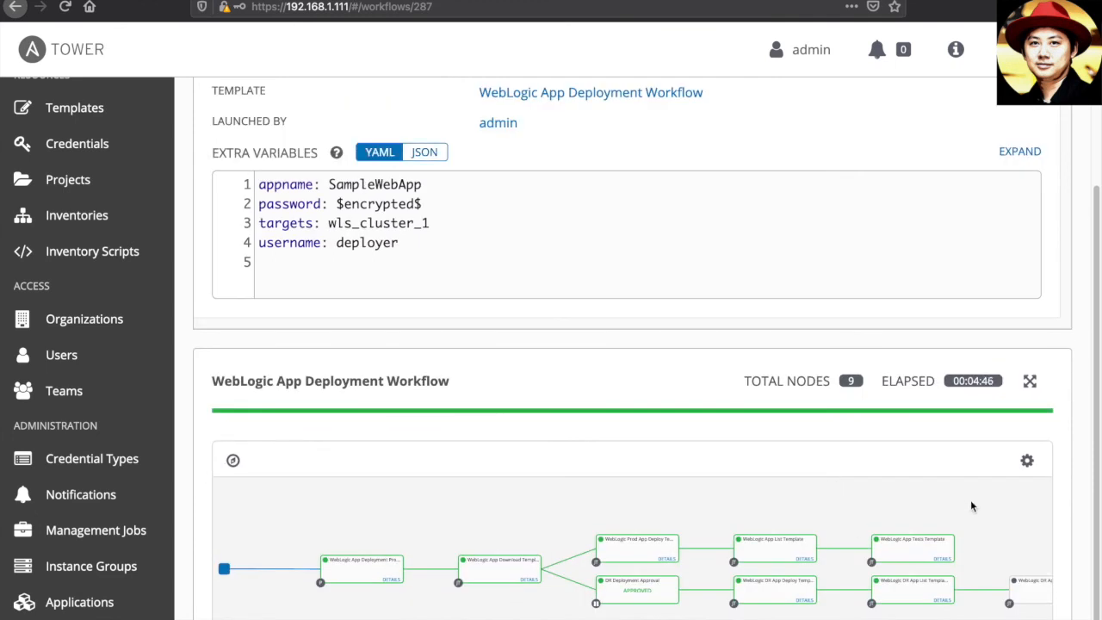
Inspect job 287's workflow graph: DR App List succeeded, DR App Tests pending
{"action": "left_click", "coordinate": [1027, 460]}
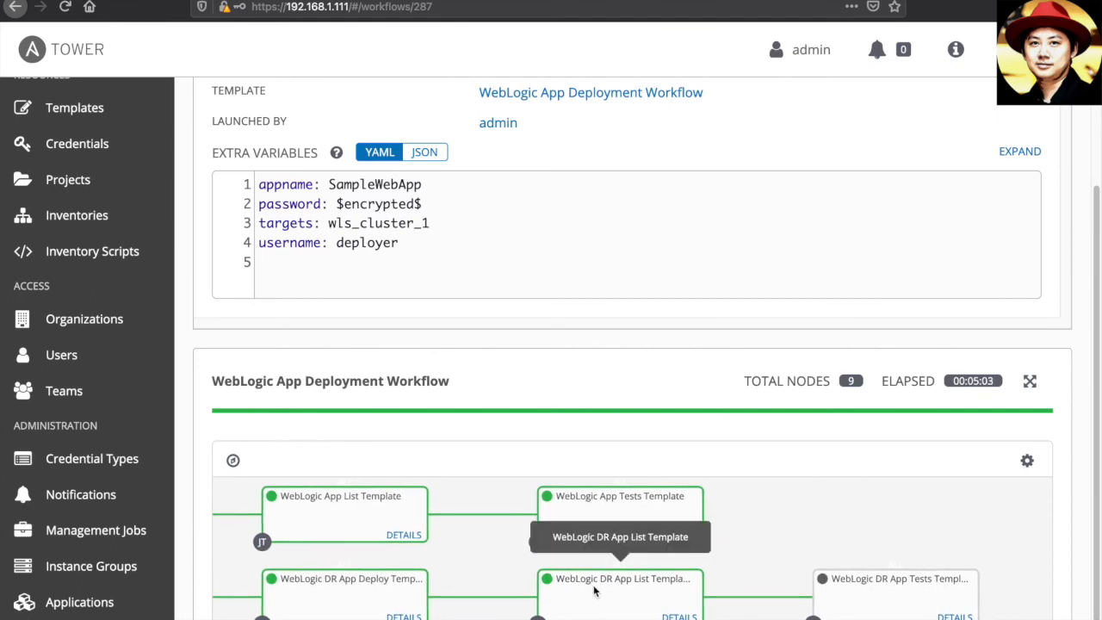
{"action": "mouse_move", "coordinate": [917, 536]}
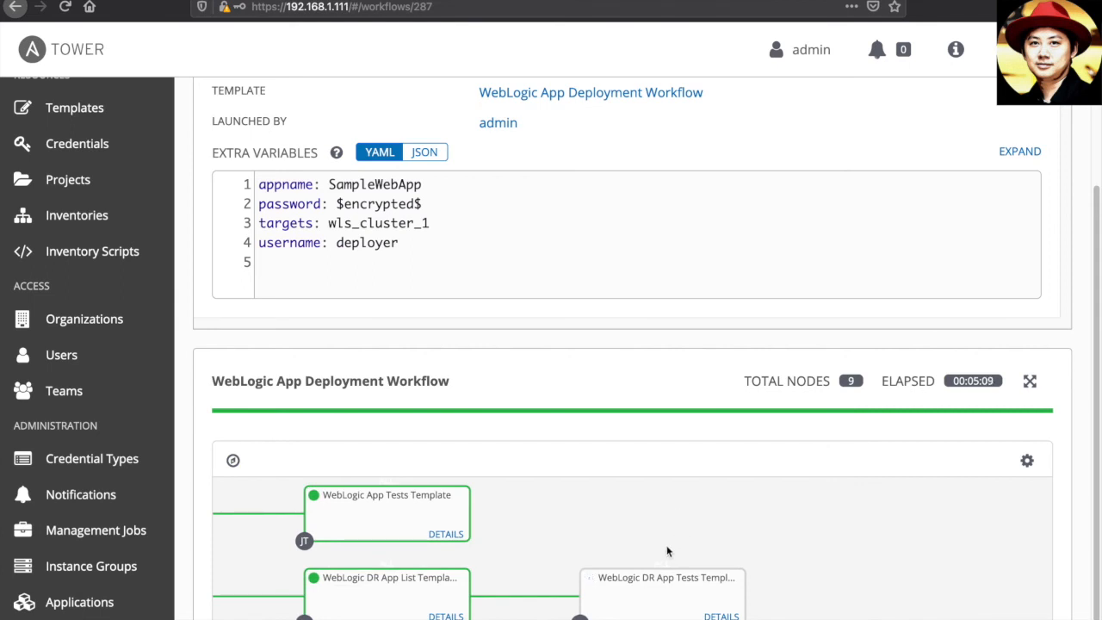
{"action": "mouse_move", "coordinate": [661, 584]}
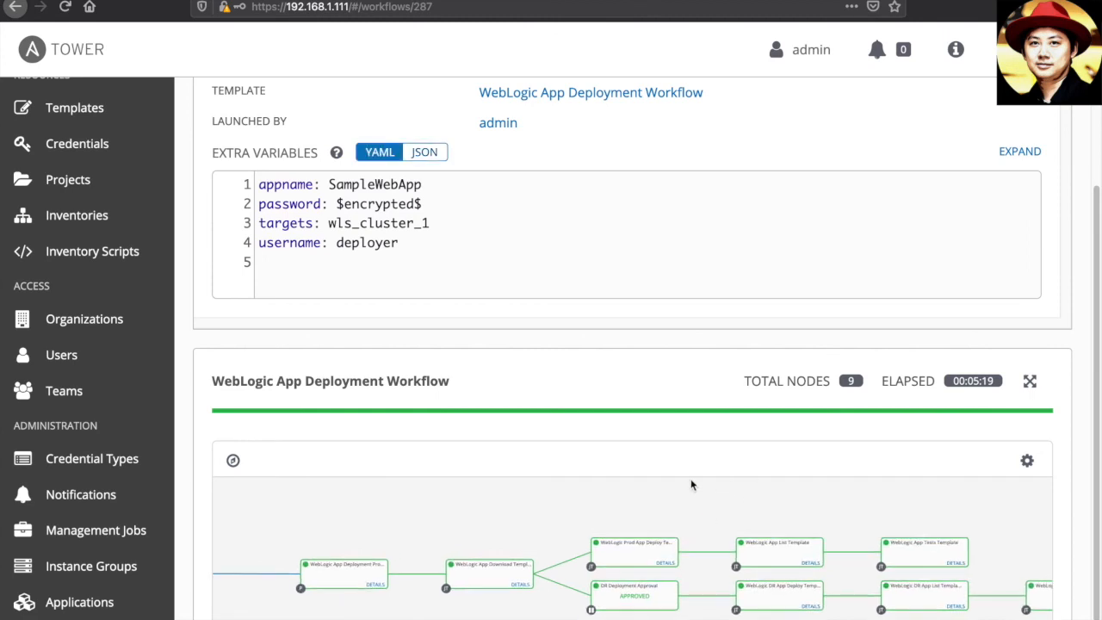
Scroll up to job 287's Details showing Successful, finished at 12:54:39 AM
{"action": "scroll", "scroll_direction": "up", "scroll_amount": 3}
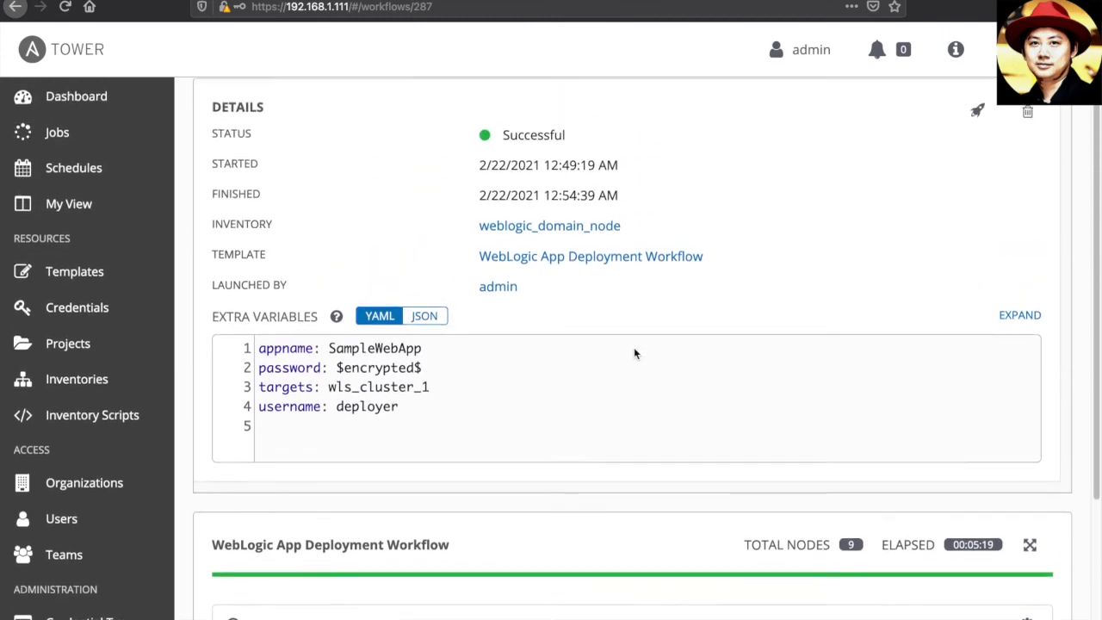
{"action": "scroll", "scroll_direction": "up", "scroll_amount": 3}
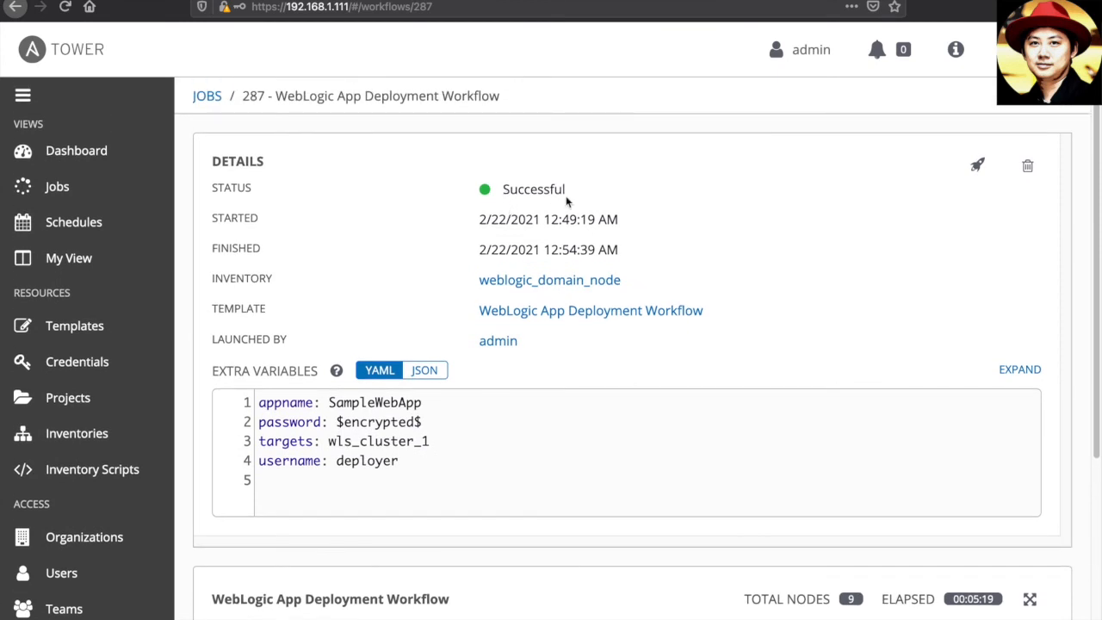
{"action": "mouse_move", "coordinate": [647, 169]}
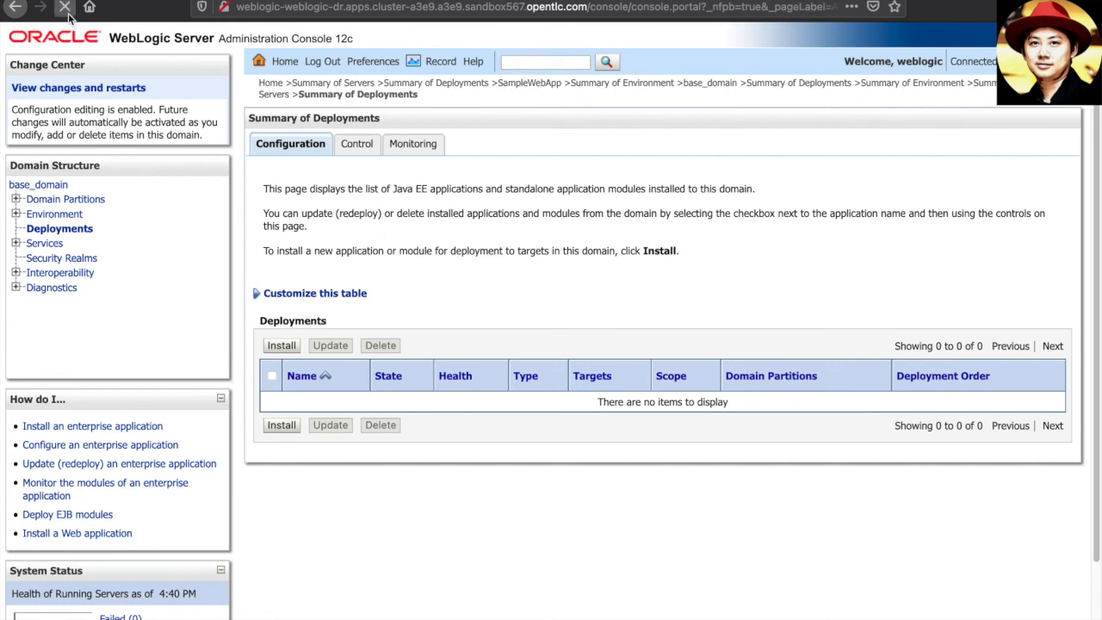
Reload the DR deployments summary and open SampleWebApp's settings overview
{"action": "left_click", "coordinate": [65, 7]}
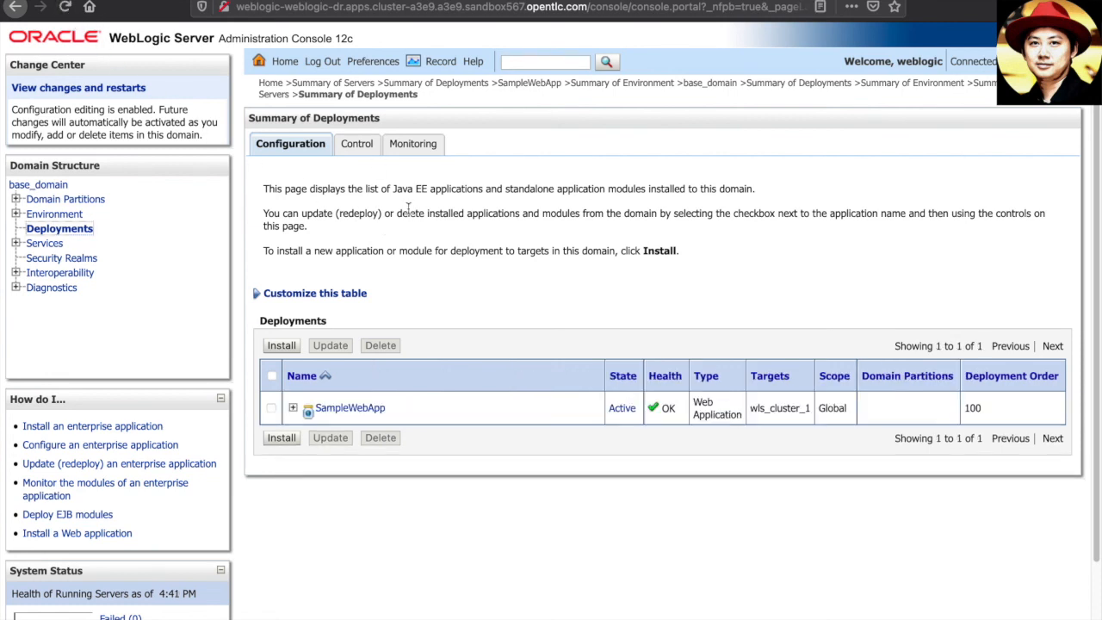
{"action": "mouse_move", "coordinate": [416, 411]}
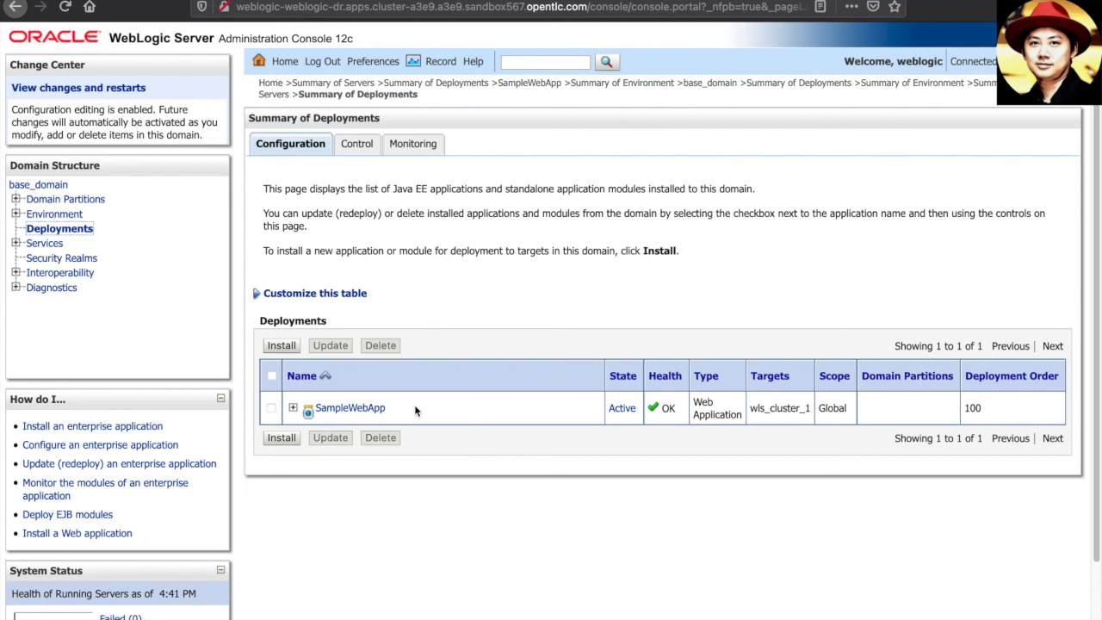
{"action": "mouse_move", "coordinate": [410, 409]}
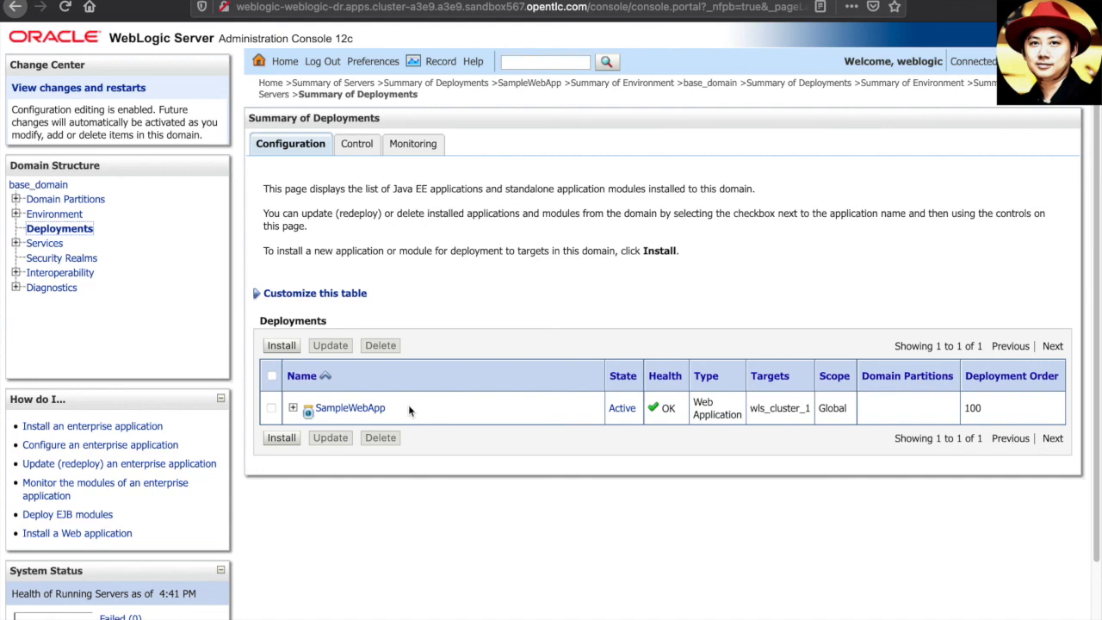
{"action": "left_click", "coordinate": [349, 407]}
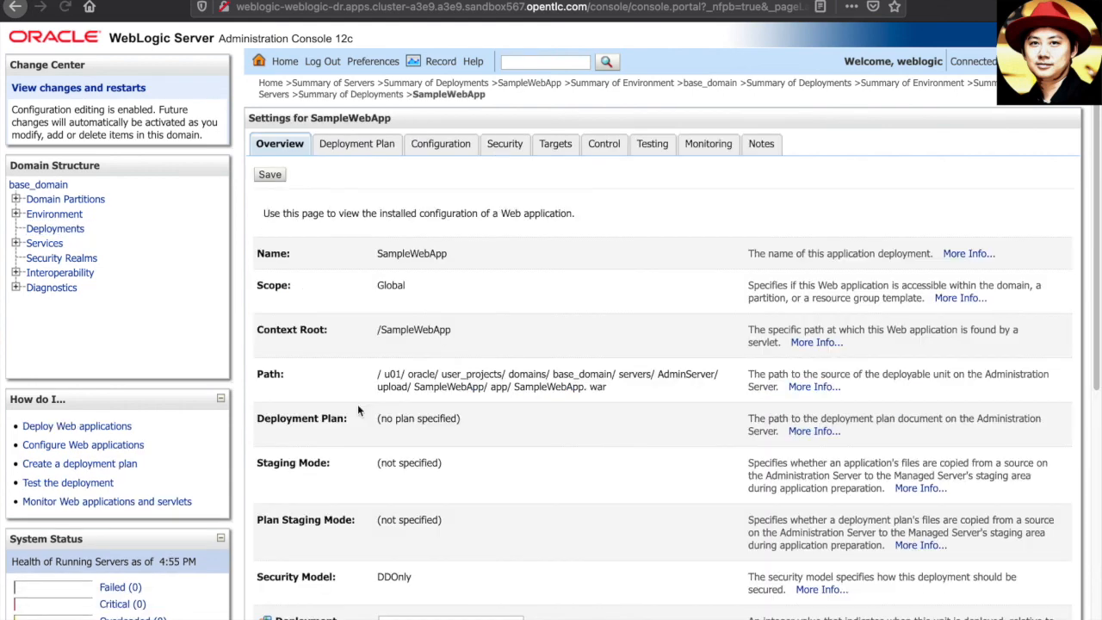
{"action": "mouse_move", "coordinate": [652, 191]}
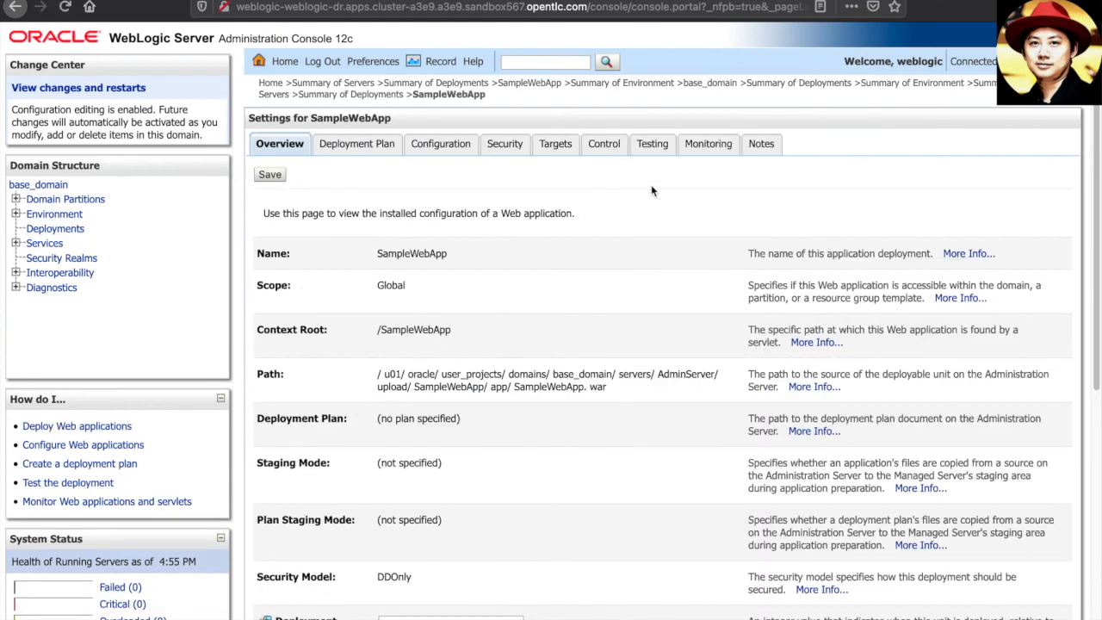
{"action": "left_click", "coordinate": [652, 144]}
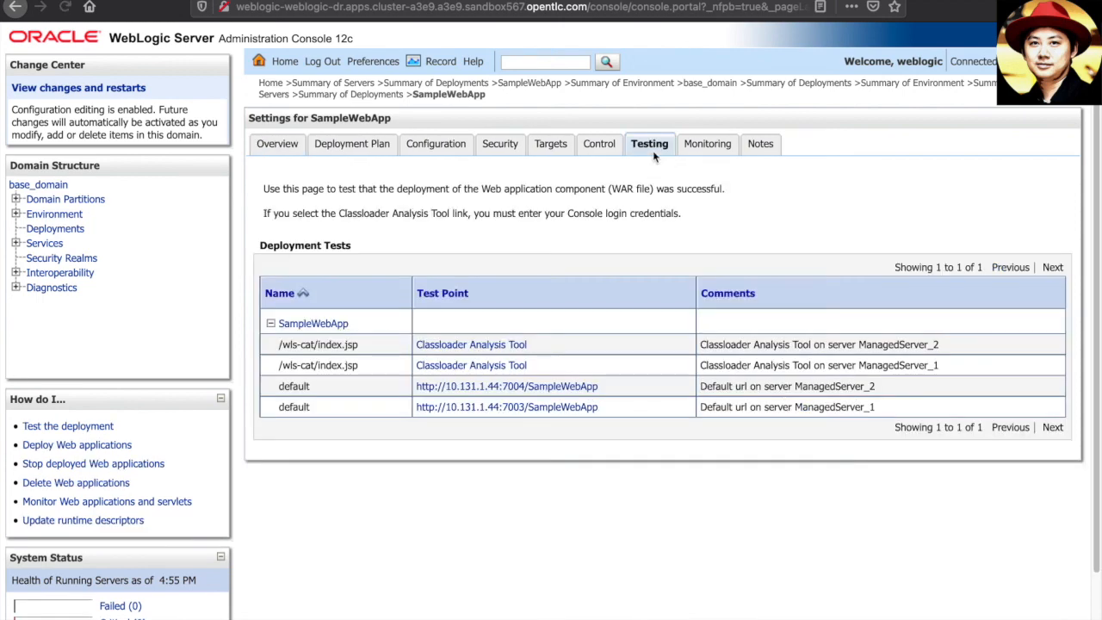
{"action": "mouse_move", "coordinate": [653, 371]}
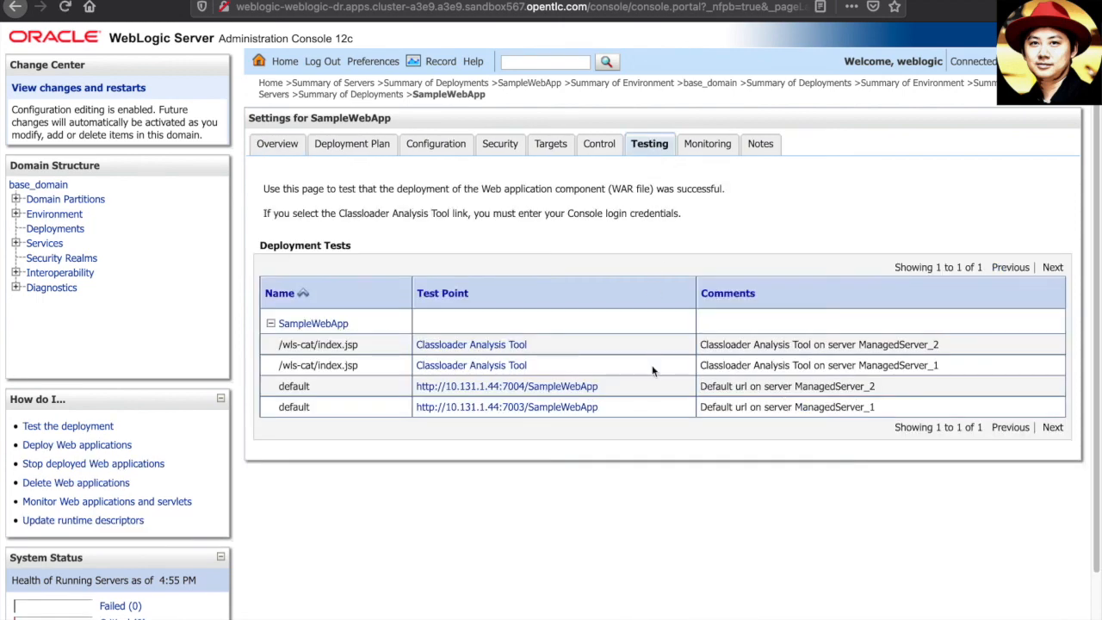
{"action": "mouse_move", "coordinate": [780, 424]}
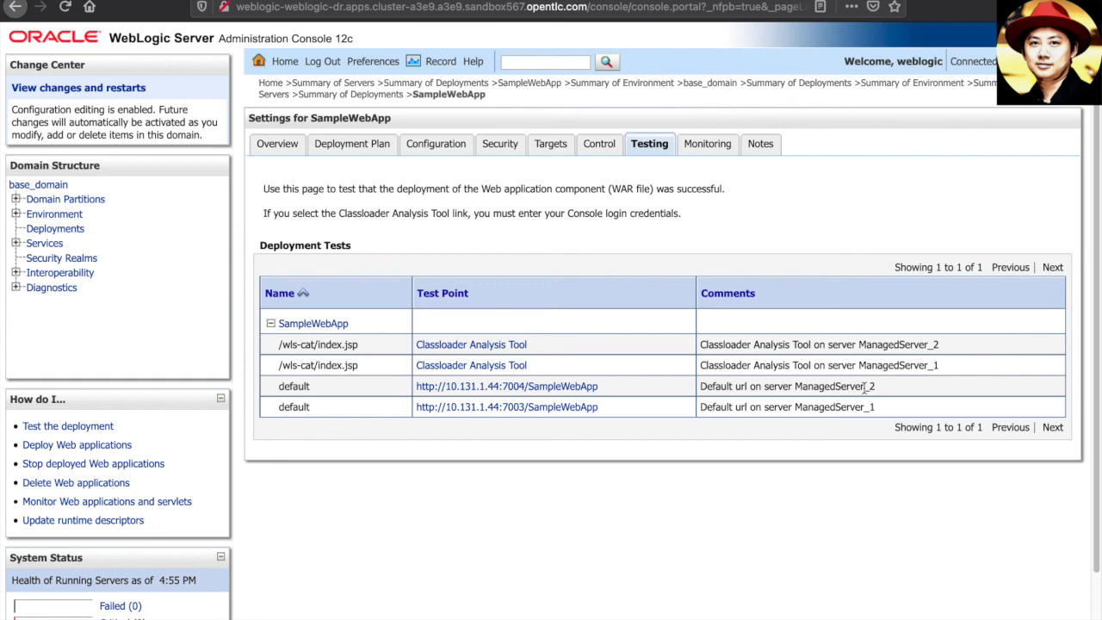
{"action": "mouse_move", "coordinate": [663, 413]}
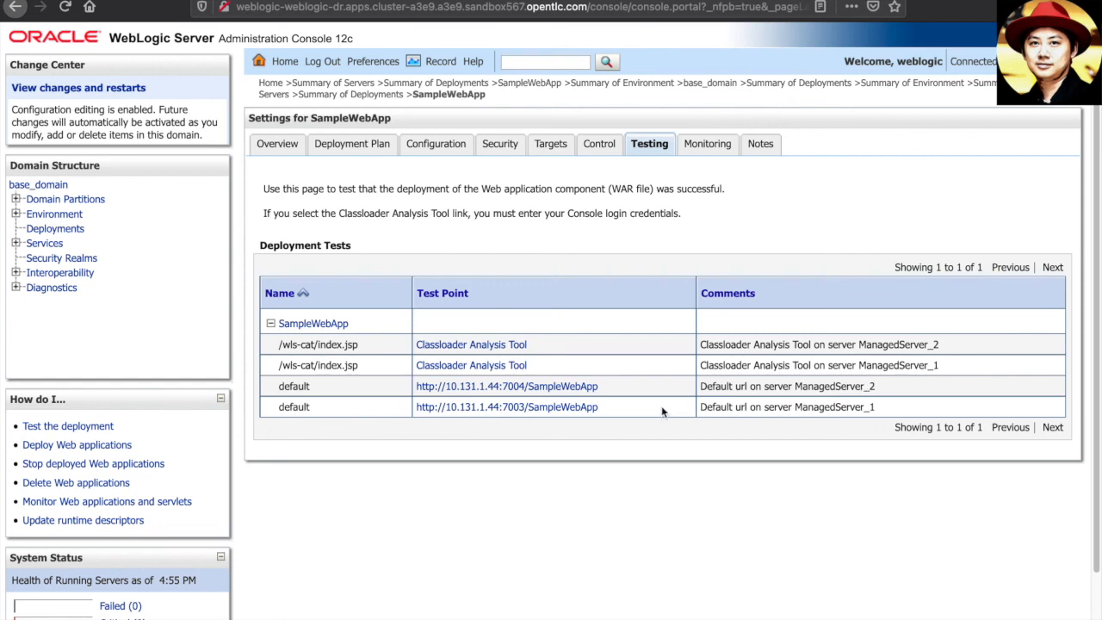
{"action": "mouse_move", "coordinate": [611, 399]}
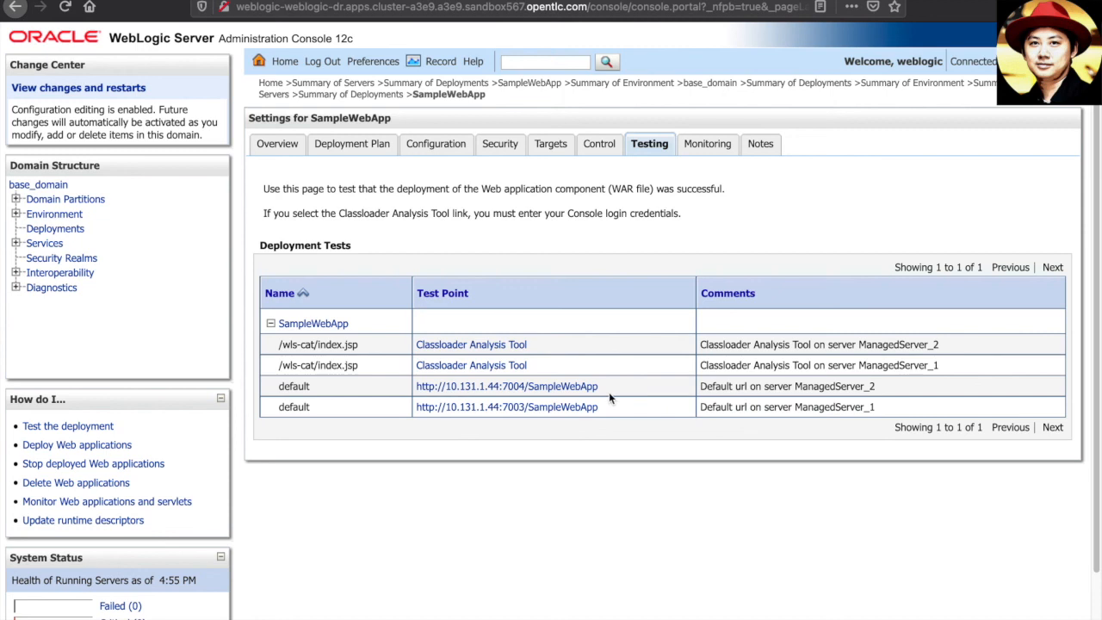
{"action": "mouse_move", "coordinate": [543, 407]}
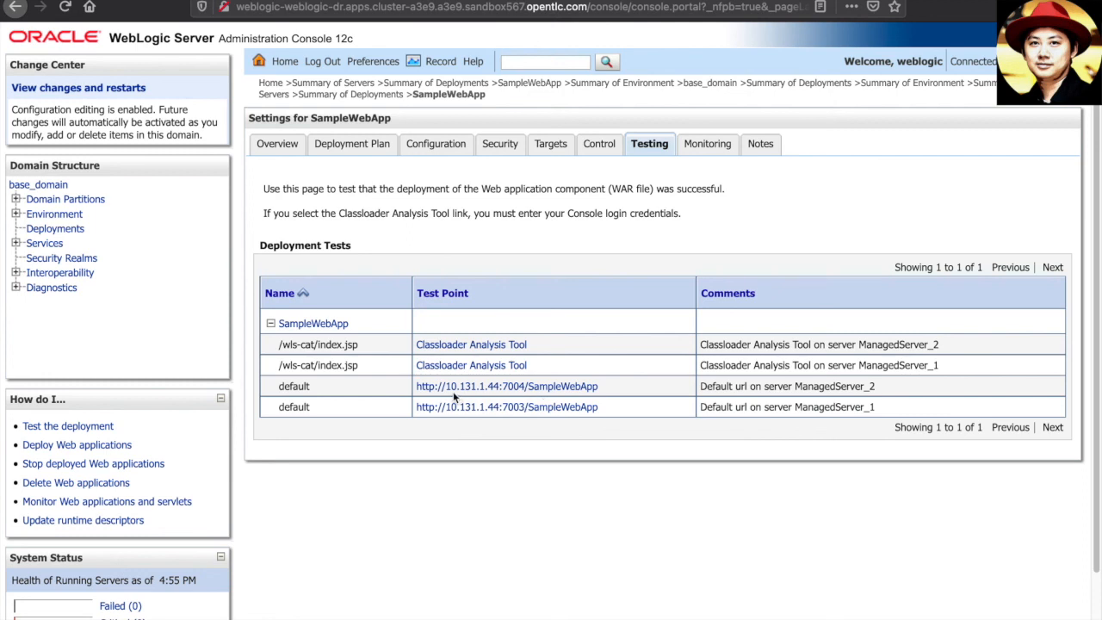
{"action": "mouse_move", "coordinate": [461, 398]}
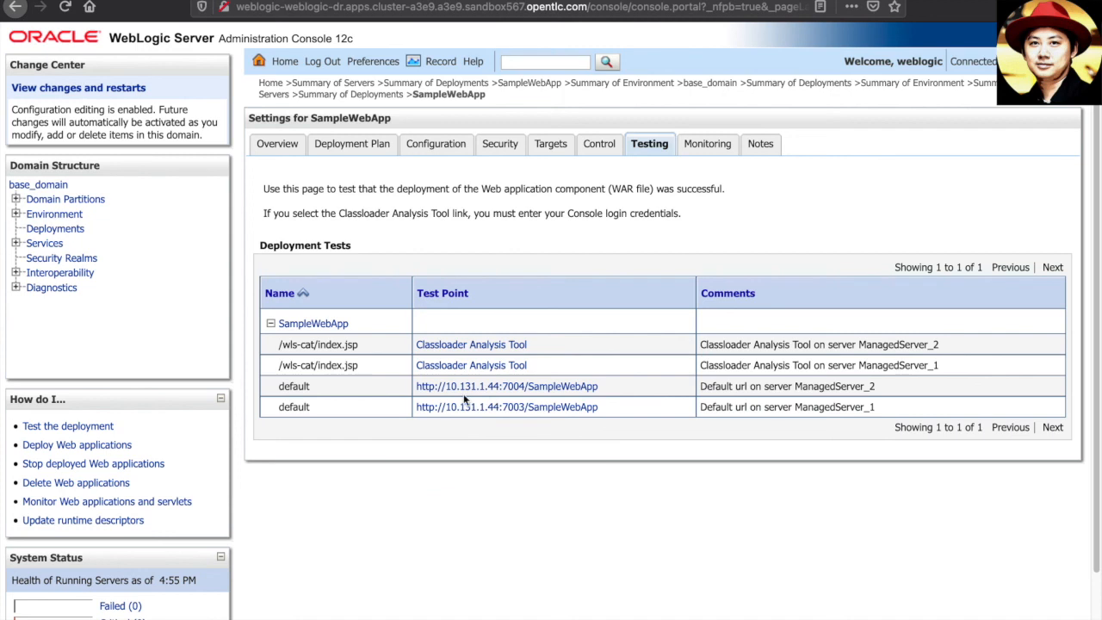
{"action": "mouse_move", "coordinate": [491, 405]}
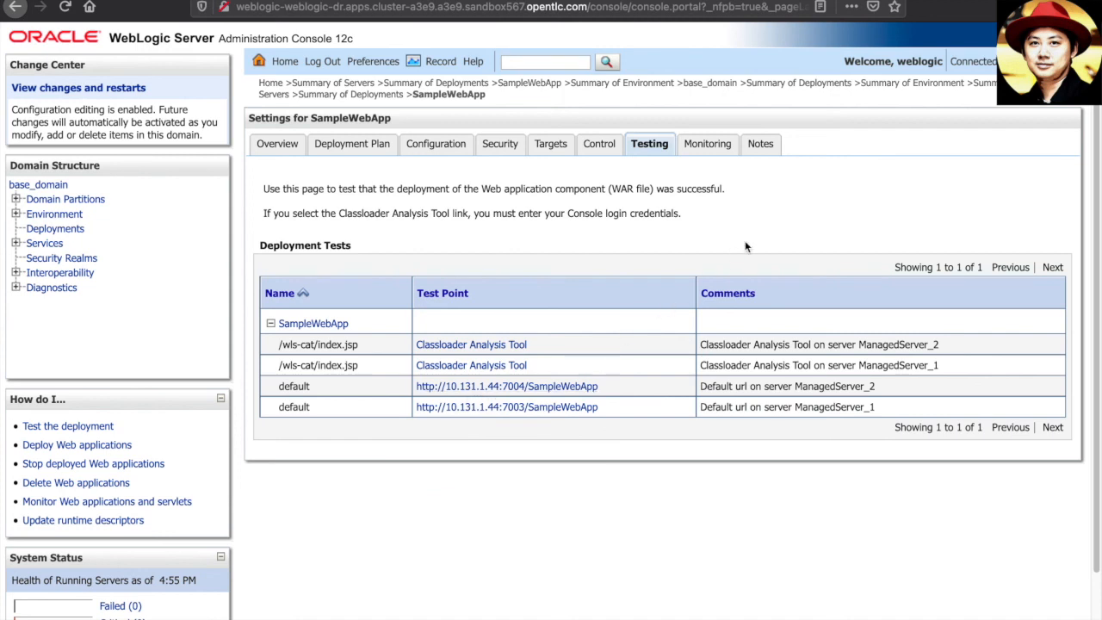
{"action": "mouse_move", "coordinate": [756, 169]}
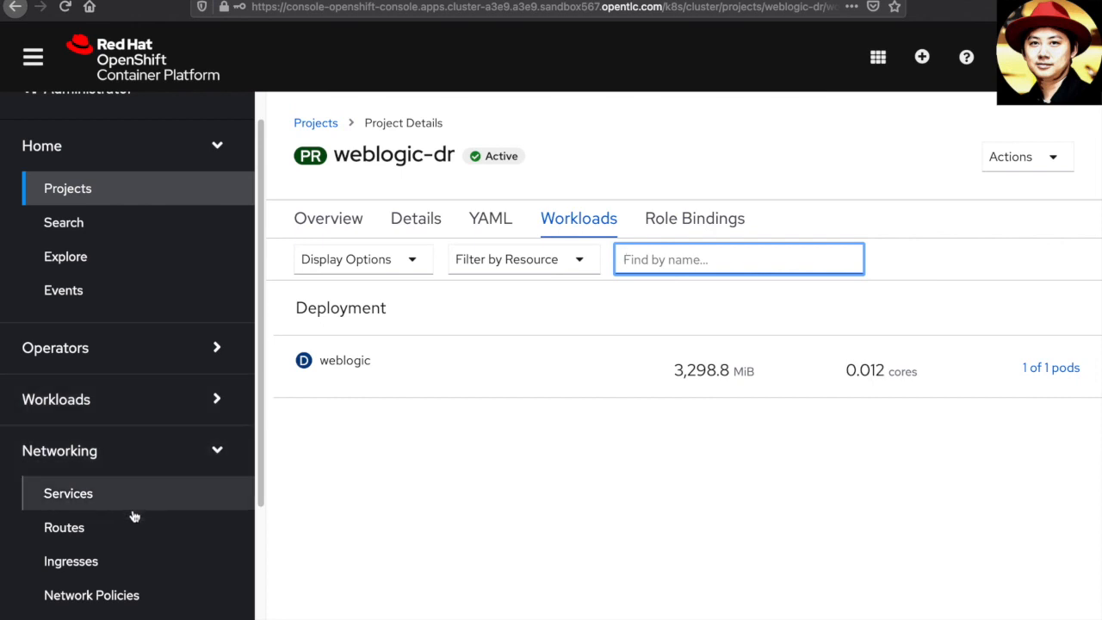
Open Networking > Routes for the weblogic-dr project
{"action": "left_click", "coordinate": [63, 527]}
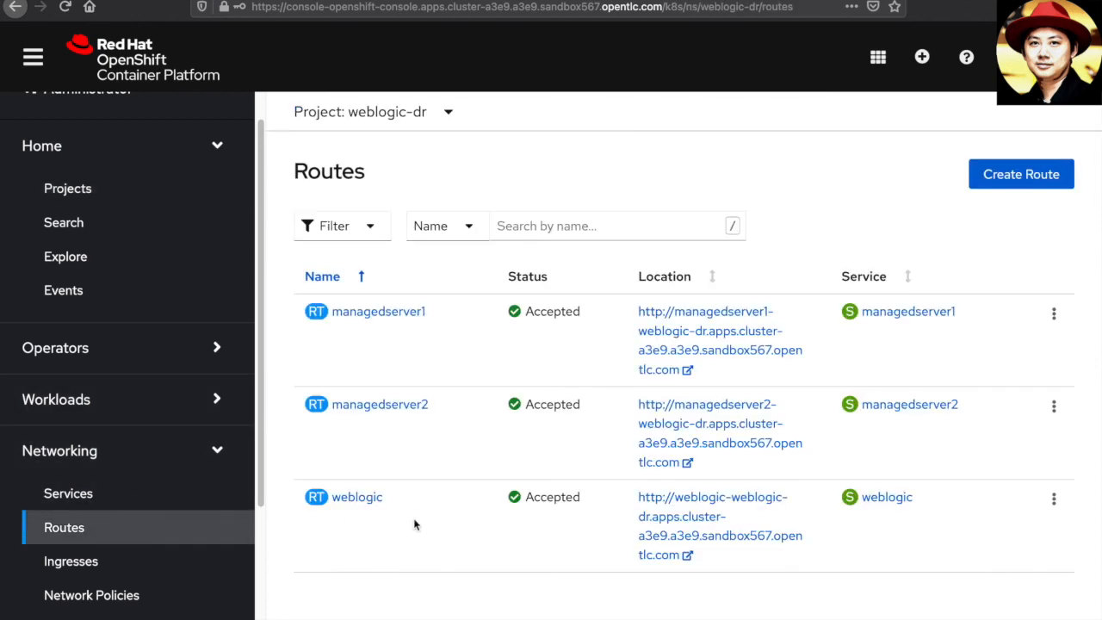
{"action": "mouse_move", "coordinate": [601, 449]}
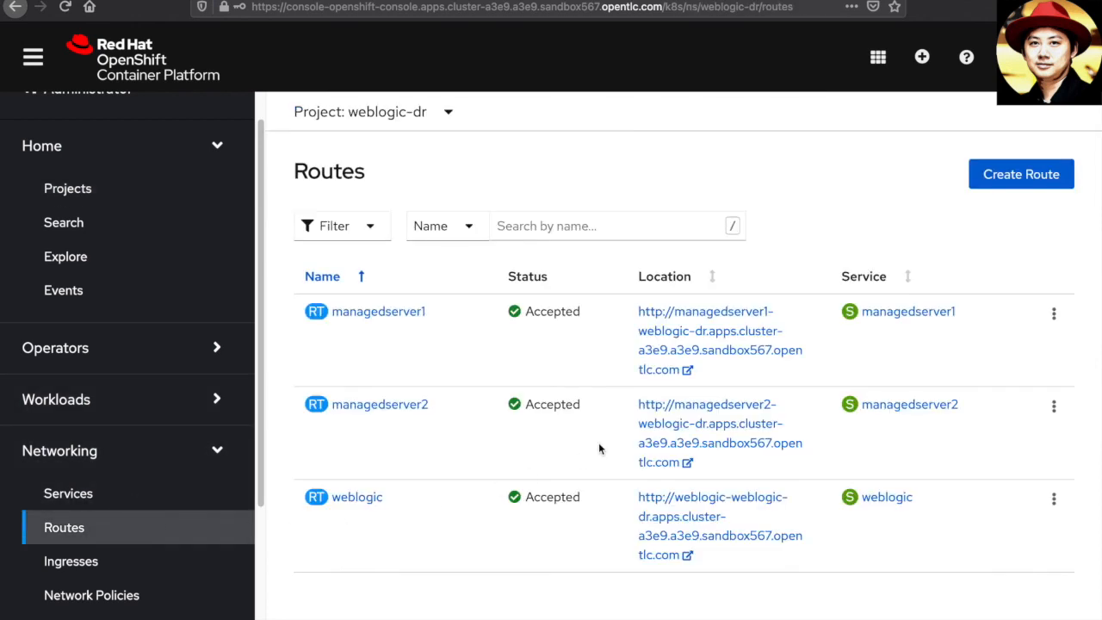
{"action": "mouse_move", "coordinate": [595, 398]}
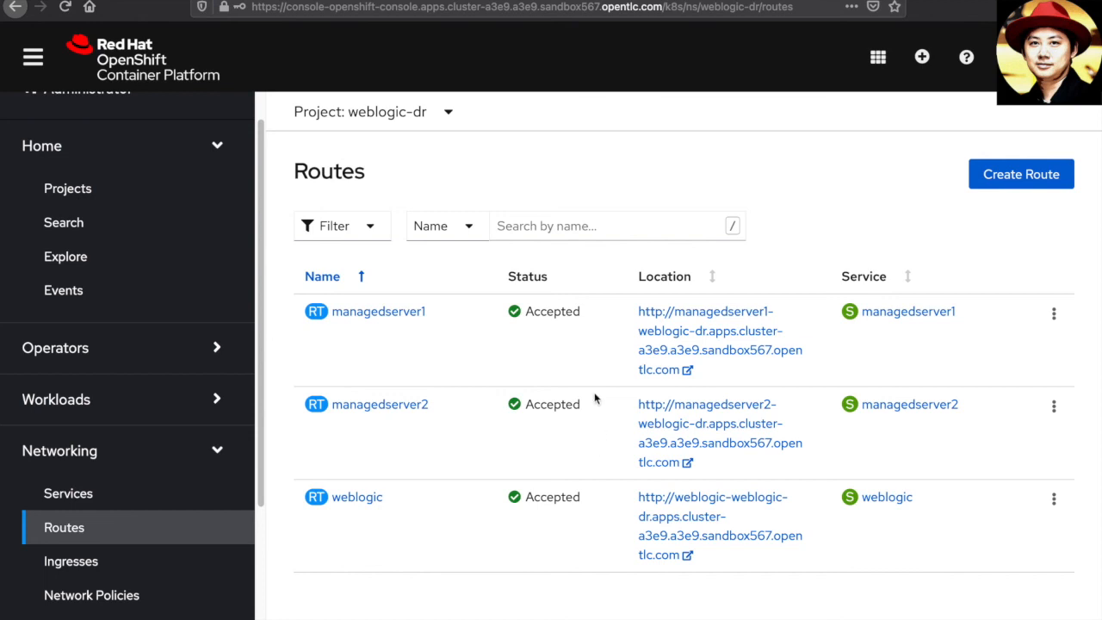
{"action": "mouse_move", "coordinate": [409, 336]}
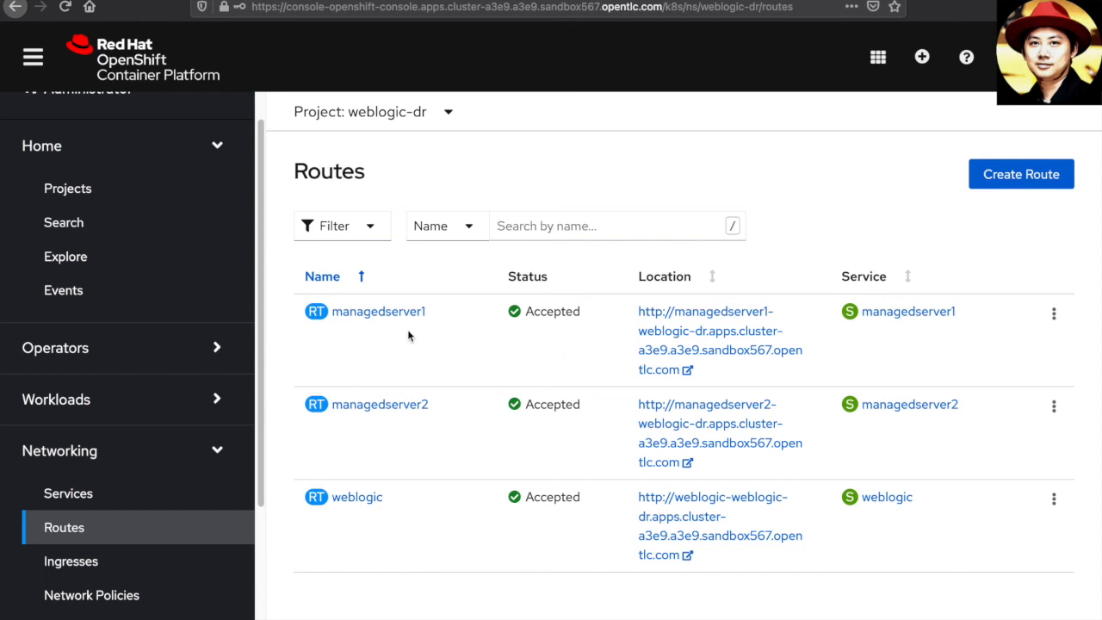
{"action": "mouse_move", "coordinate": [469, 464]}
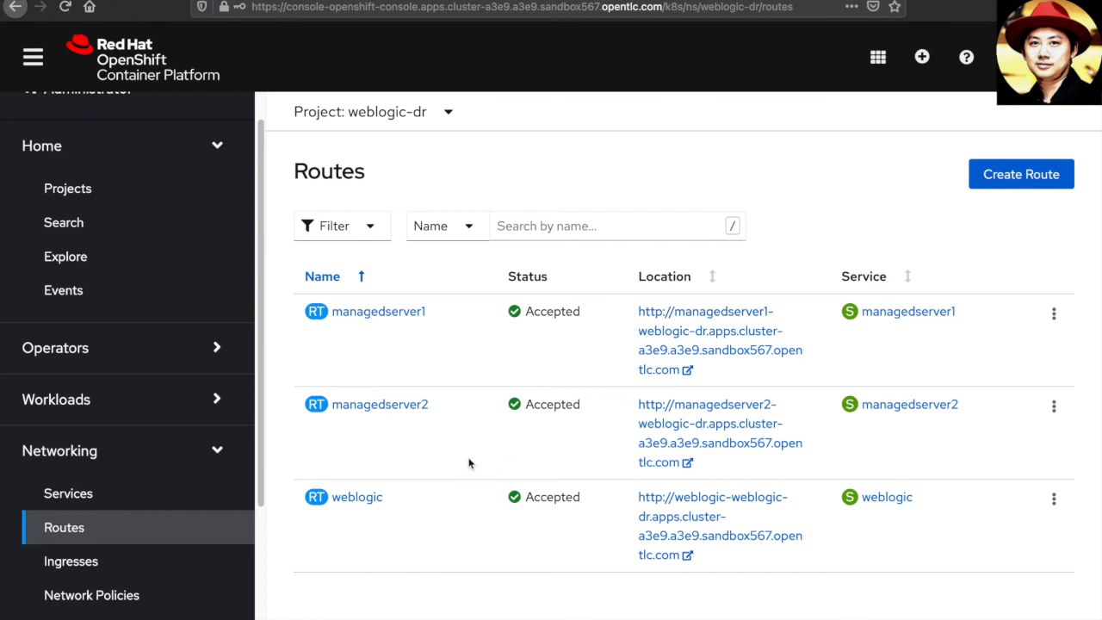
{"action": "mouse_move", "coordinate": [623, 463]}
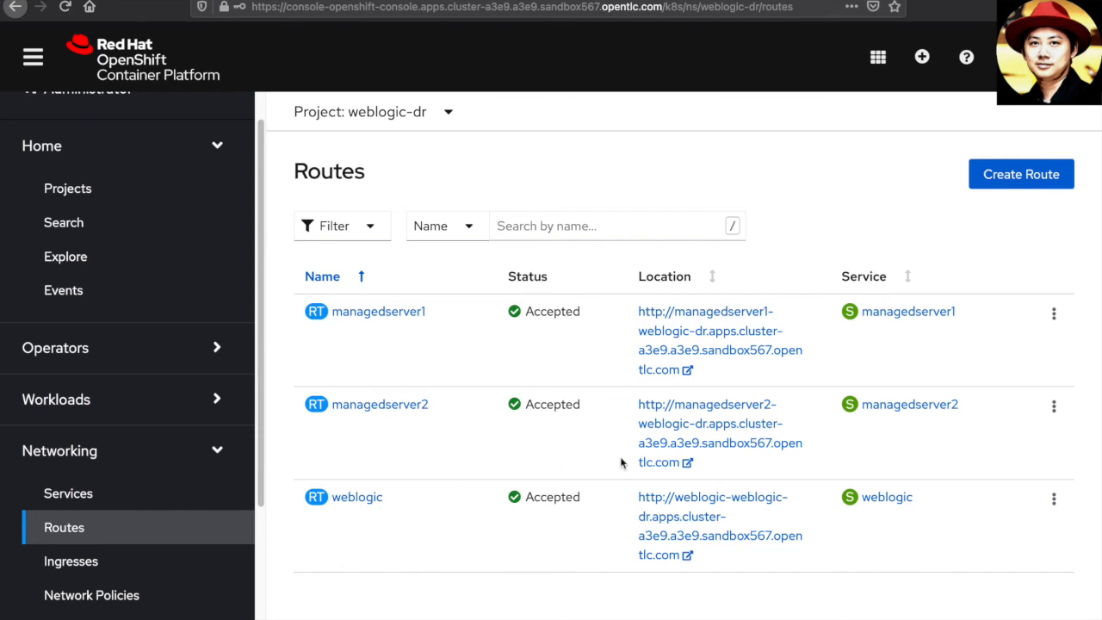
{"action": "mouse_move", "coordinate": [680, 349]}
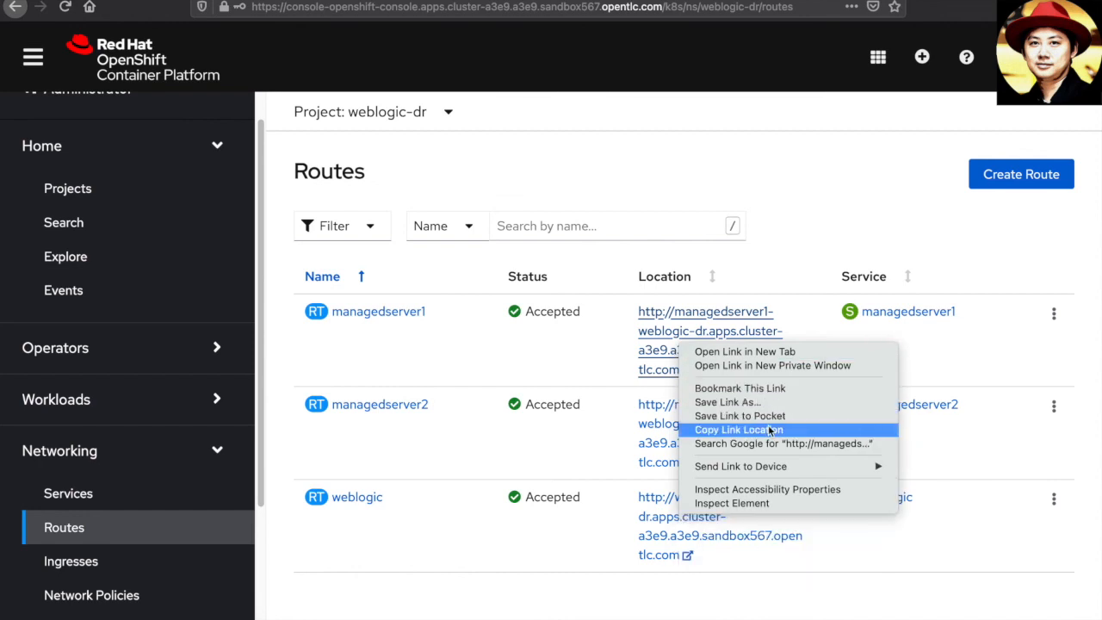
Load the copied managedserver1 route address with /SampleWebApp appended
{"action": "left_click", "coordinate": [738, 429]}
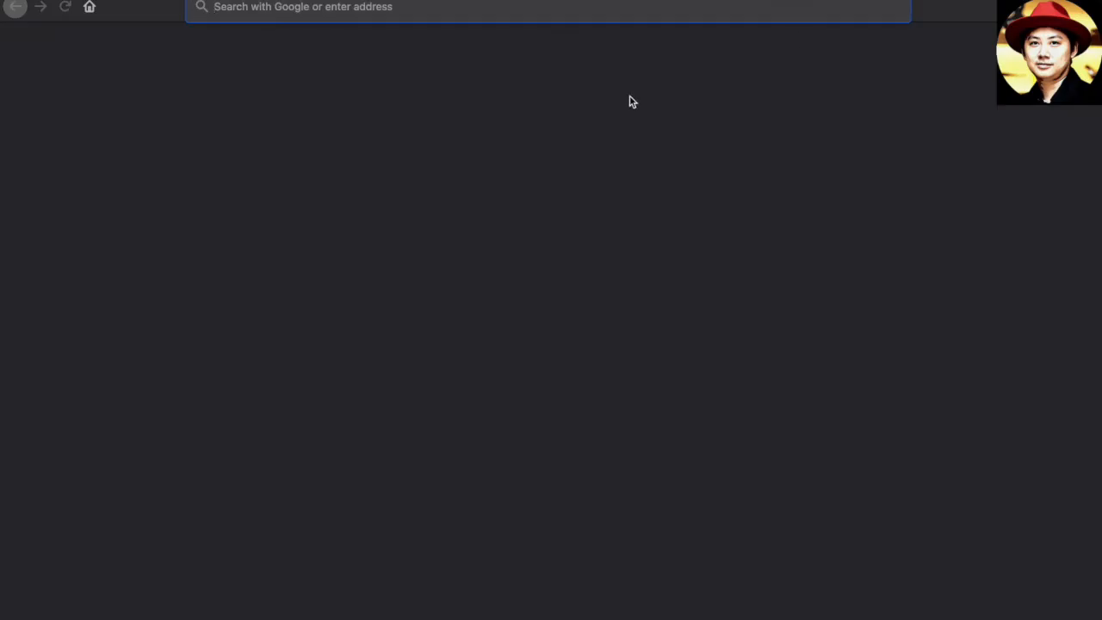
{"action": "type", "text": "http://managedserver1-weblogic-dr.apps.cluster-a3e9.a3e9.sandbox567.opentlc.com/"}
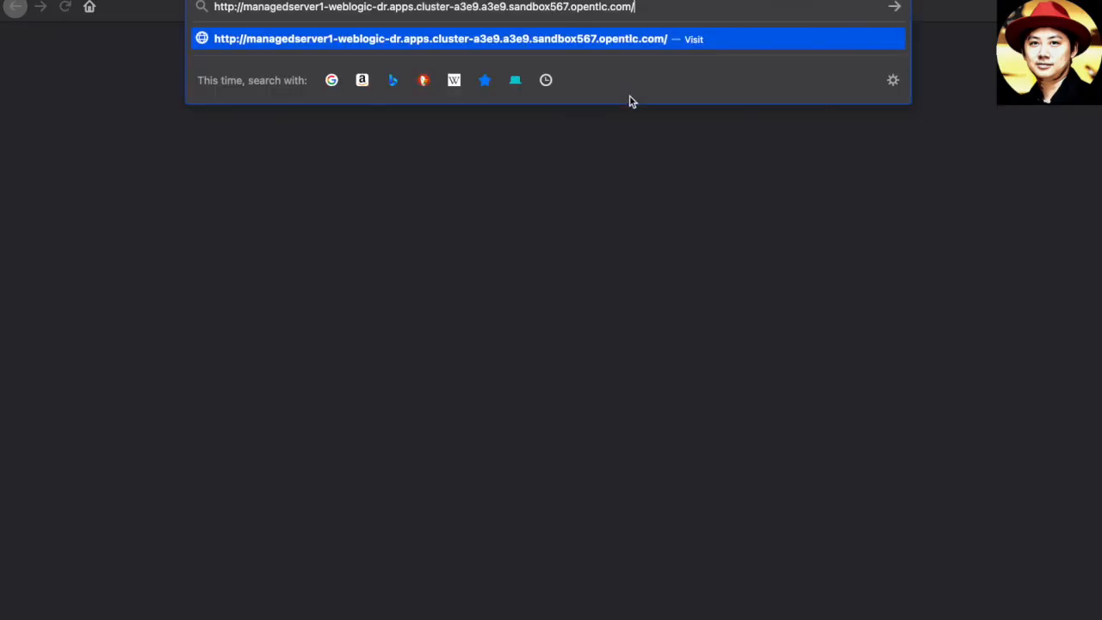
{"action": "type", "text": "Sam"}
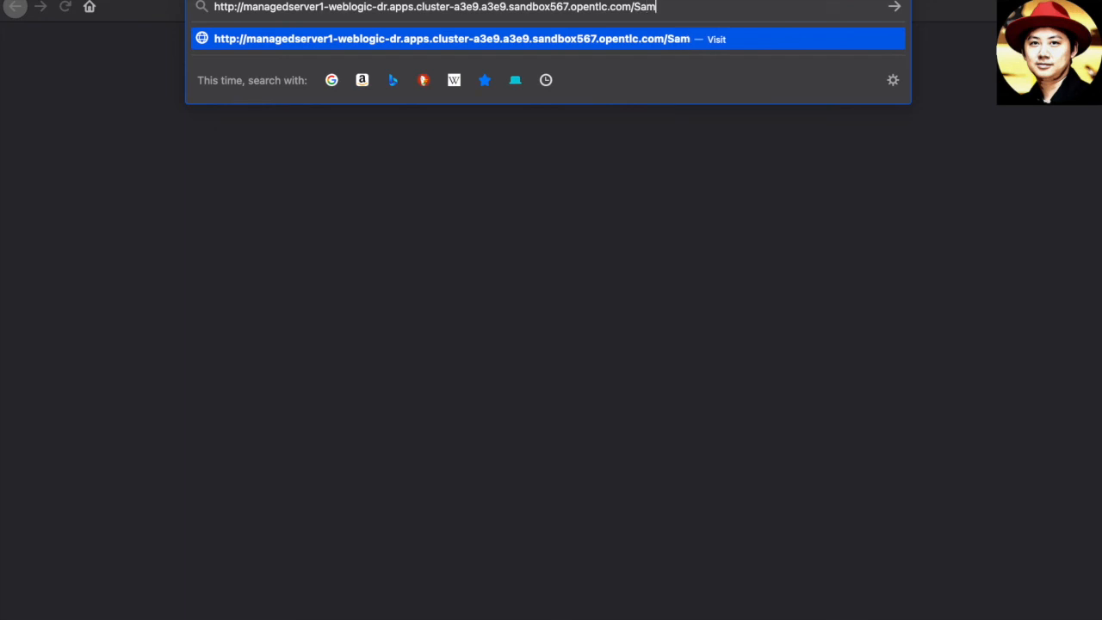
{"action": "type", "text": "pleWe"}
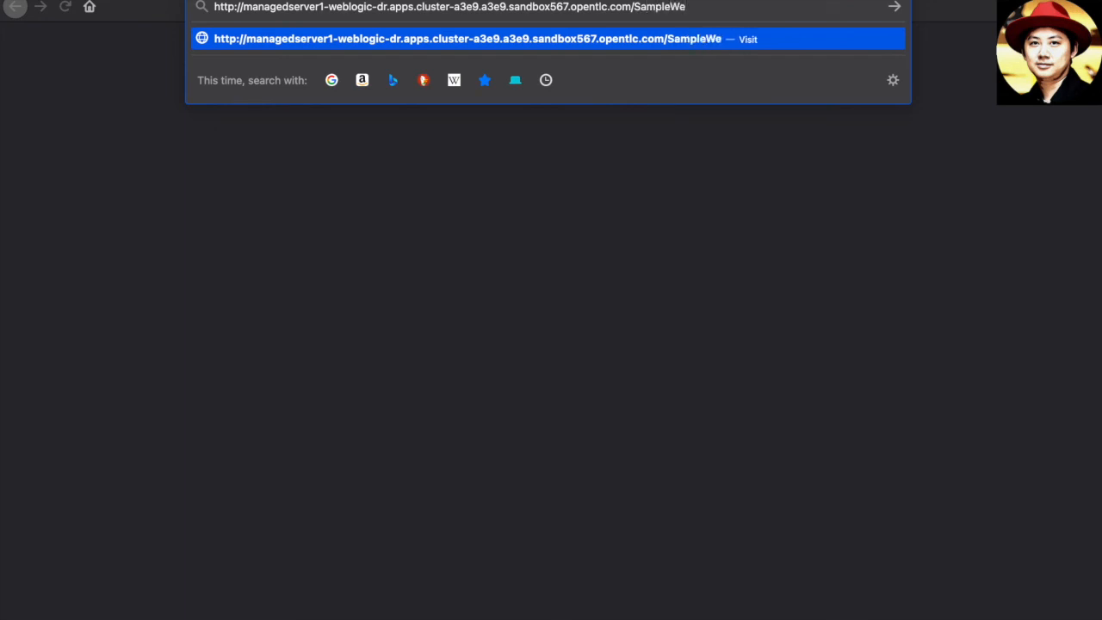
{"action": "type", "text": "Ap"}
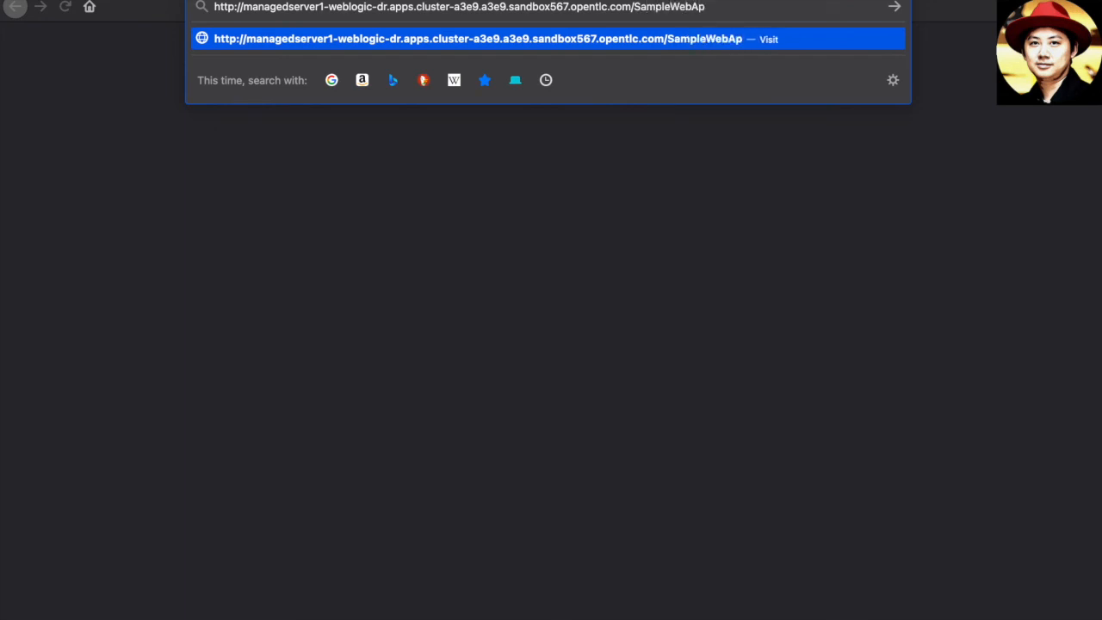
{"action": "key", "text": "Return"}
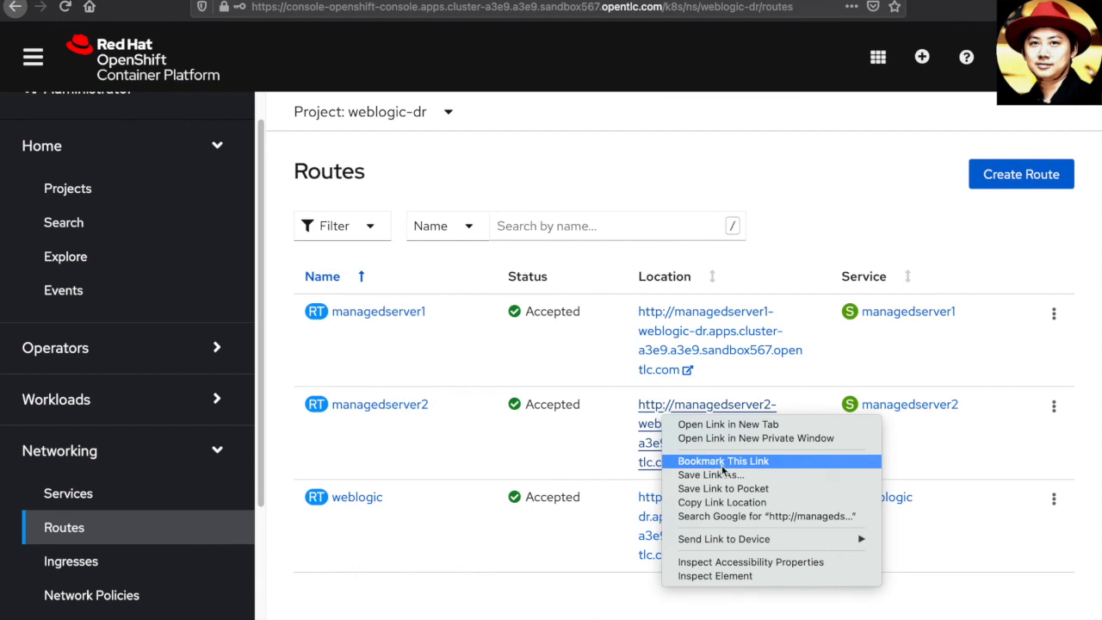
{"action": "mouse_move", "coordinate": [725, 502]}
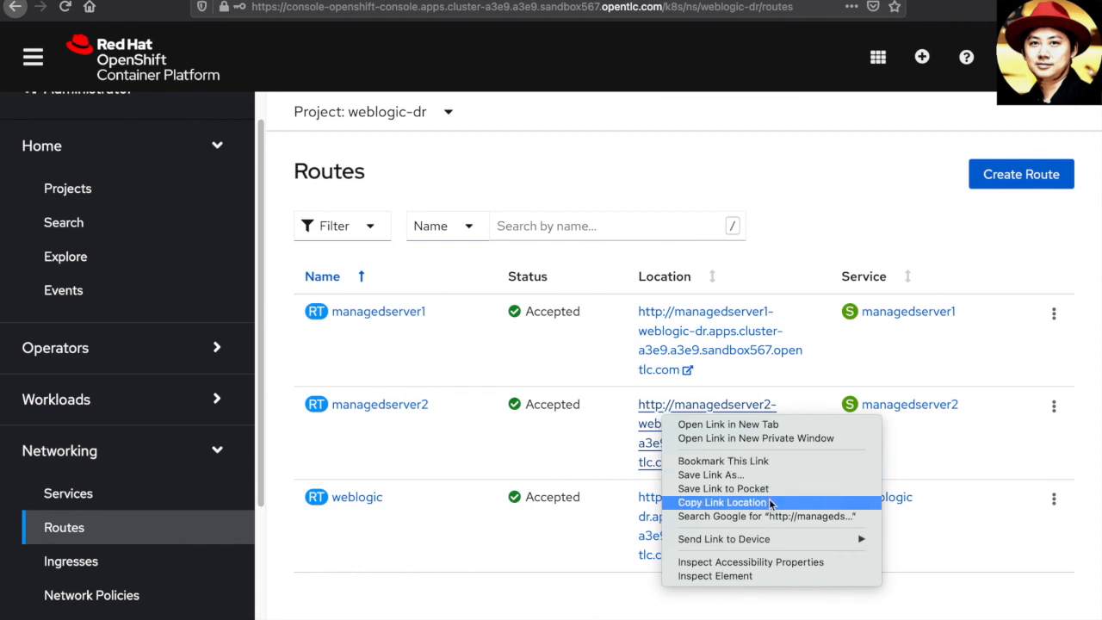
Enter the copied managedserver2 route address in a new tab with the /SampleWebApp path
{"action": "left_click", "coordinate": [724, 503]}
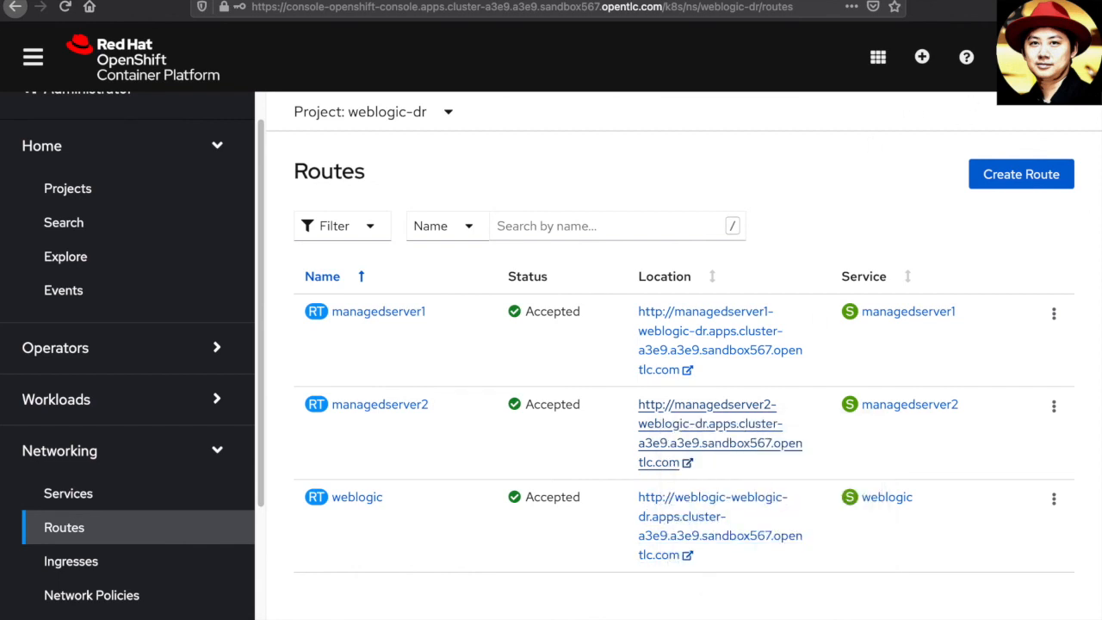
{"action": "left_click", "coordinate": [547, 7]}
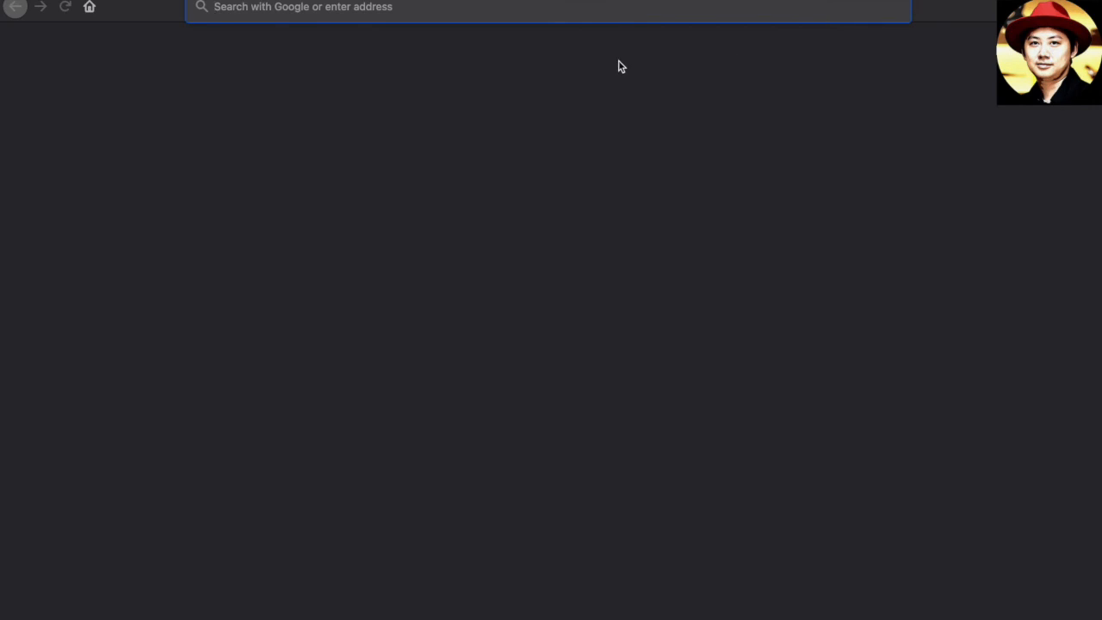
{"action": "type", "text": "http://managedserver2-weblogic-dr.apps.cluster-a3e9.a3e9.sandbox567.opentlc.com/"}
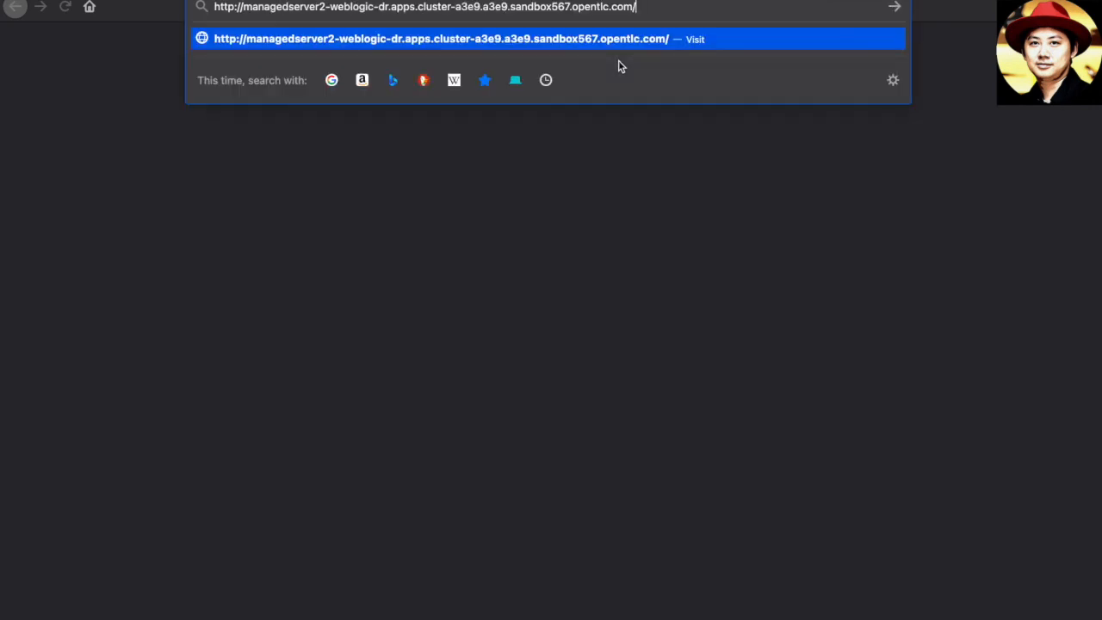
{"action": "type", "text": "WebA"}
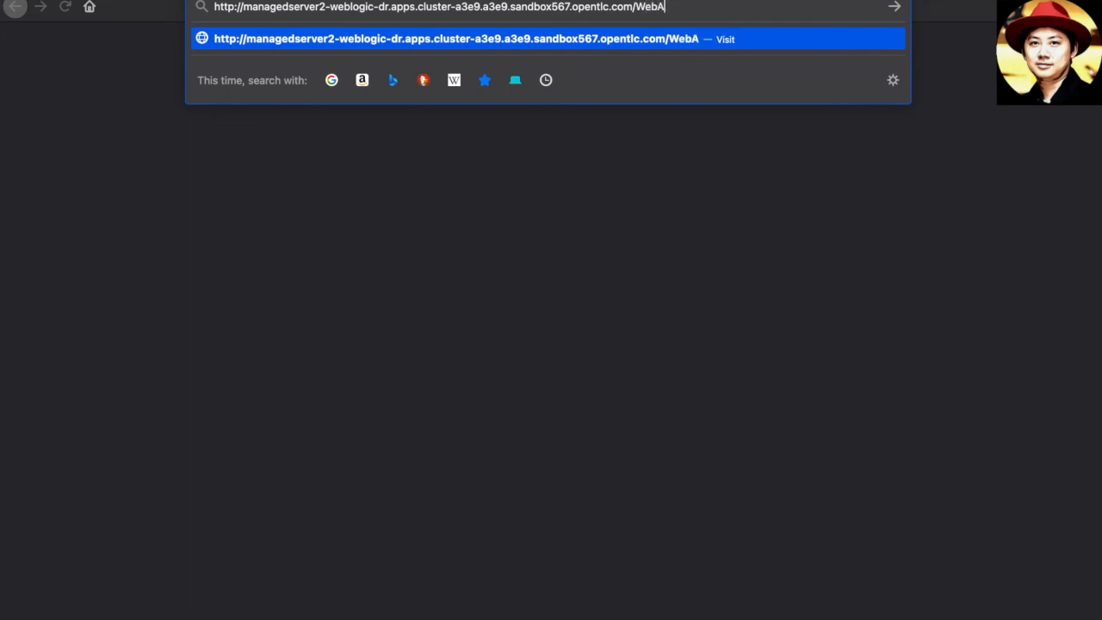
{"action": "type", "text": "pp"}
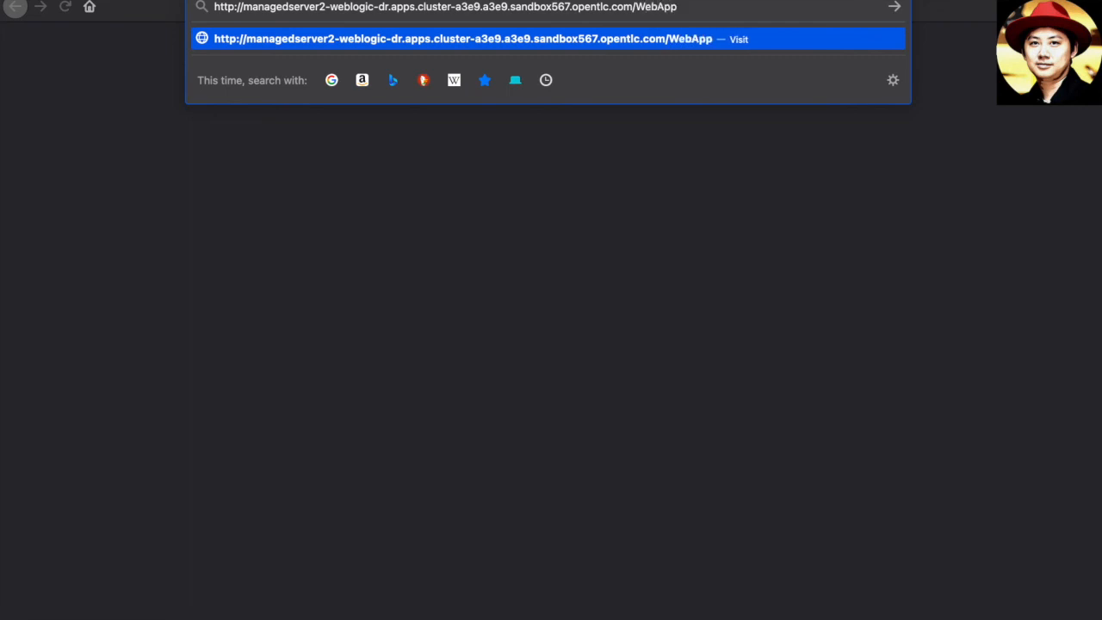
{"action": "key", "text": "Backspace"}
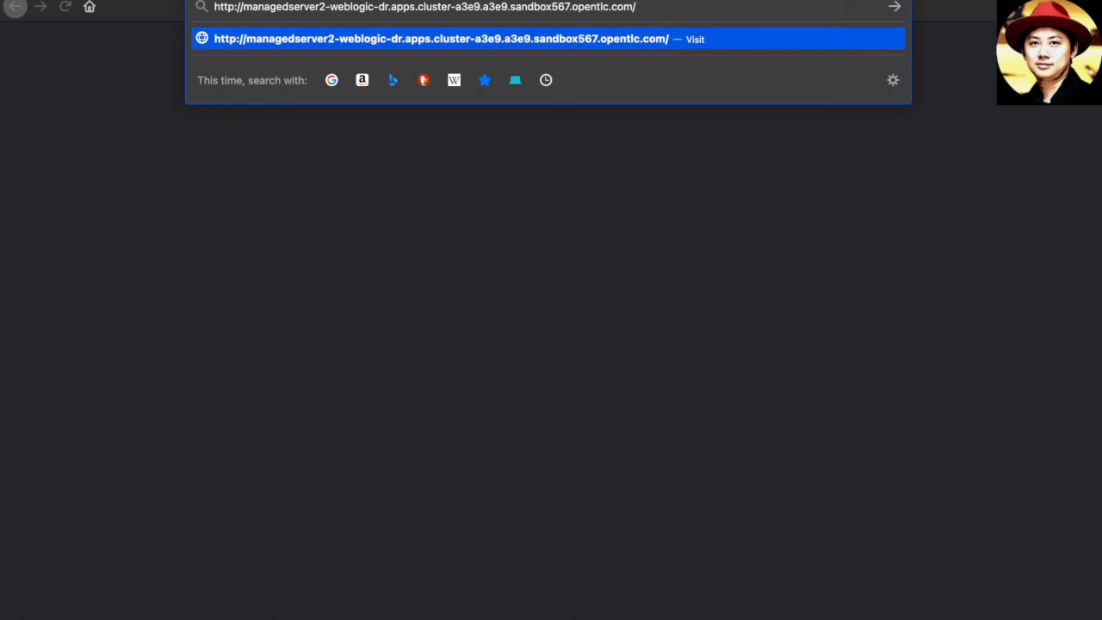
{"action": "type", "text": "/SampleWebApp/"}
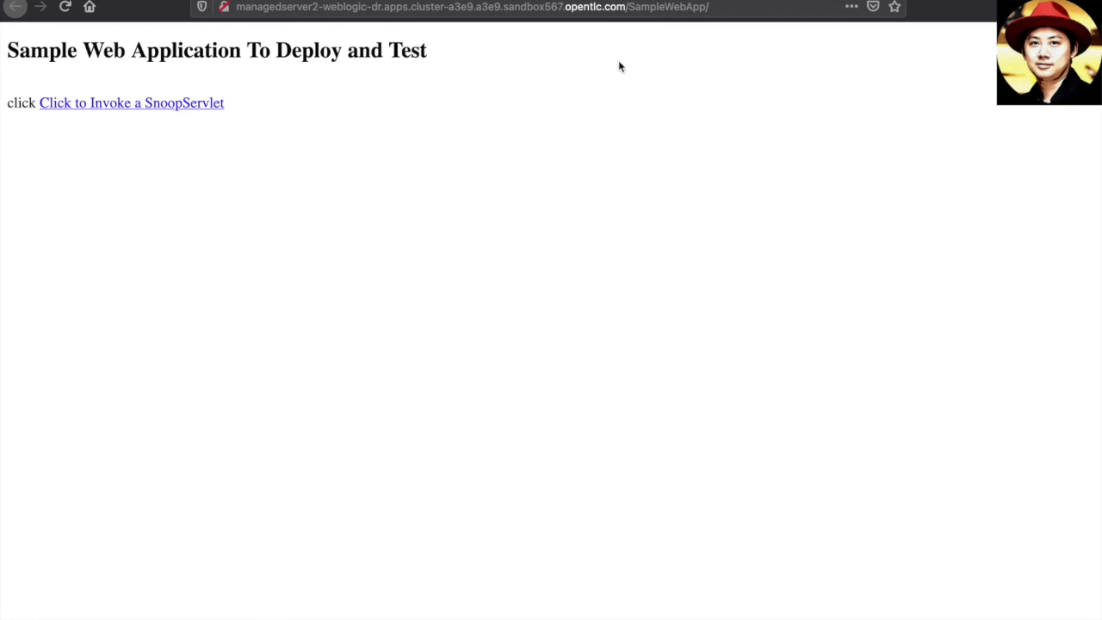
{"action": "mouse_move", "coordinate": [575, 144]}
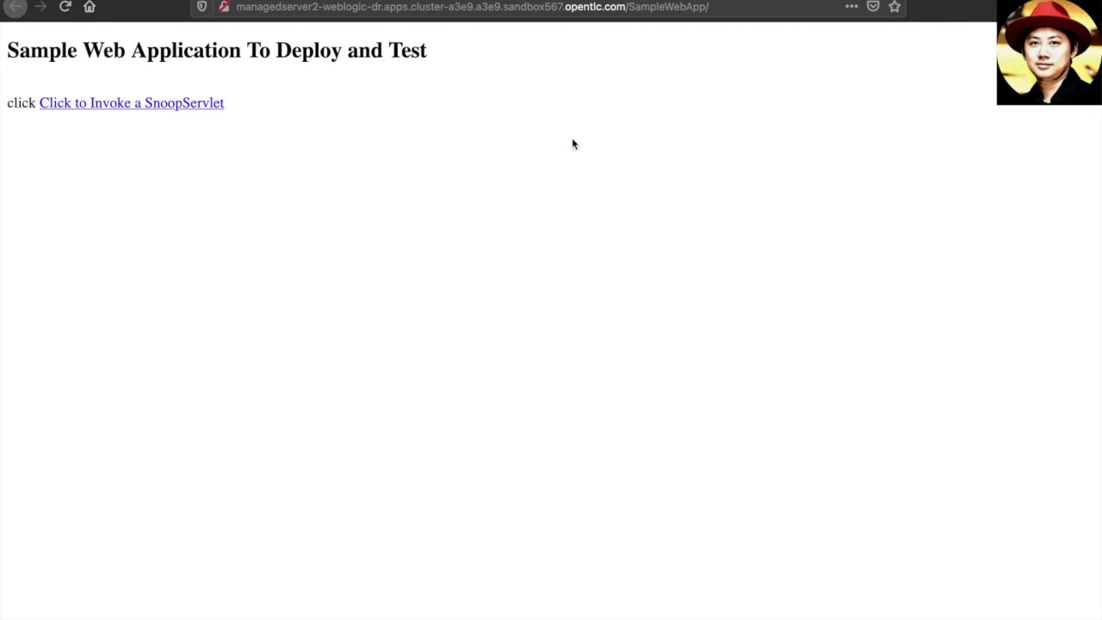